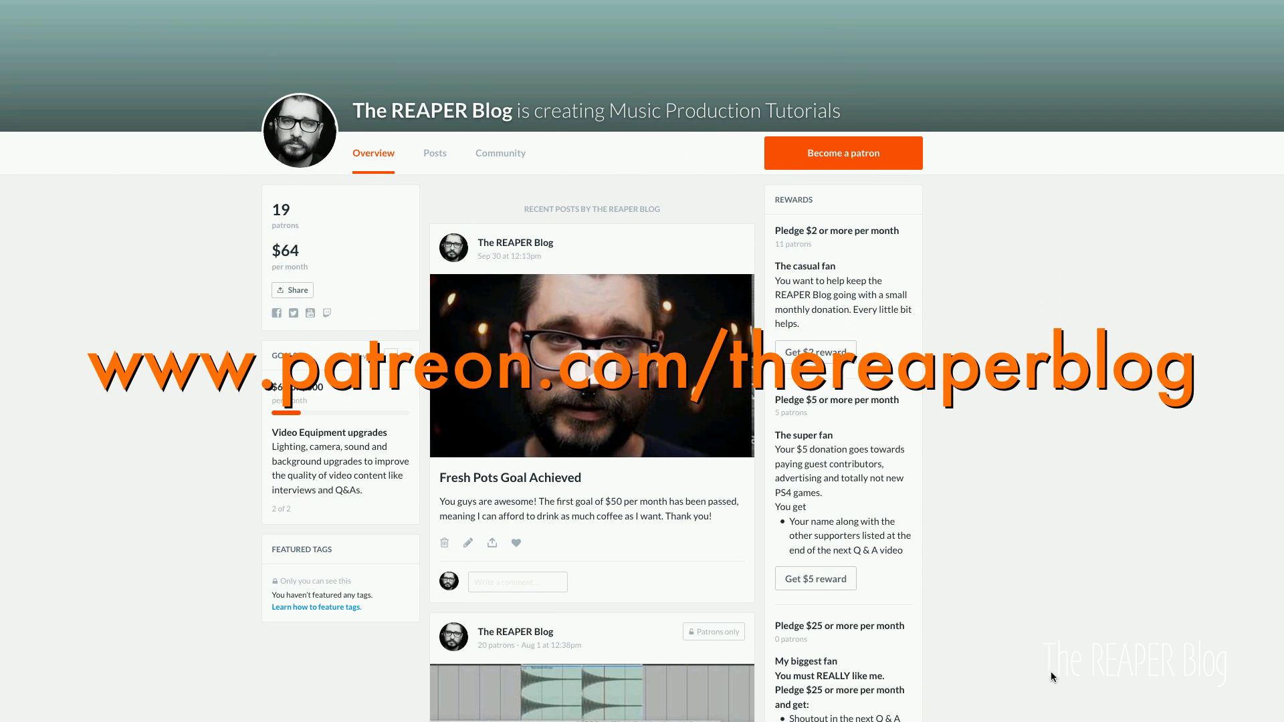
- Select the track 01 volume MIDI action and export all shortcut bindings via Import/export
scroll(down, 3)
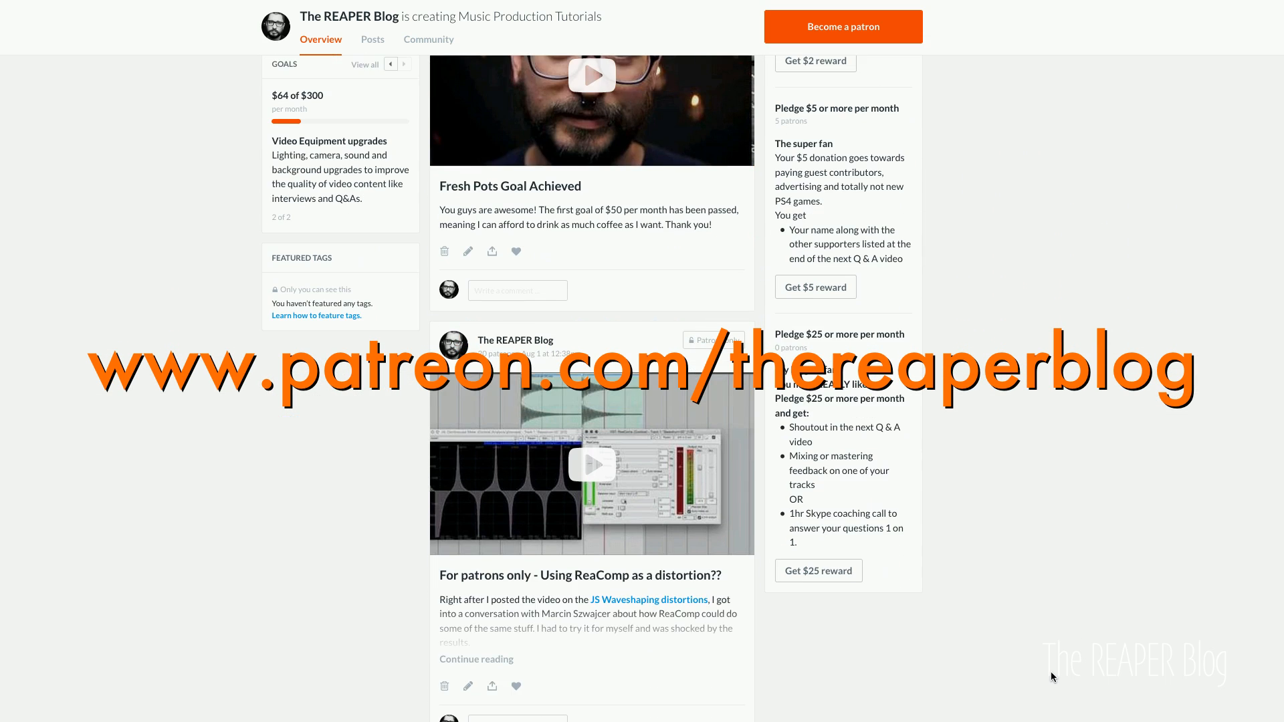
scroll(down, 3)
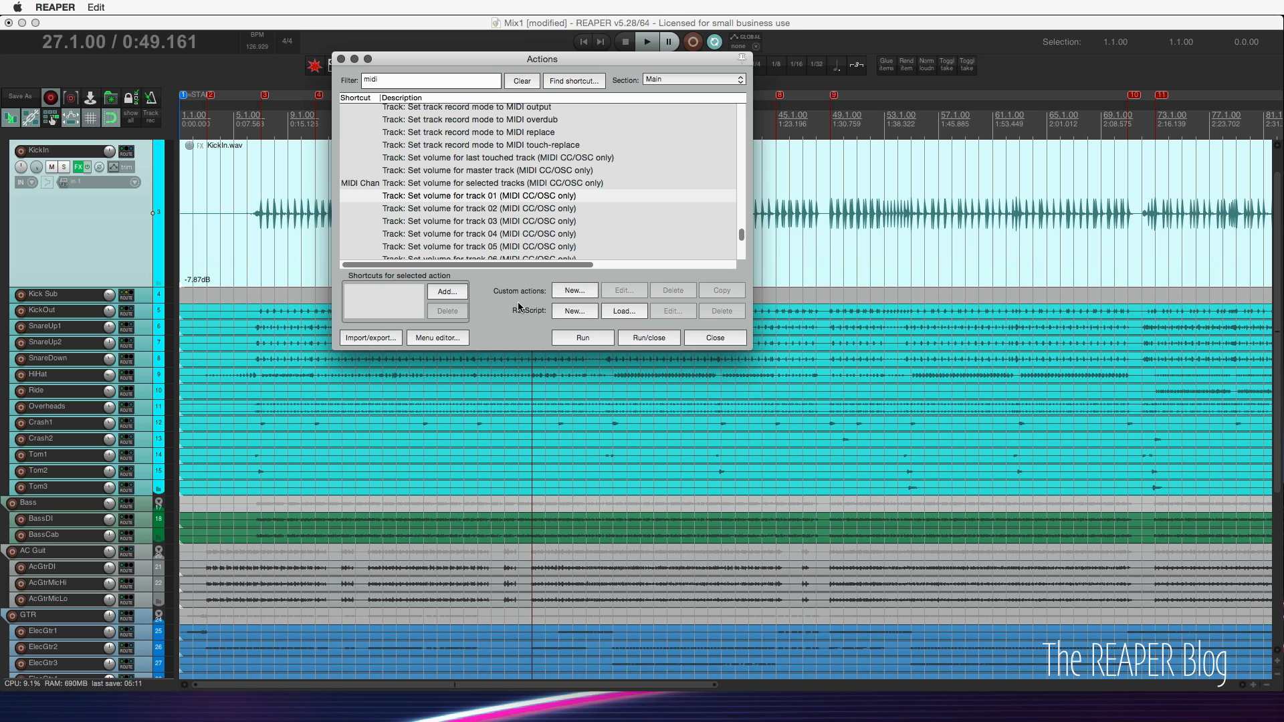
mouse_move(513, 202)
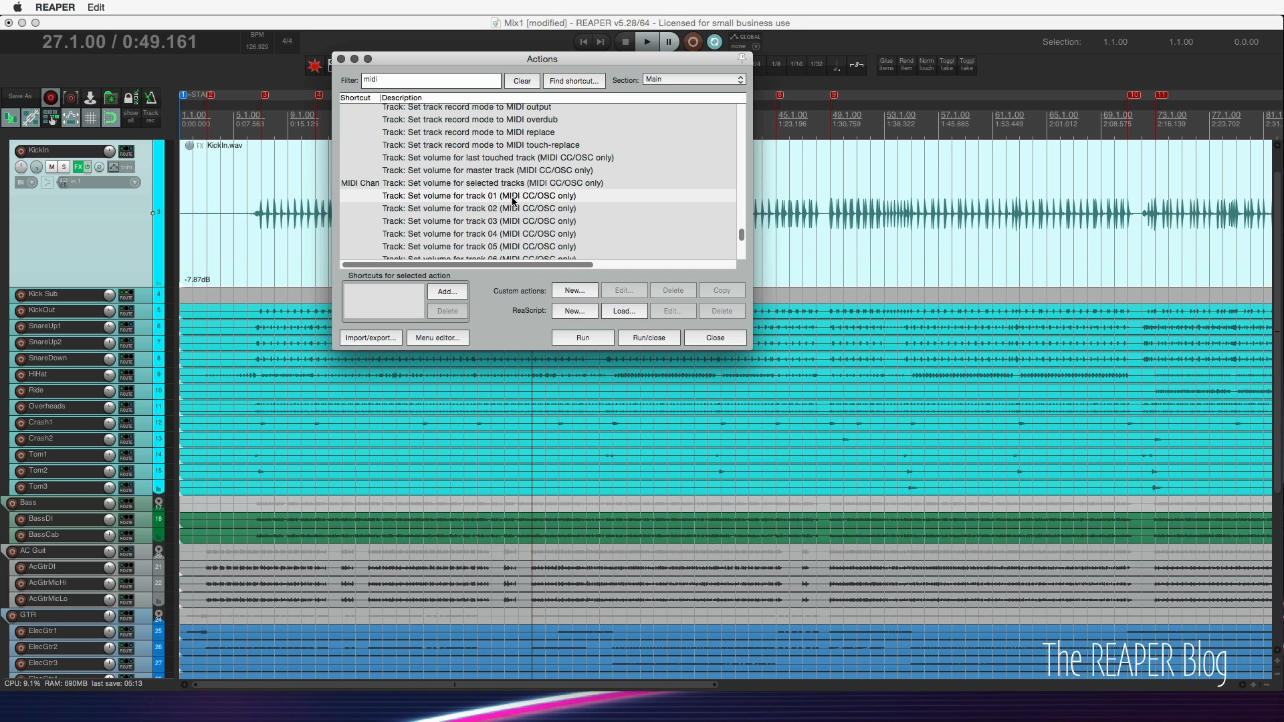
click(483, 195)
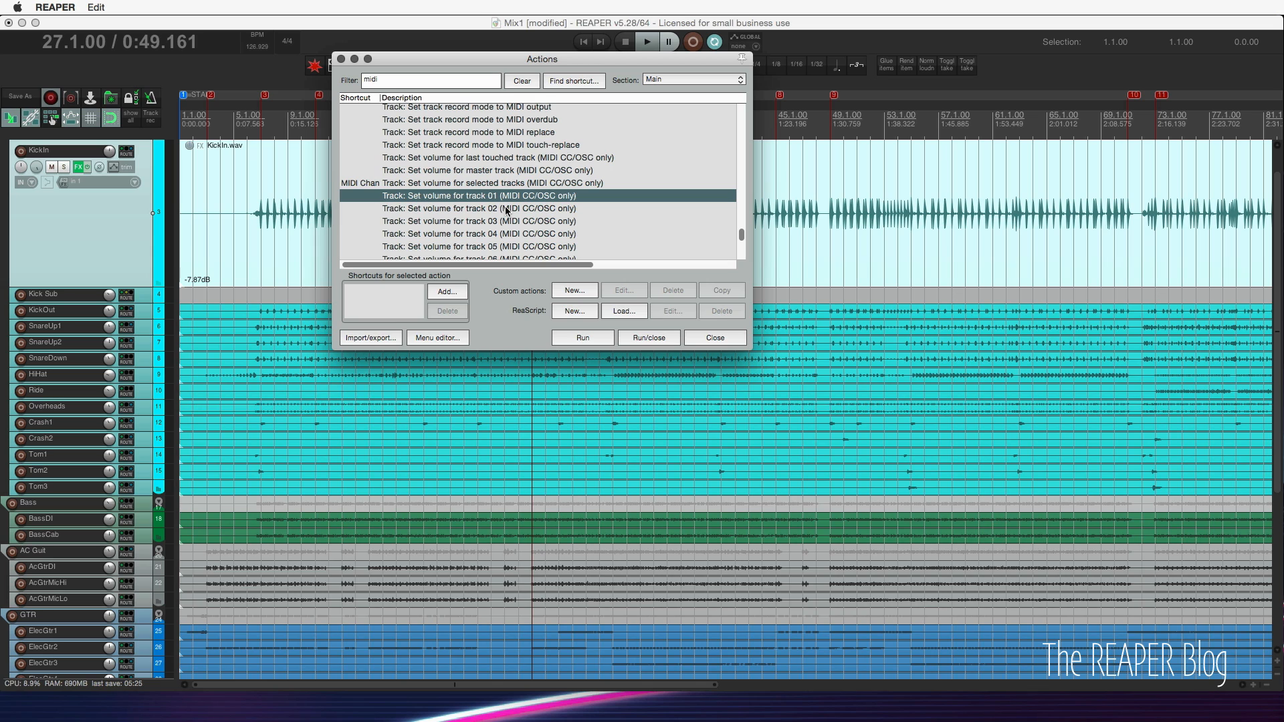
click(370, 337)
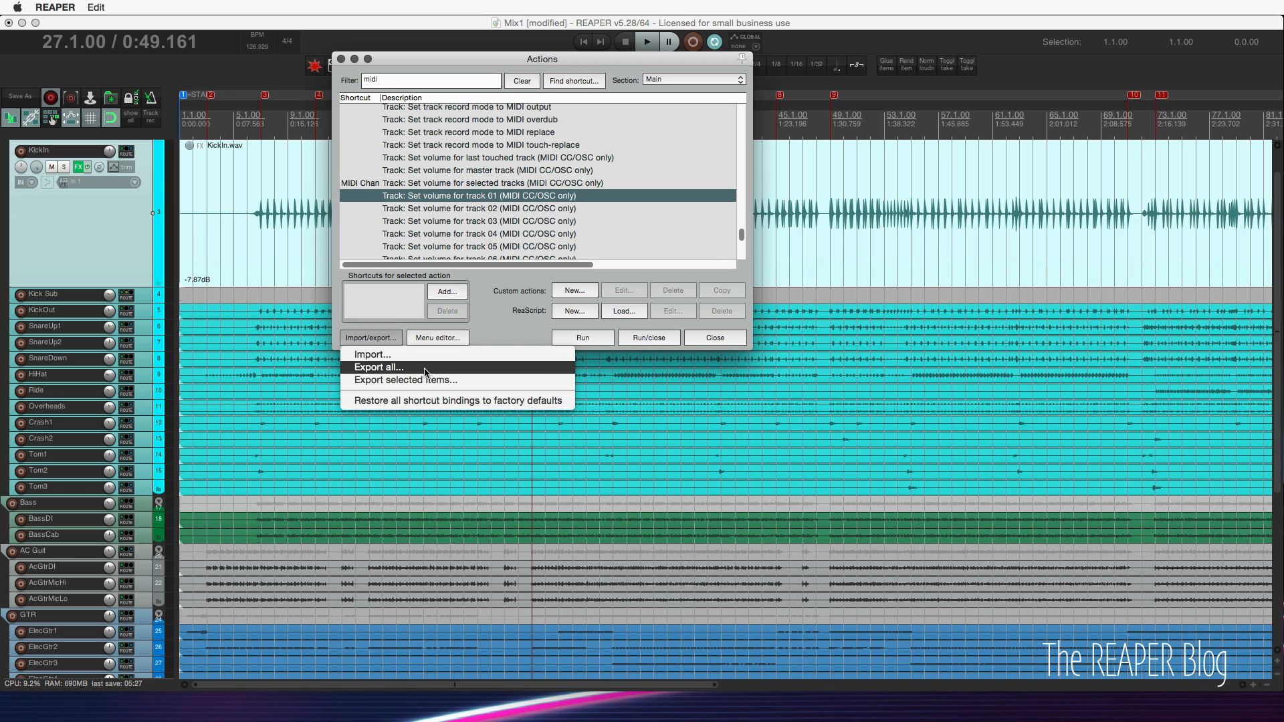
click(377, 367)
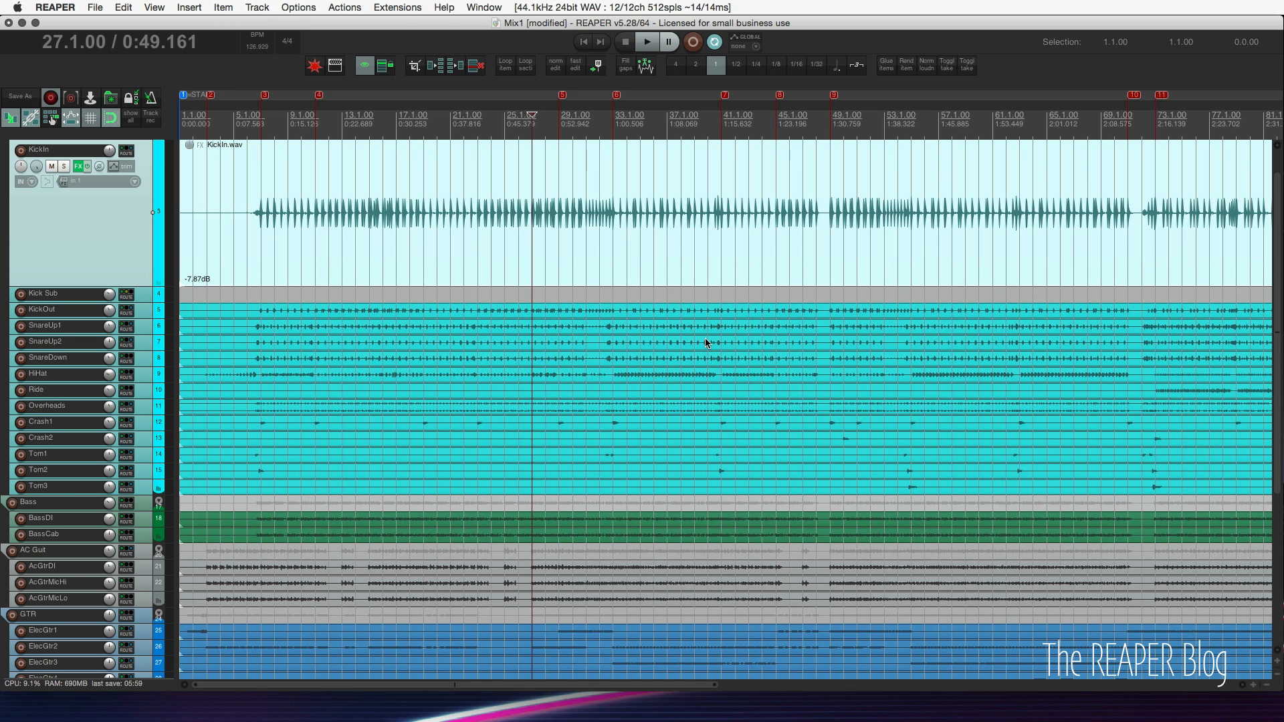
mouse_move(639, 232)
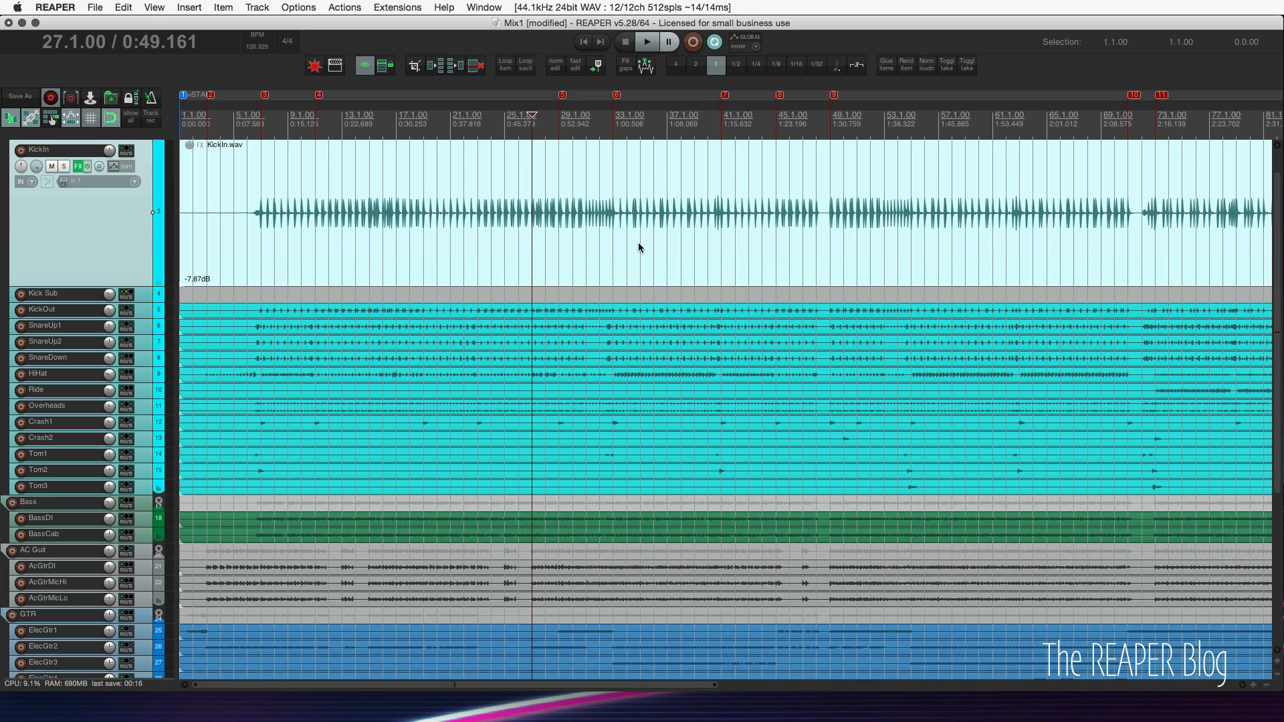
- Label KickIn's ReaEQ with the note 'this is the kick' and bring up the chain's options
click(75, 165)
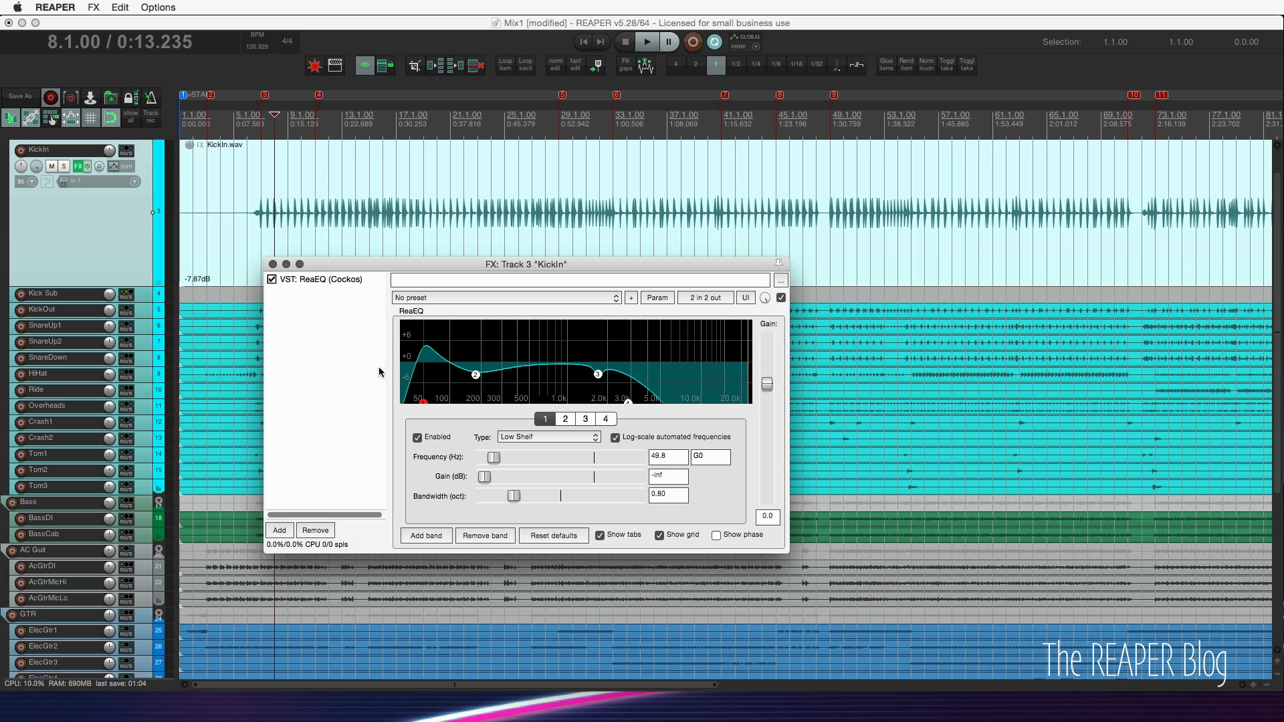
click(582, 280)
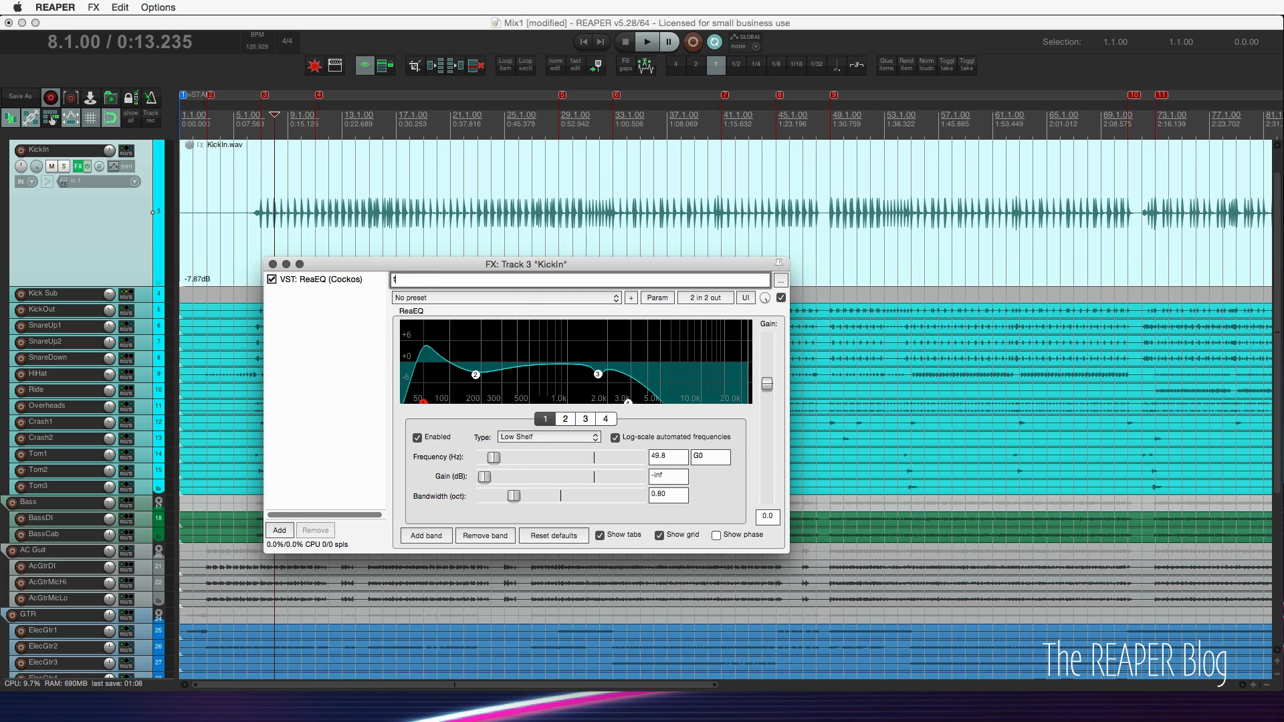
text(this is the kid)
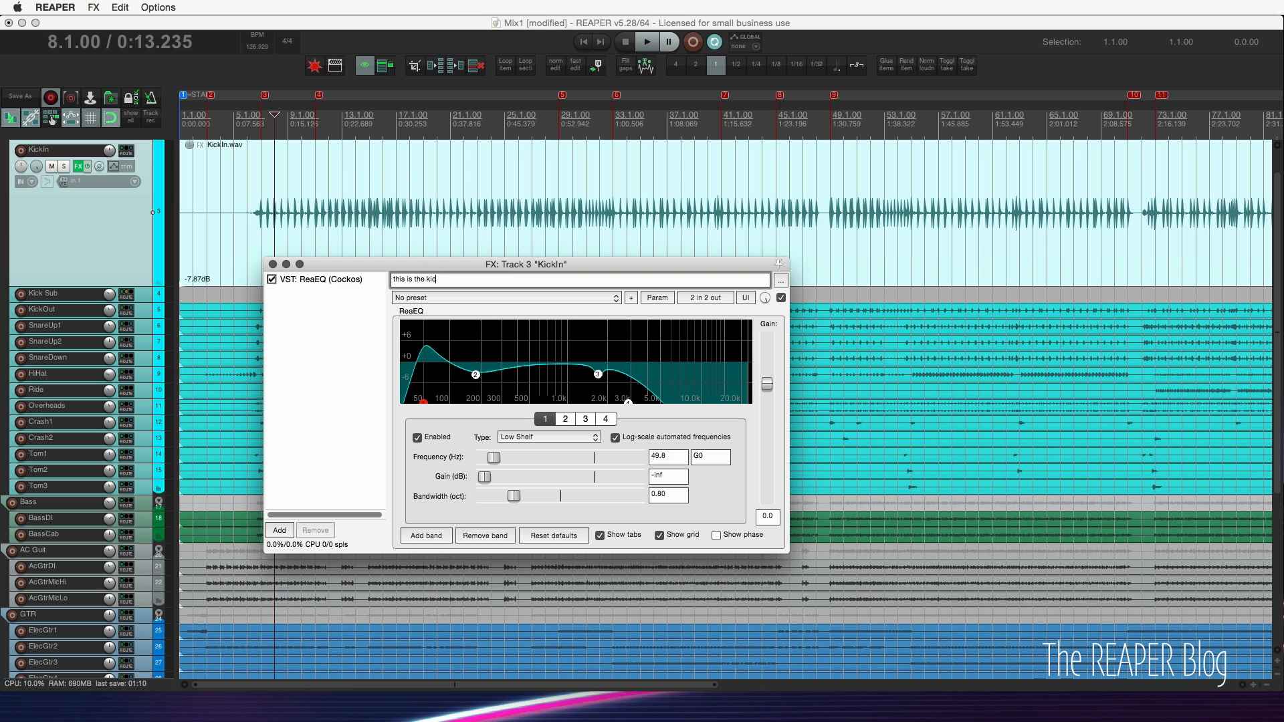
text(k)
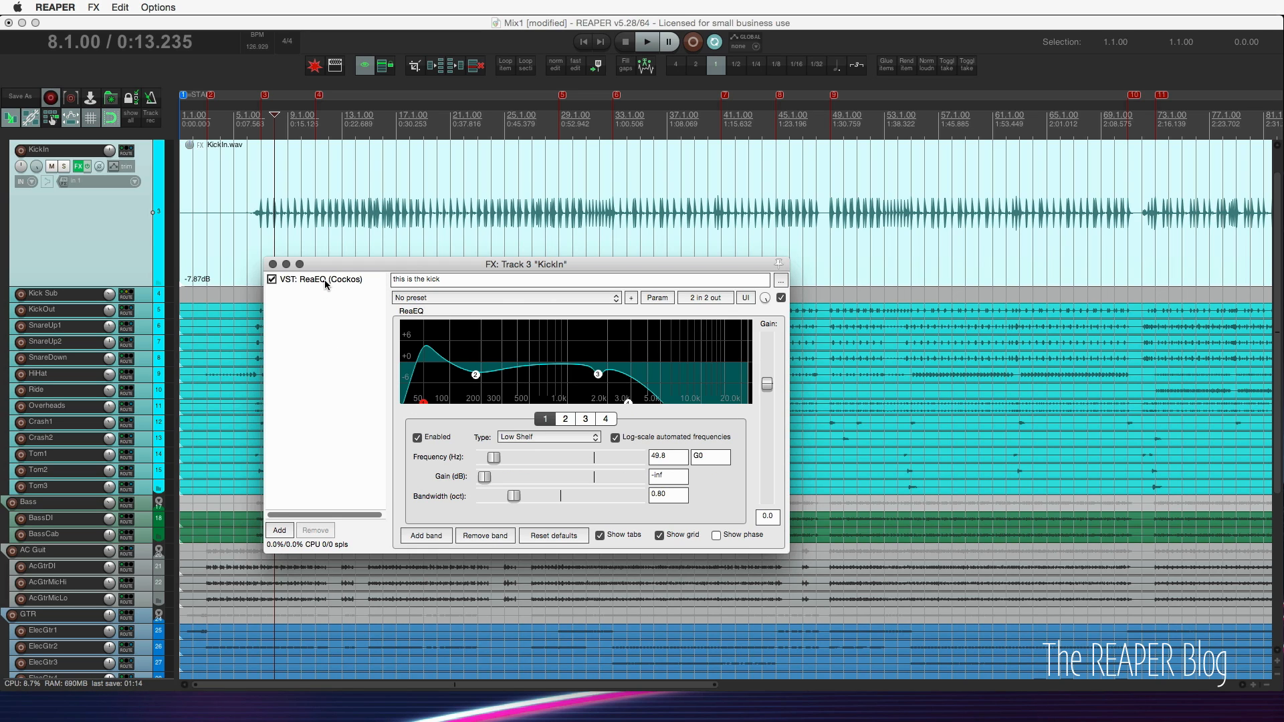
right_click(325, 285)
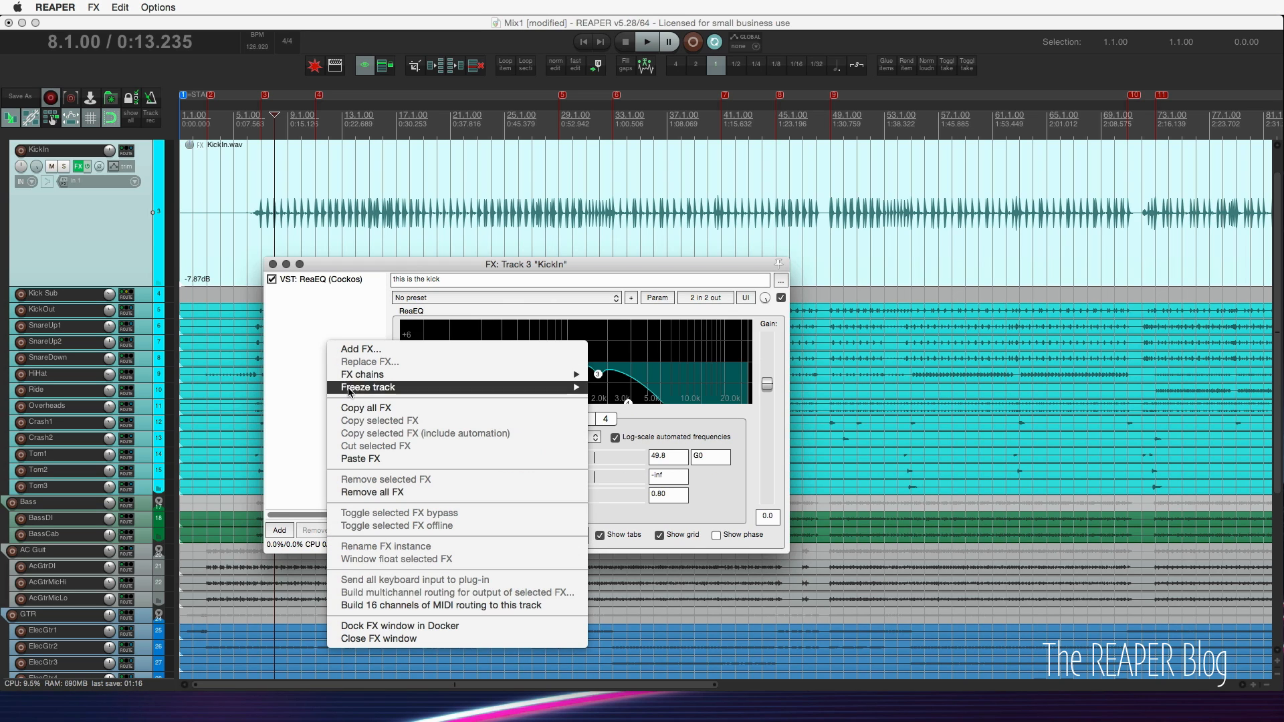
mouse_move(367, 408)
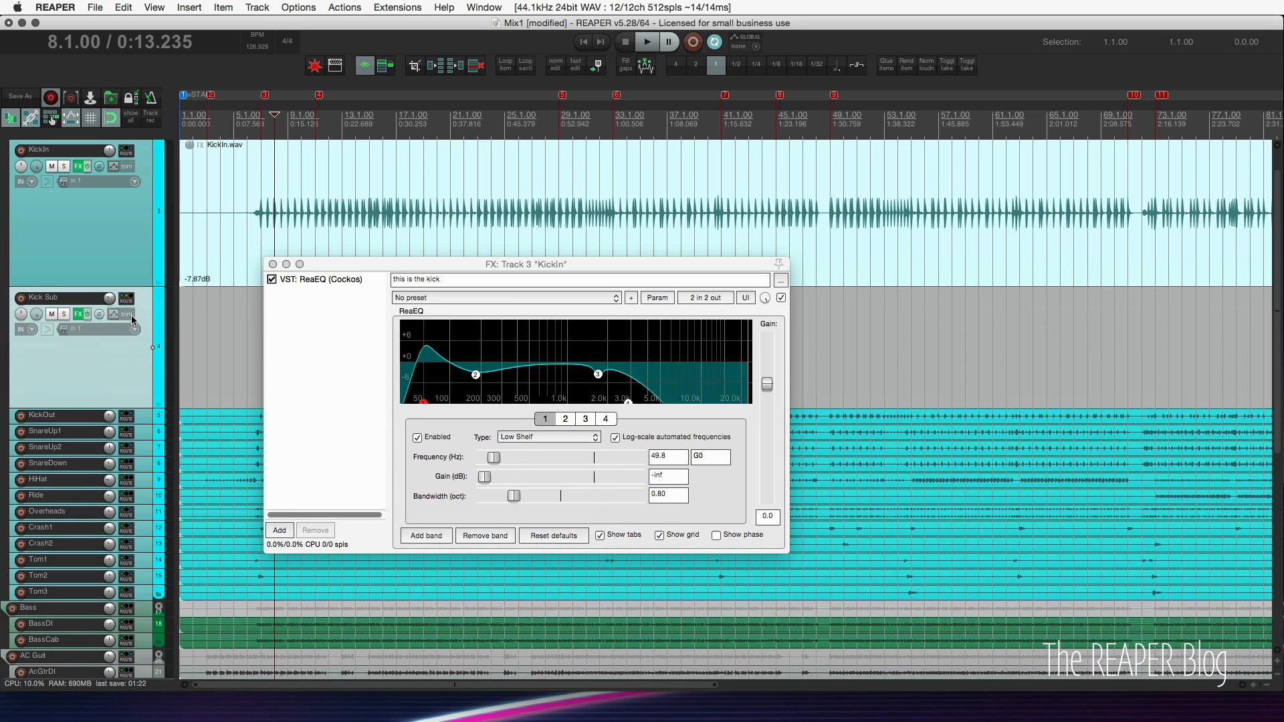
- Bring up the Kick Sub track's effect chain
click(79, 313)
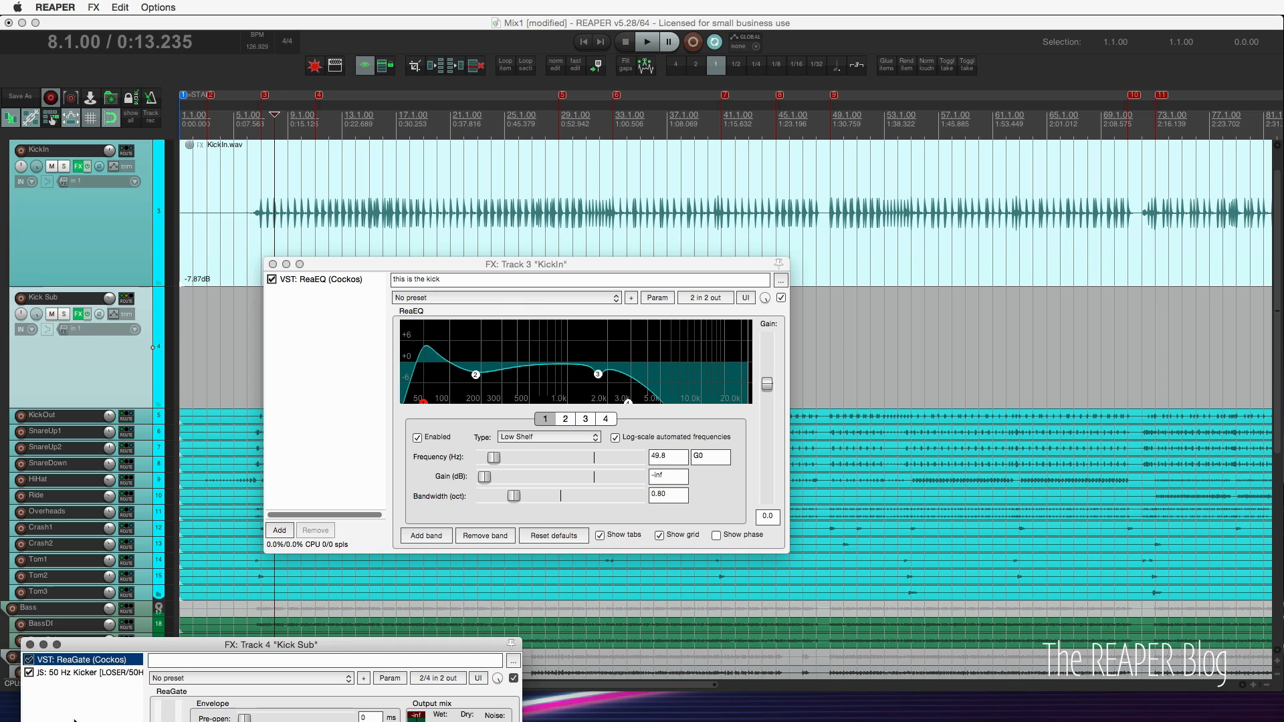
right_click(78, 659)
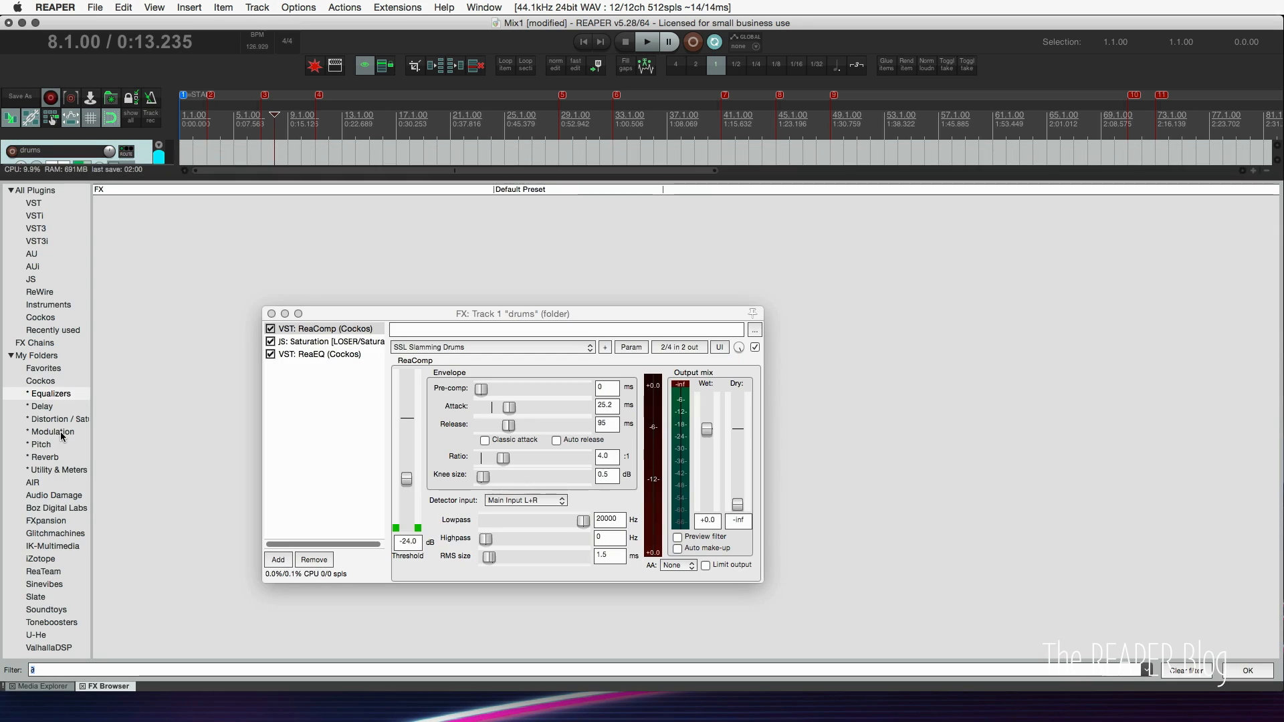
- Filter the FX browser to JS plugins matching 'fft'
click(31, 278)
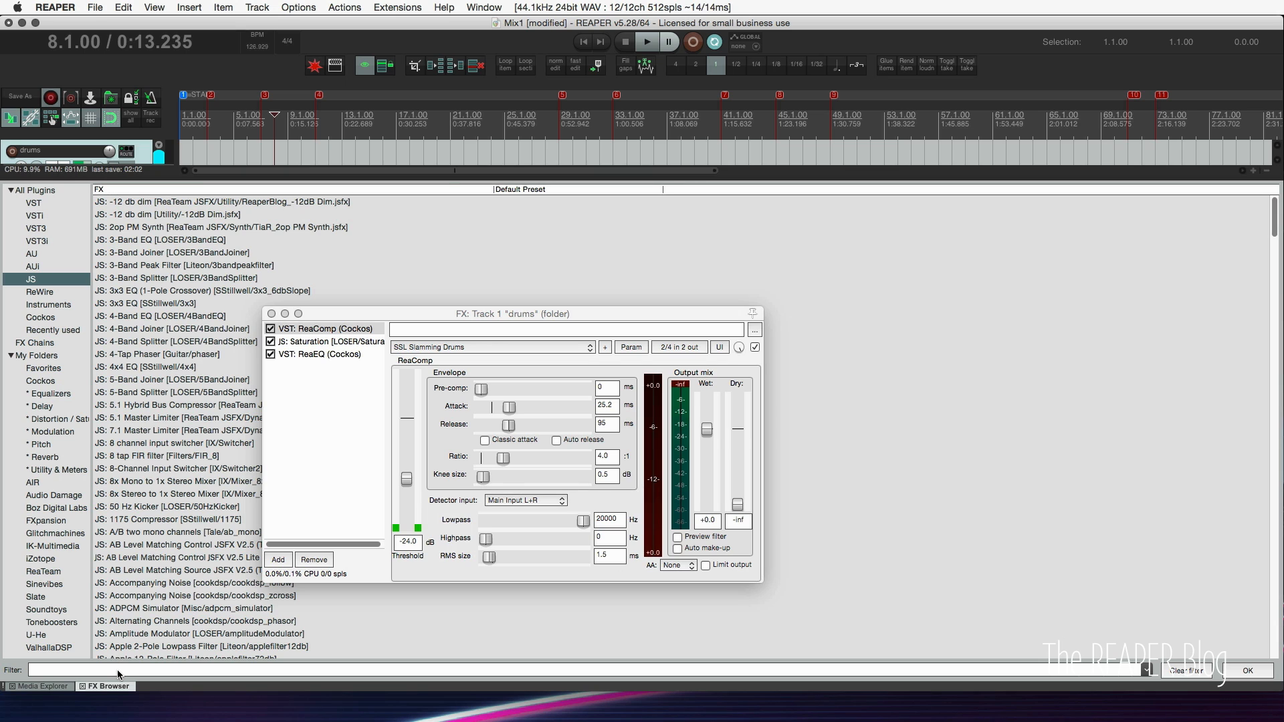
text(fft)
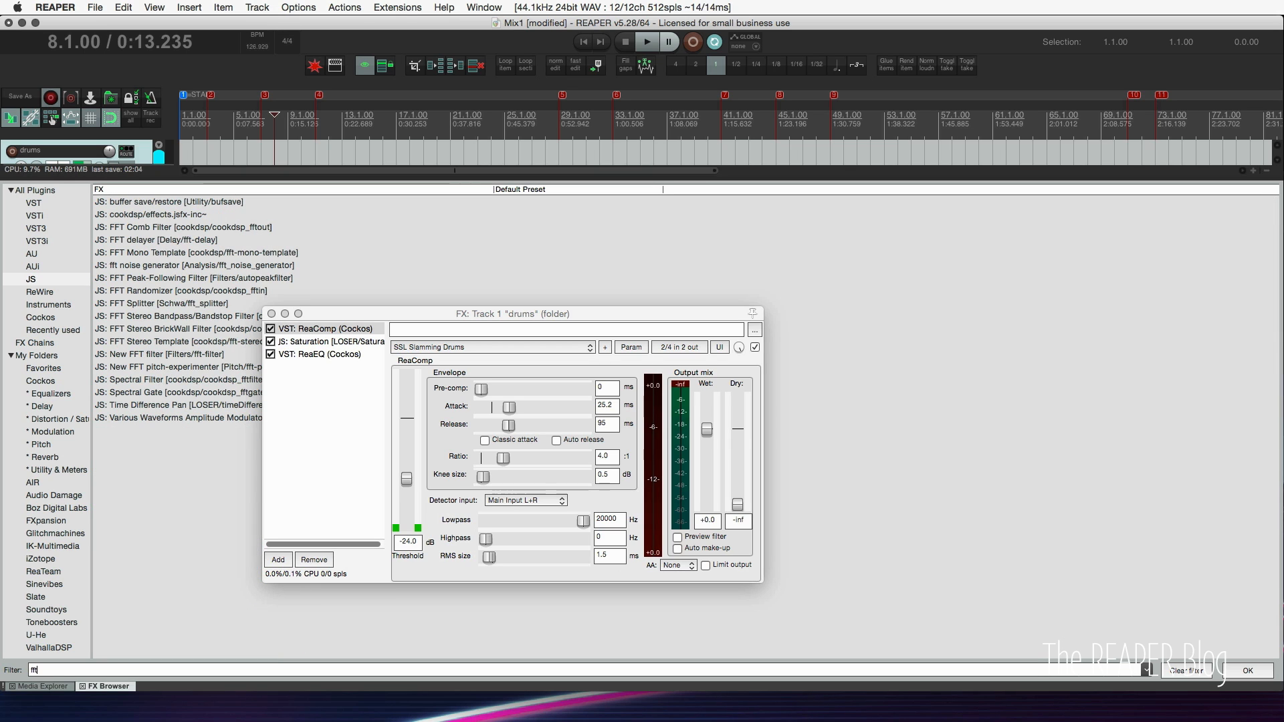
scroll(down, 3)
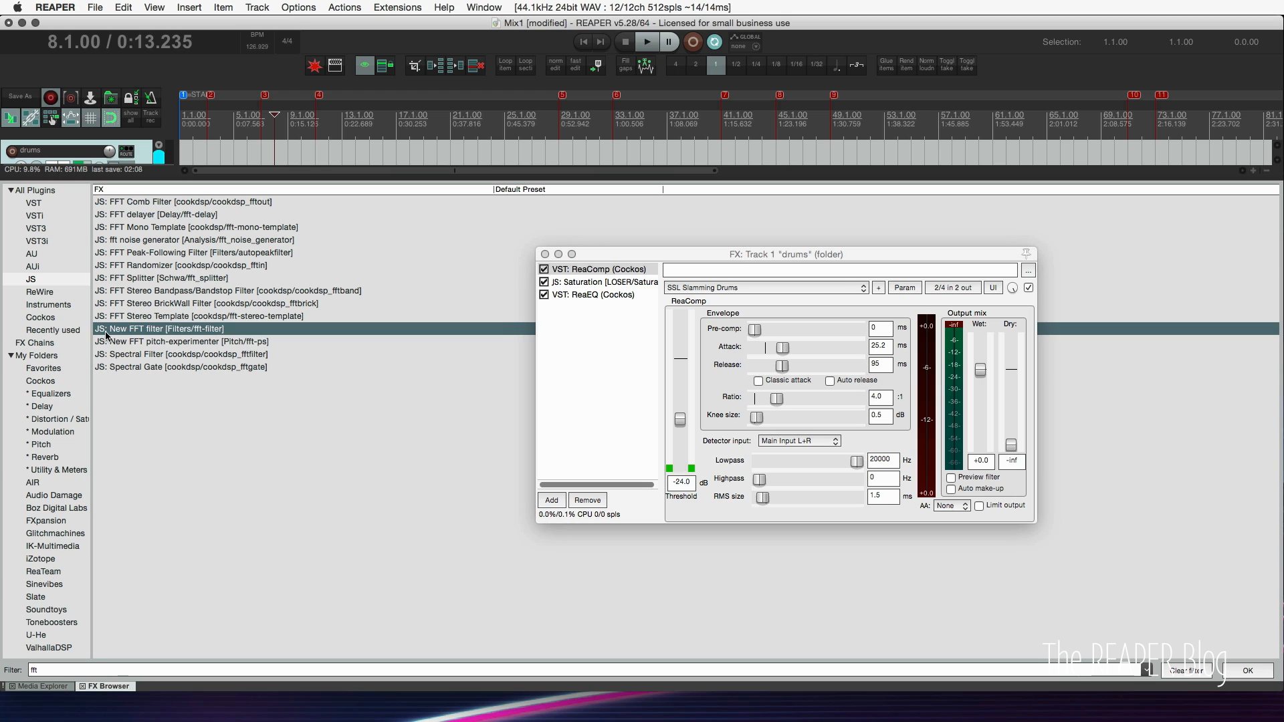
mouse_move(139, 347)
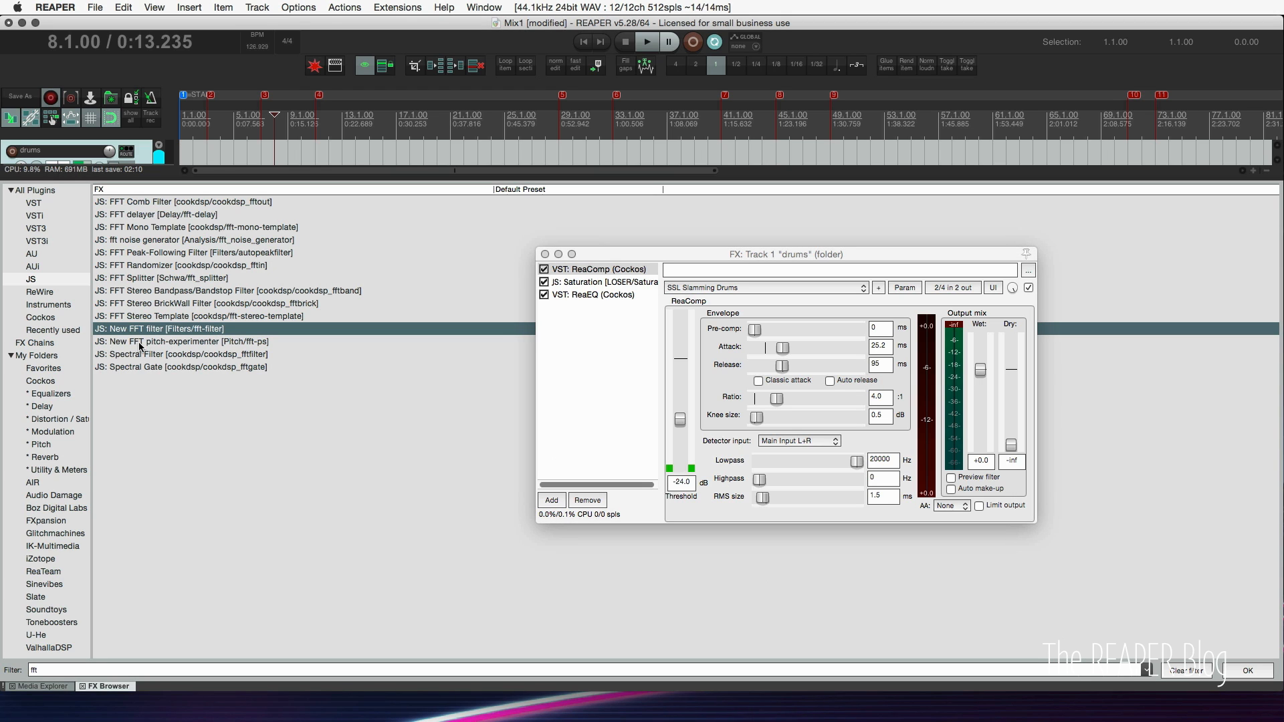
- Drag JS: New FFT pitch-experimenter into the drums folder's effect chain
click(196, 341)
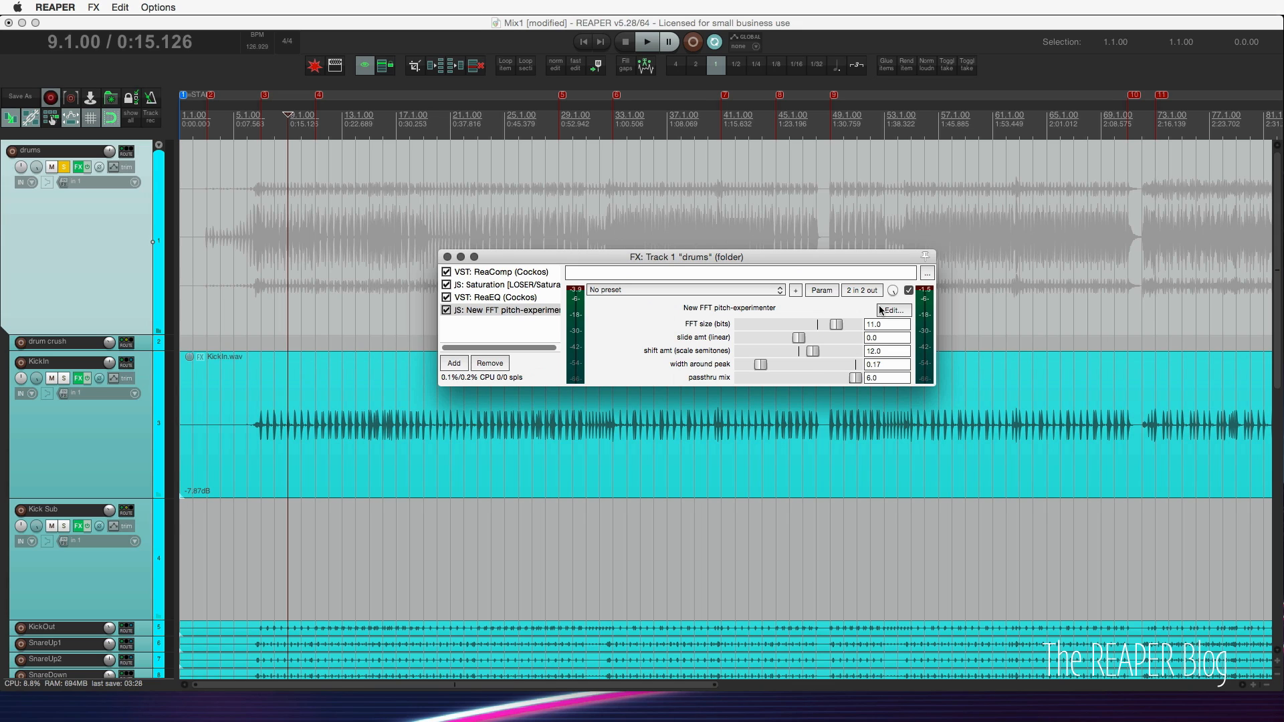
mouse_move(578, 367)
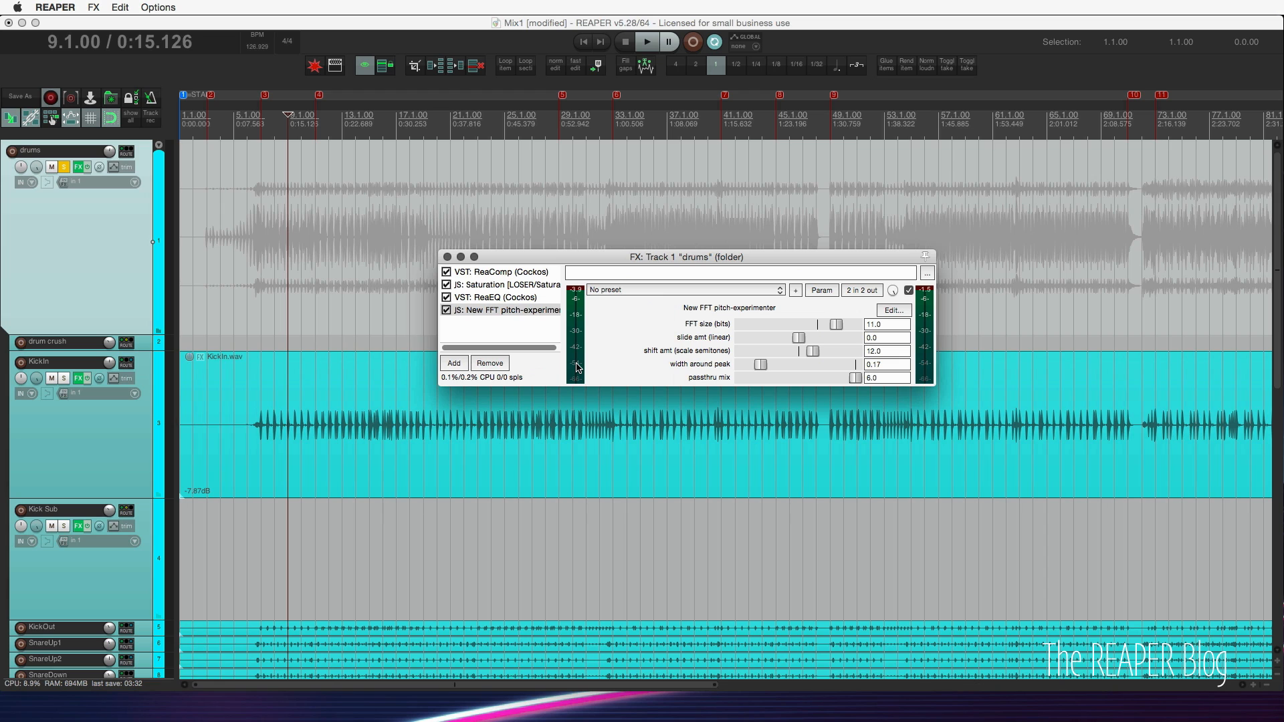
click(498, 297)
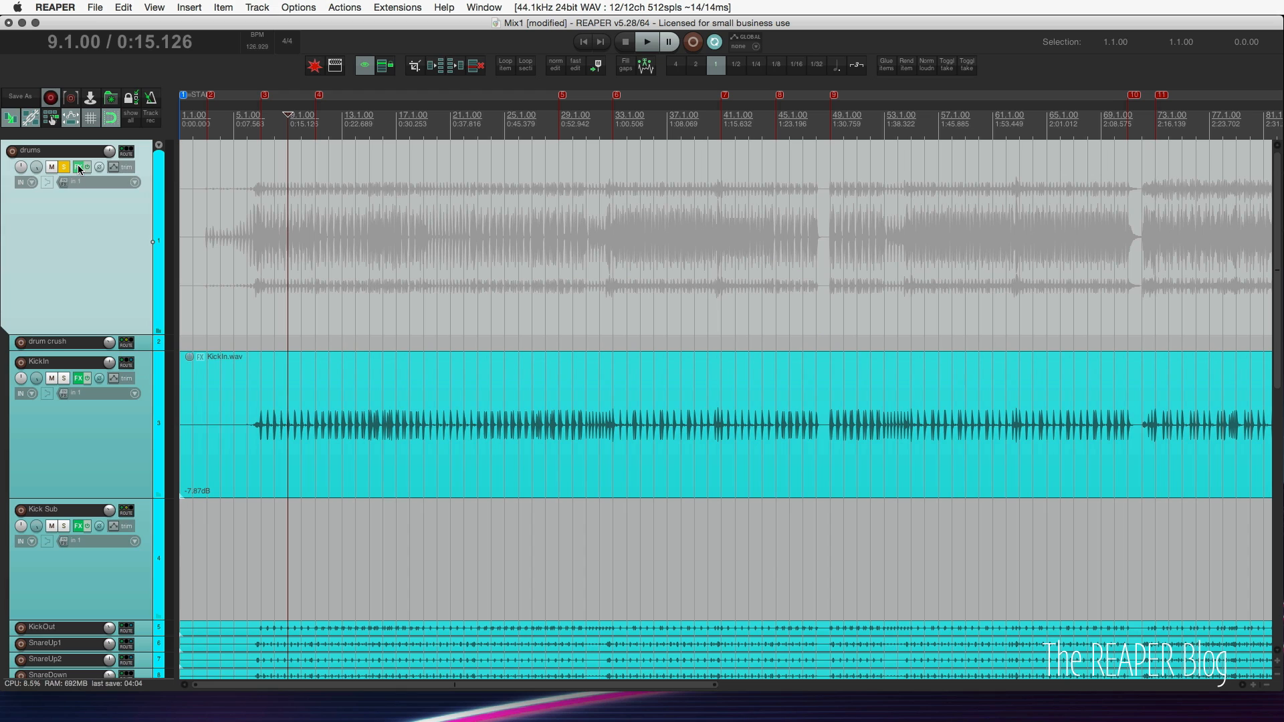
- View the JS source of the drums chain's Saturation effect, then close the chain
click(79, 167)
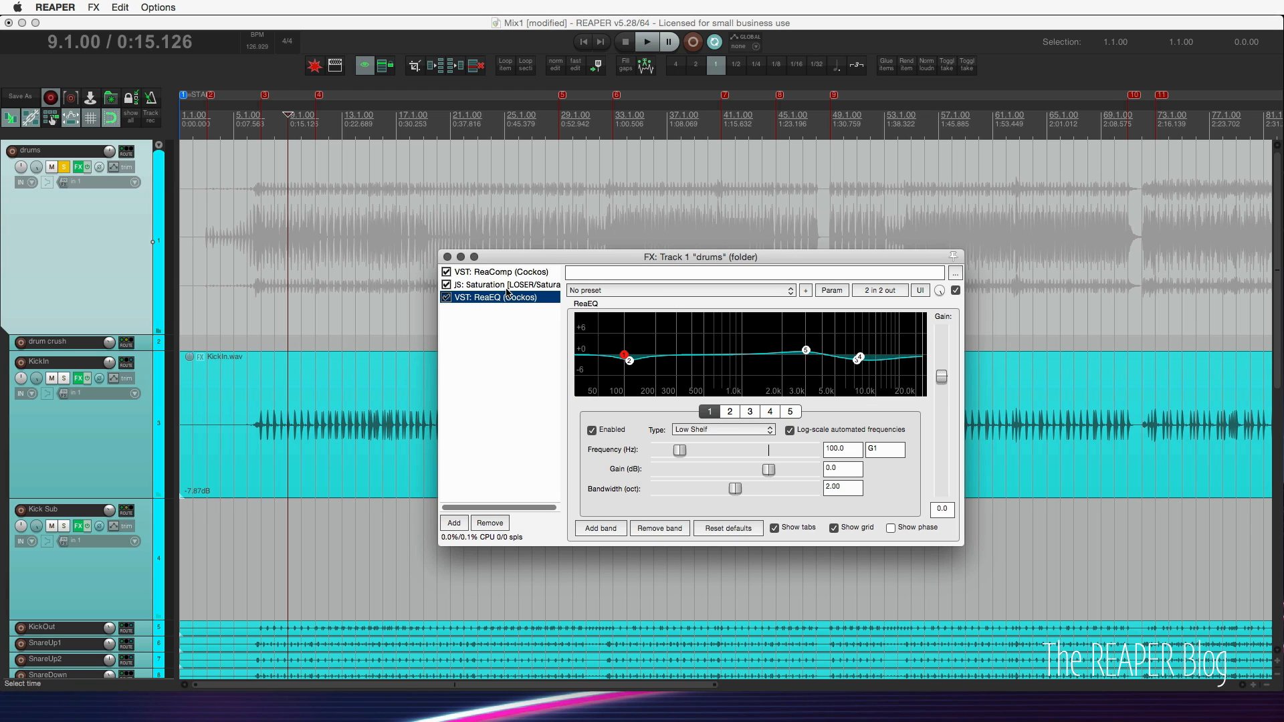
click(501, 283)
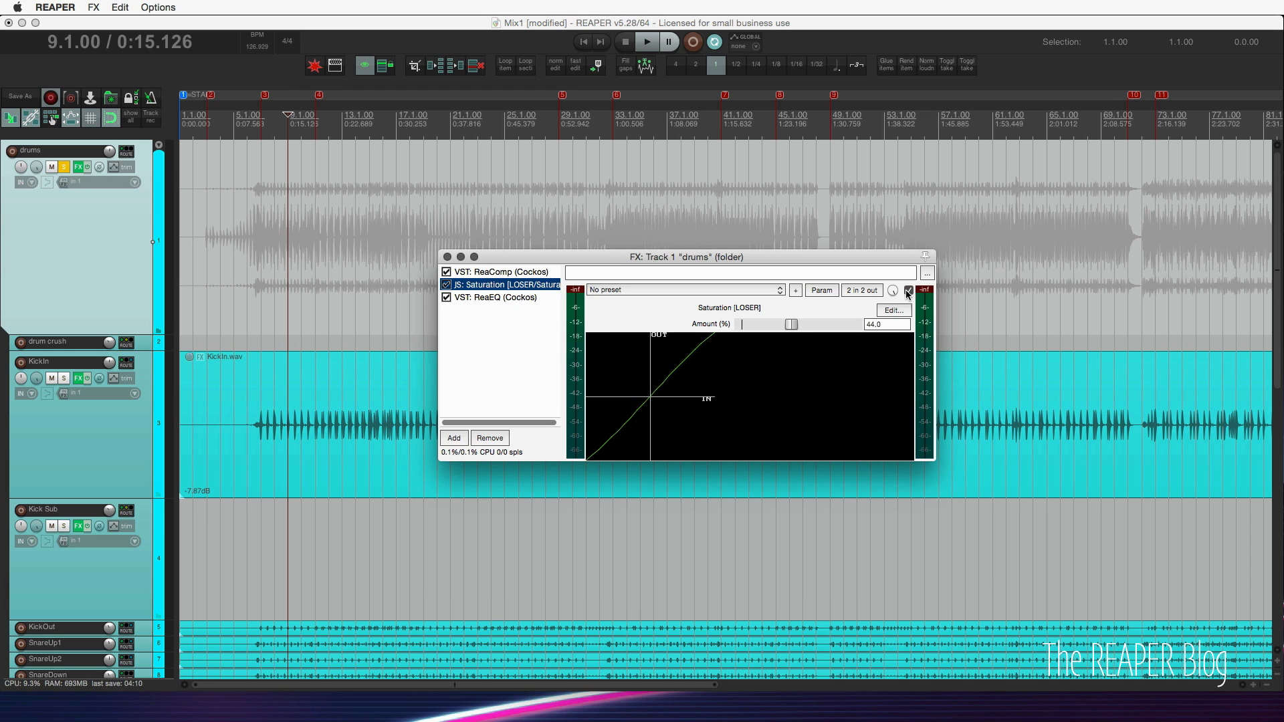
click(892, 311)
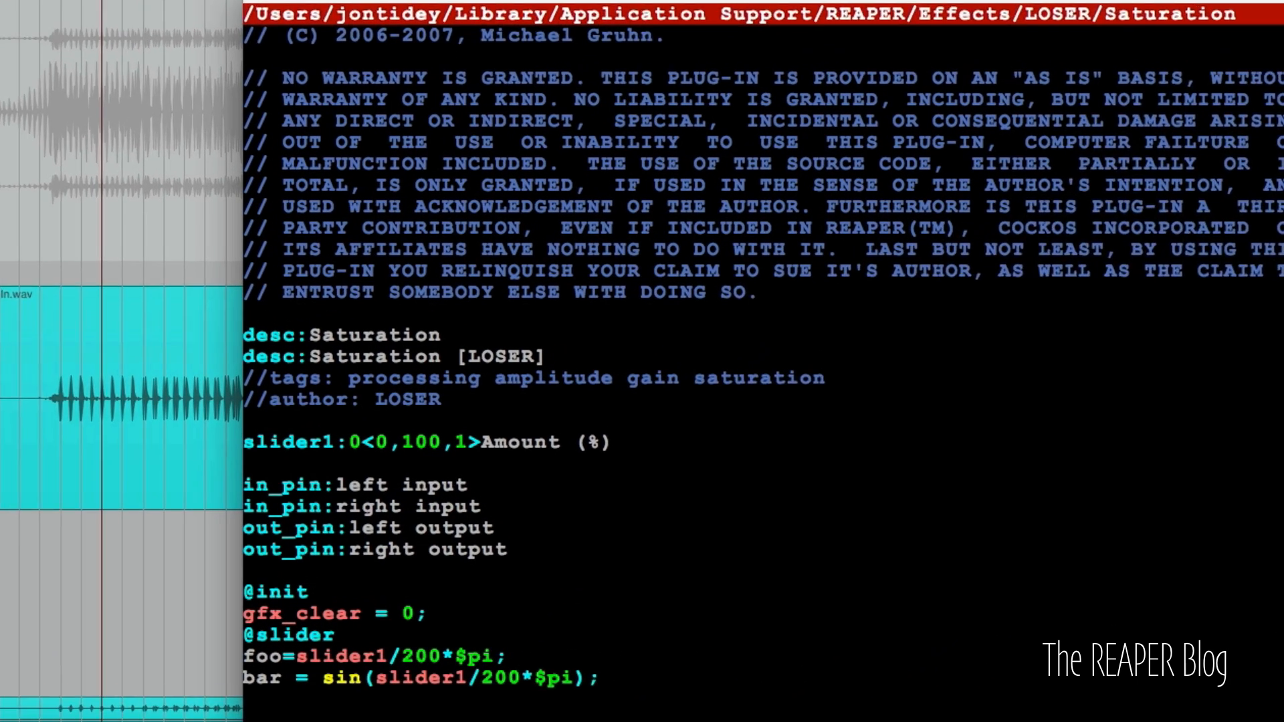
double_click(228, 490)
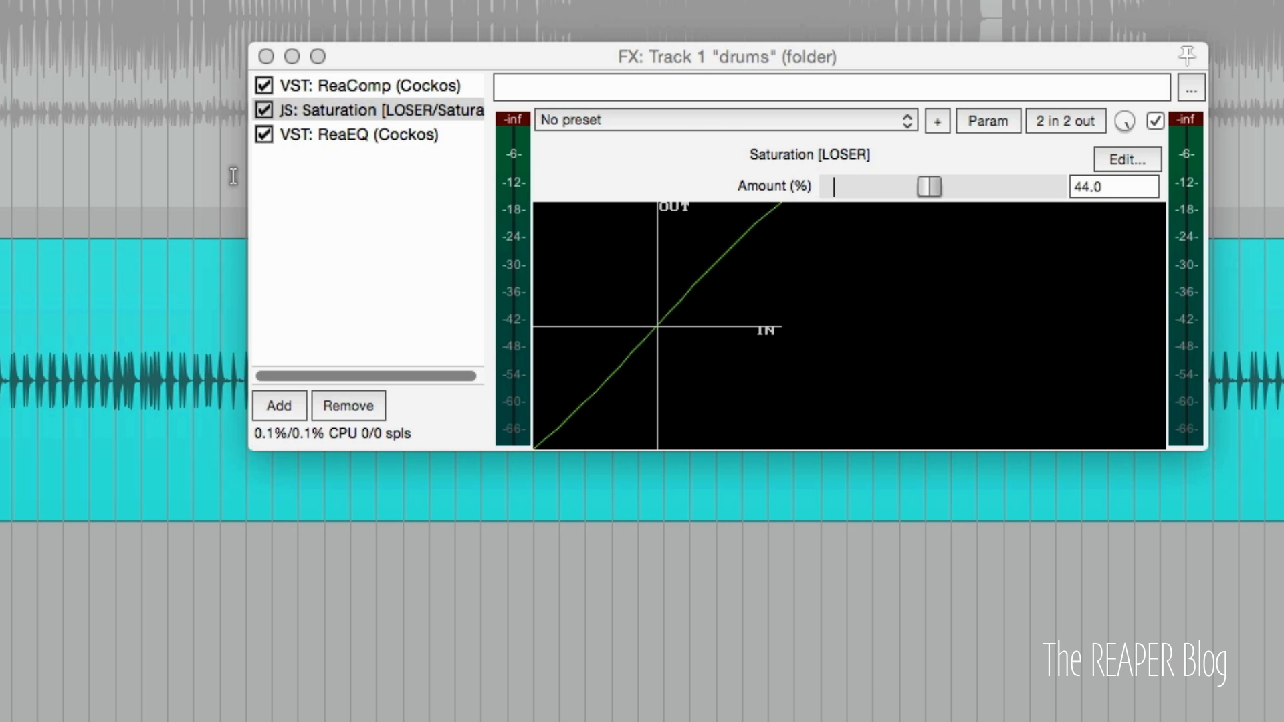
click(264, 56)
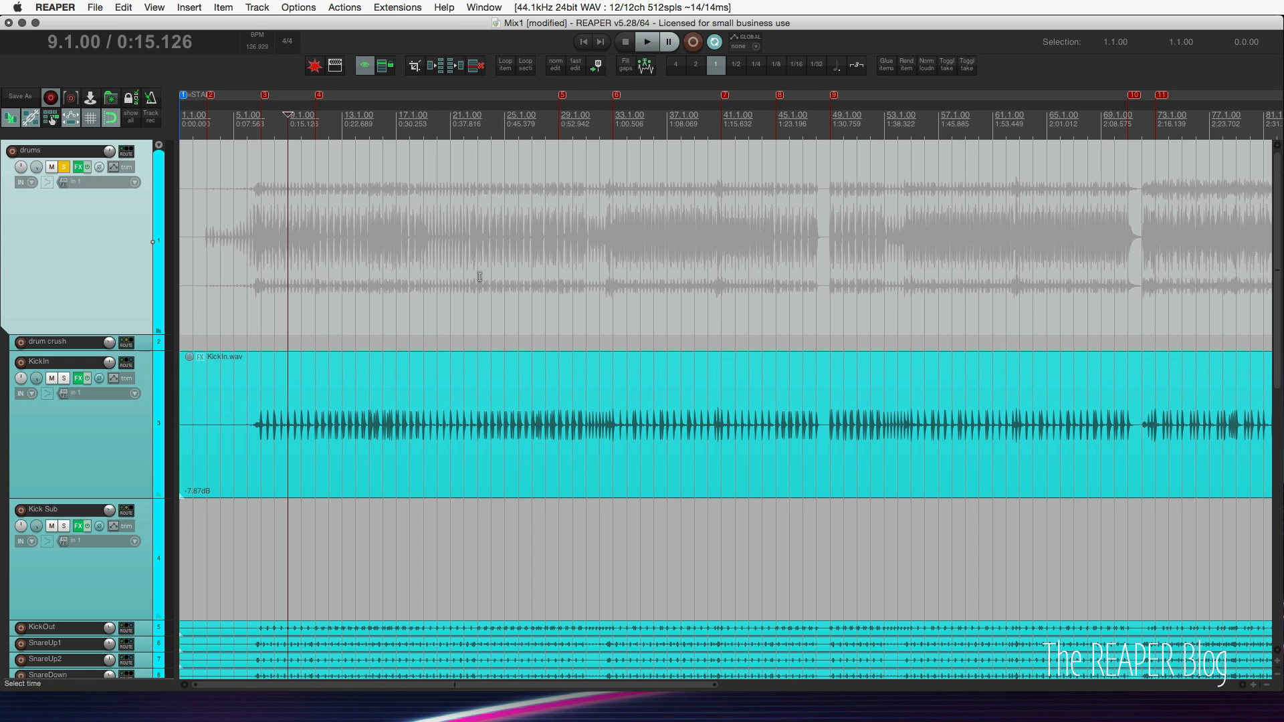
mouse_move(555, 320)
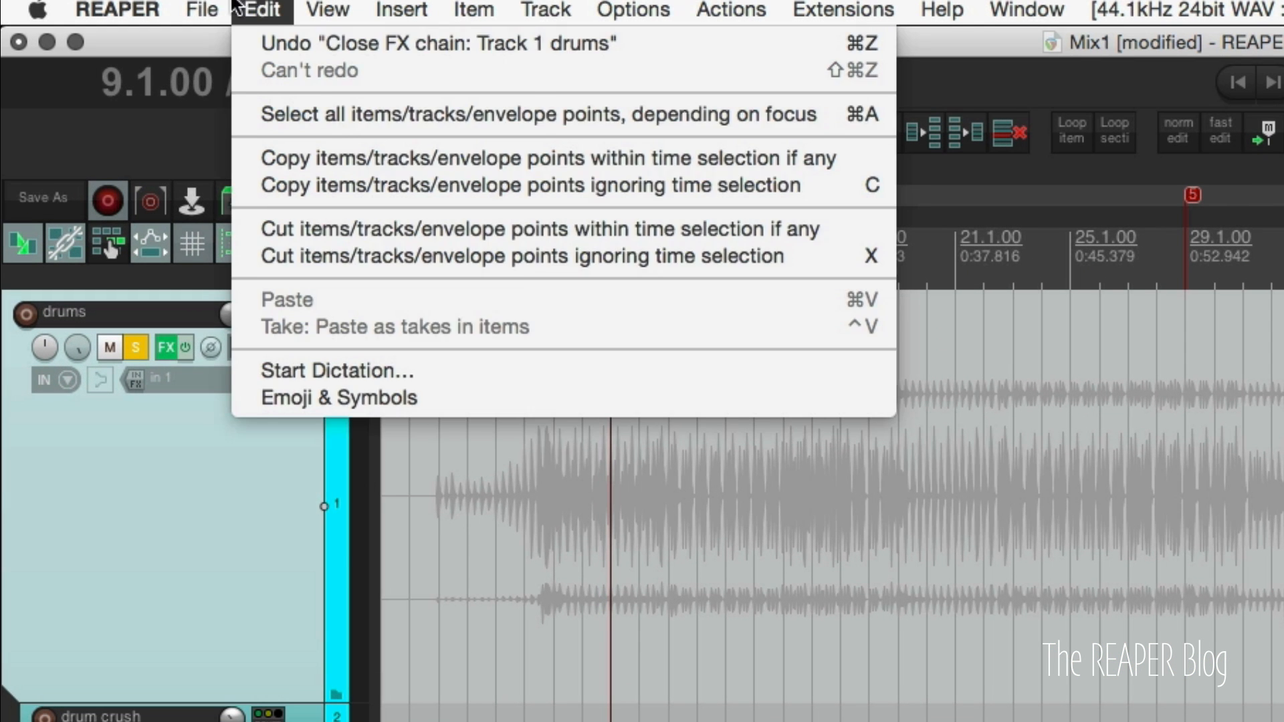
- Cancel the Export Project MIDI dialog without exporting
click(201, 10)
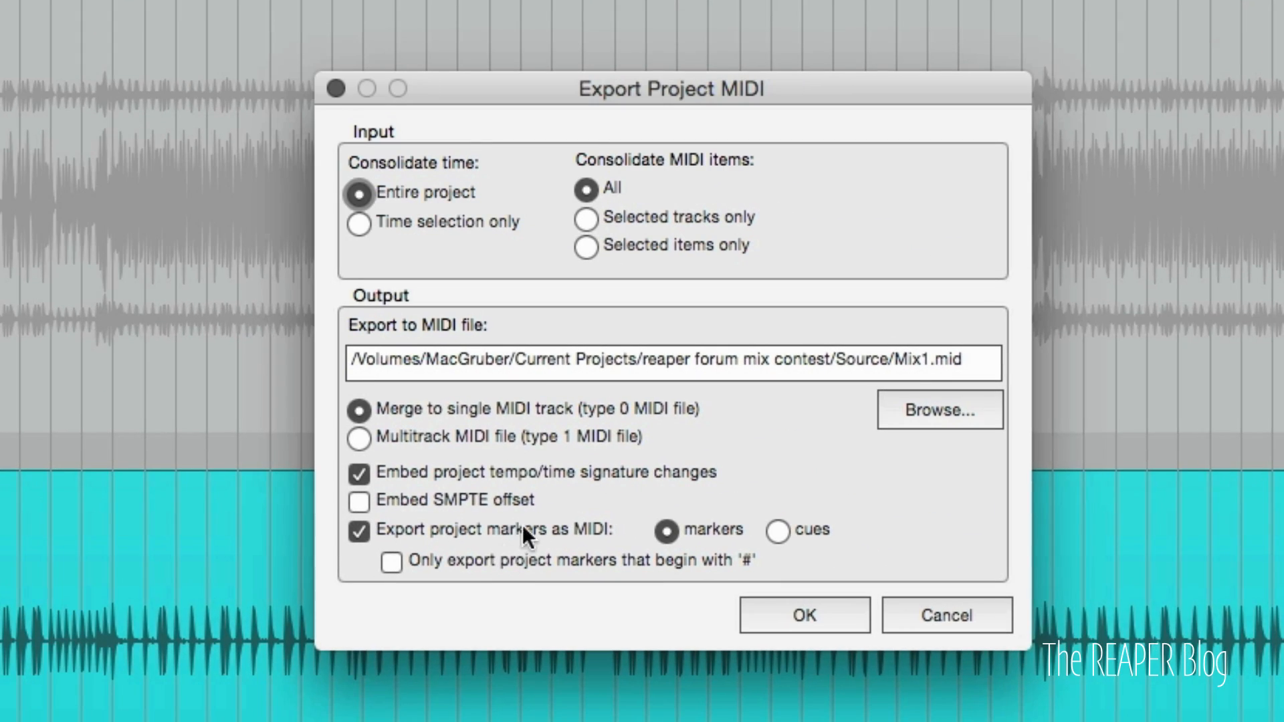
mouse_move(513, 418)
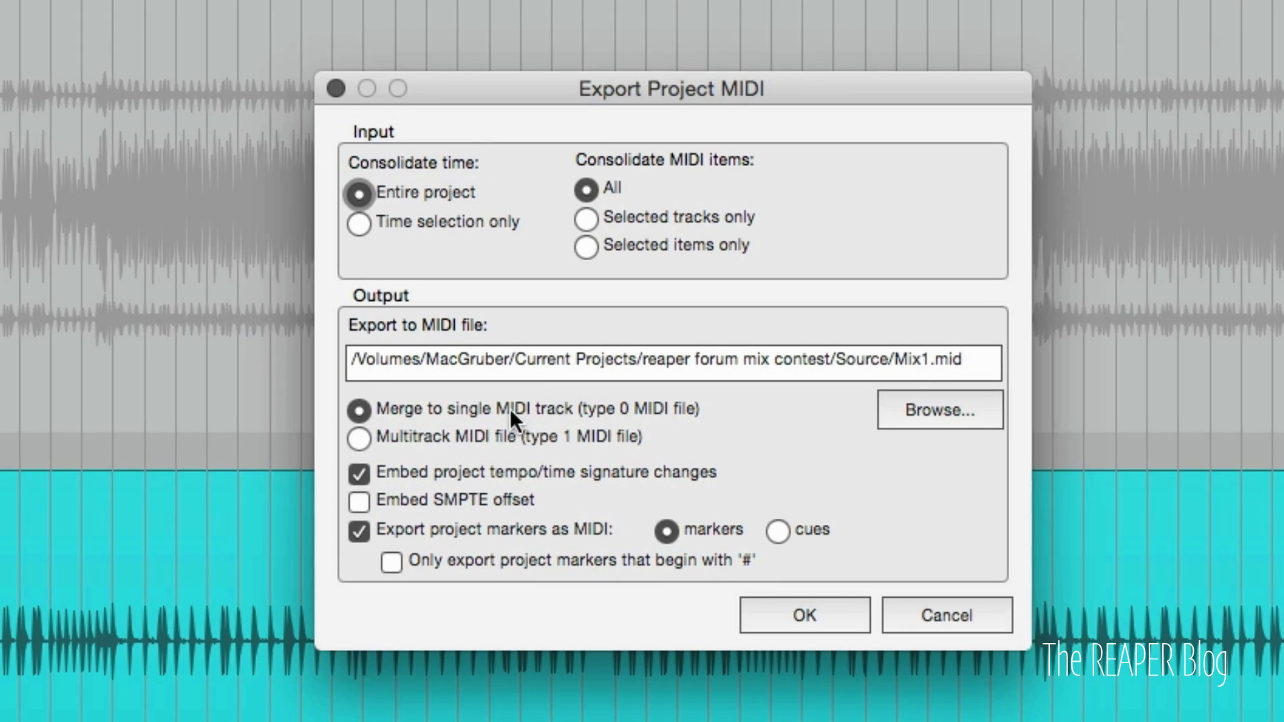
mouse_move(540, 418)
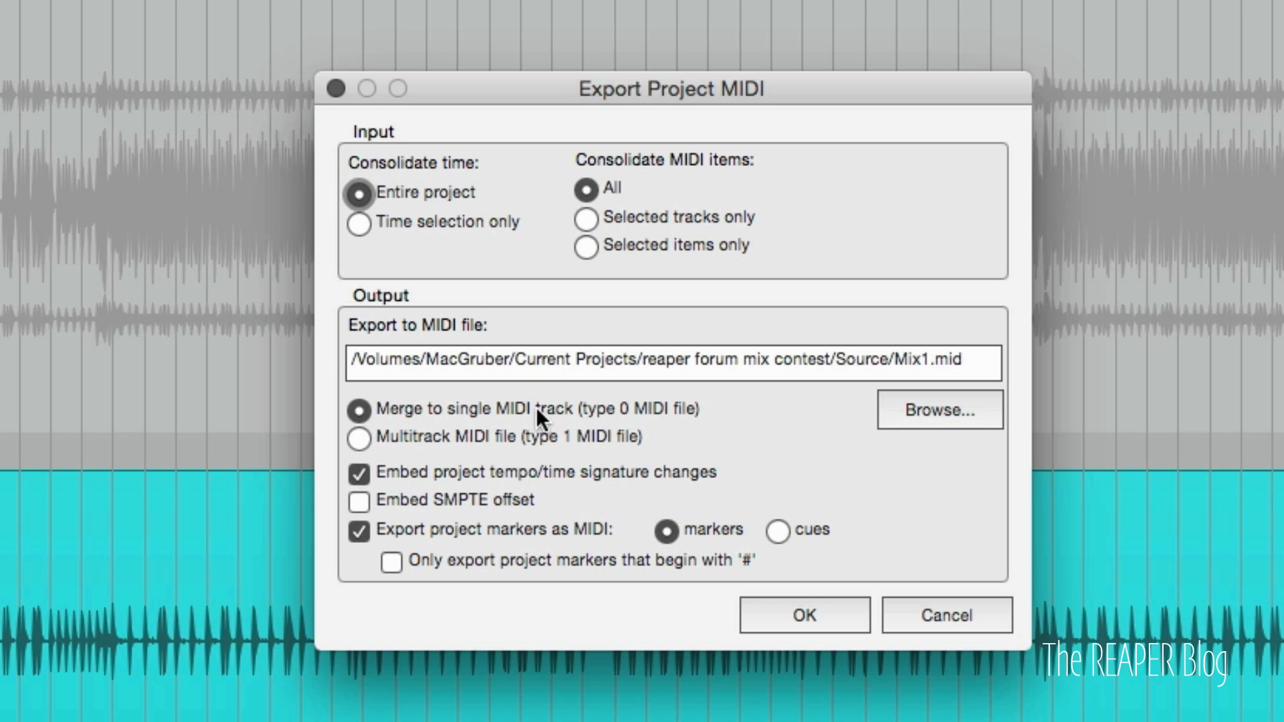
mouse_move(420, 449)
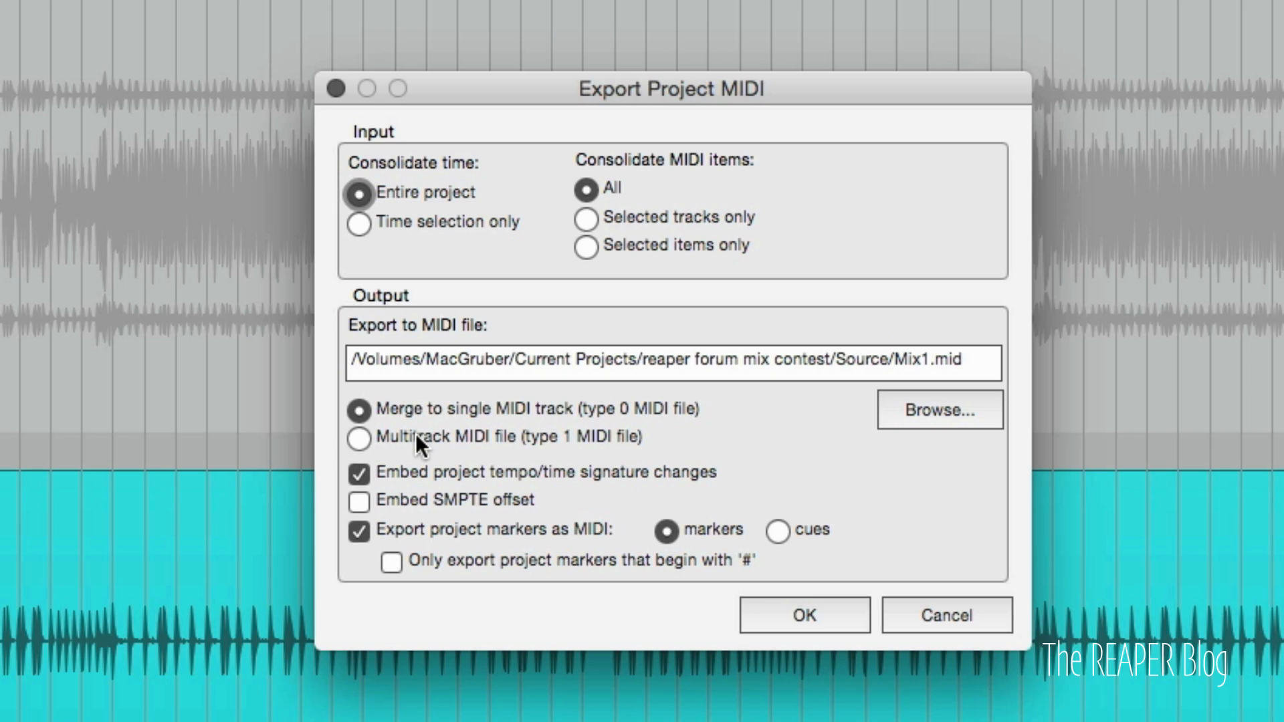
mouse_move(625, 509)
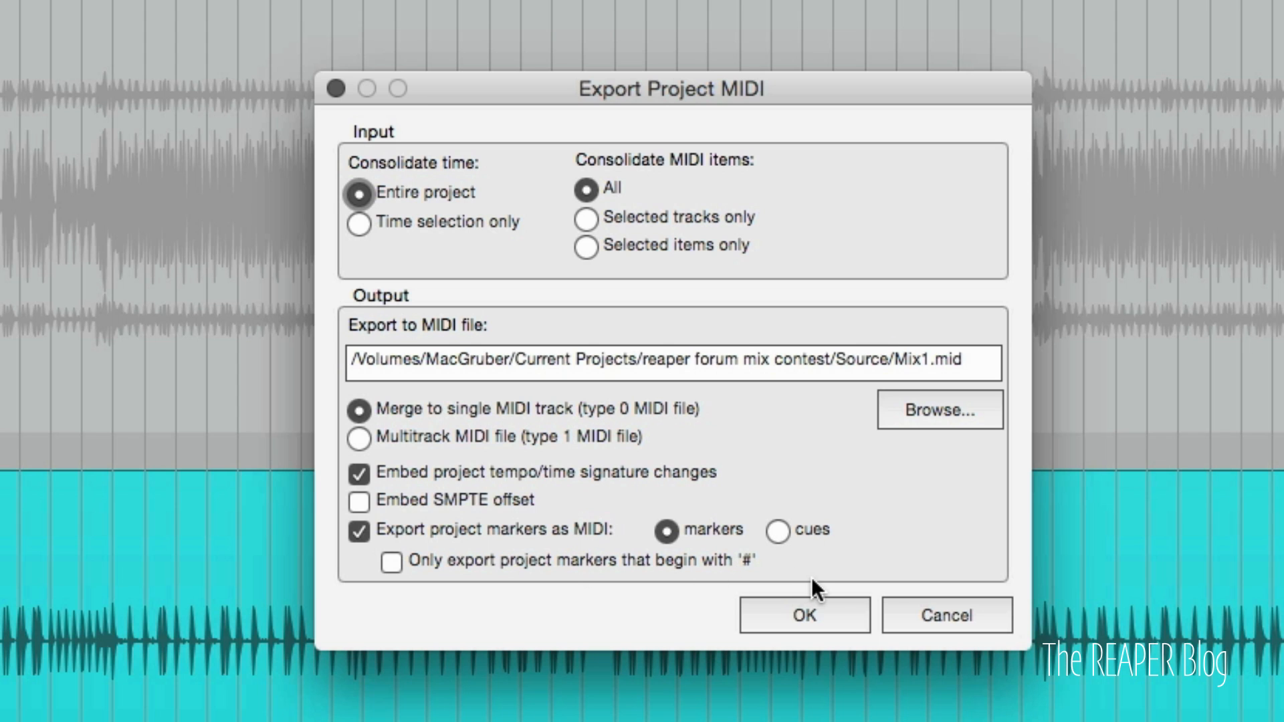
mouse_move(891, 630)
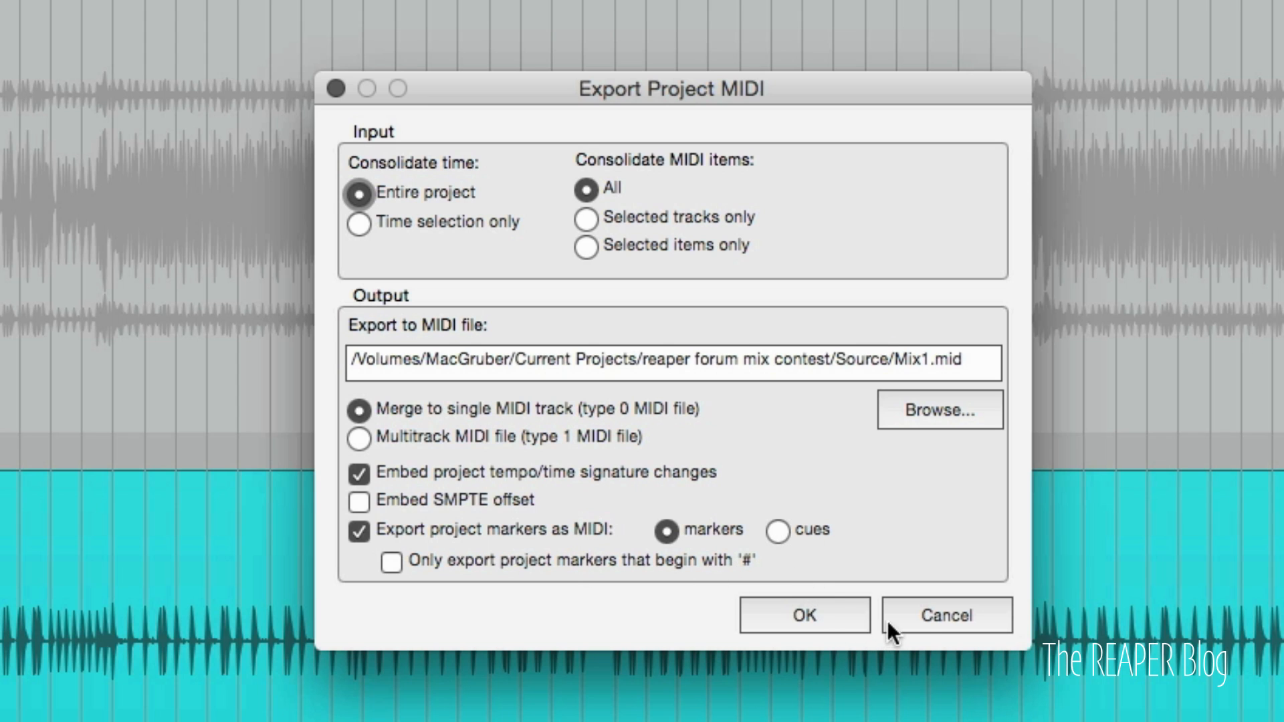
click(945, 615)
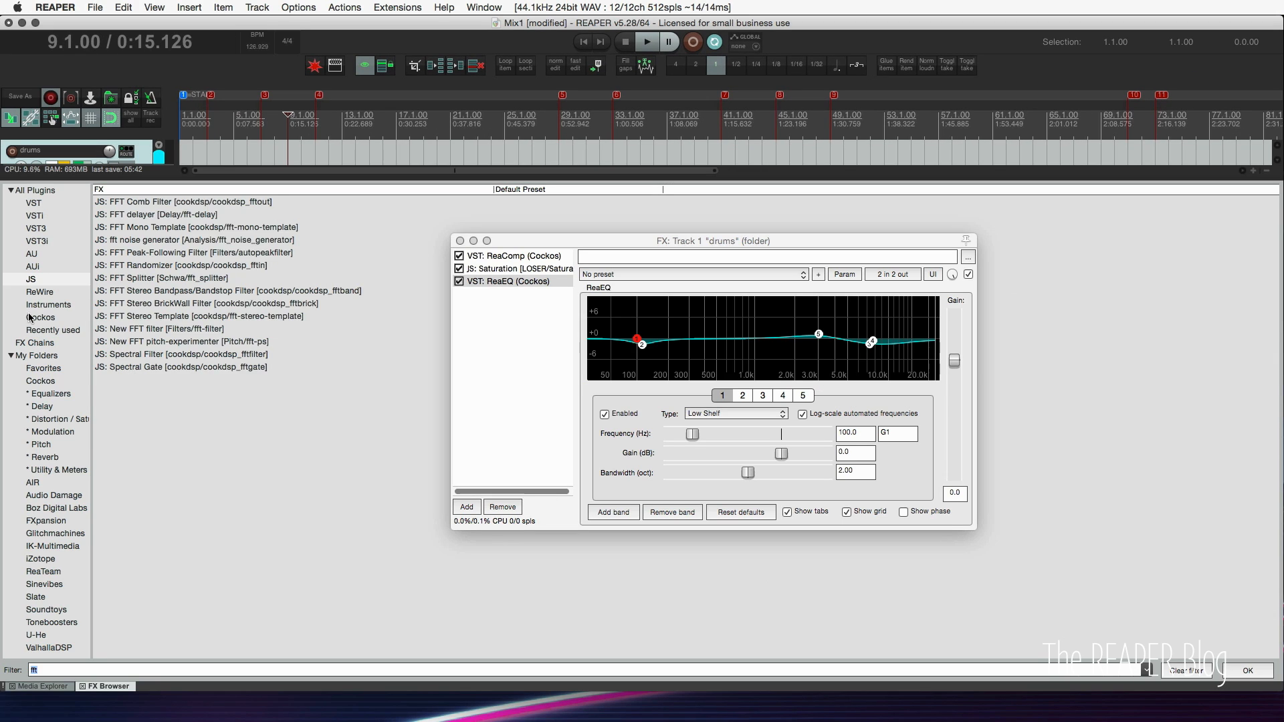
- Add ReaSurround as a fourth effect on the drums folder chain
click(40, 316)
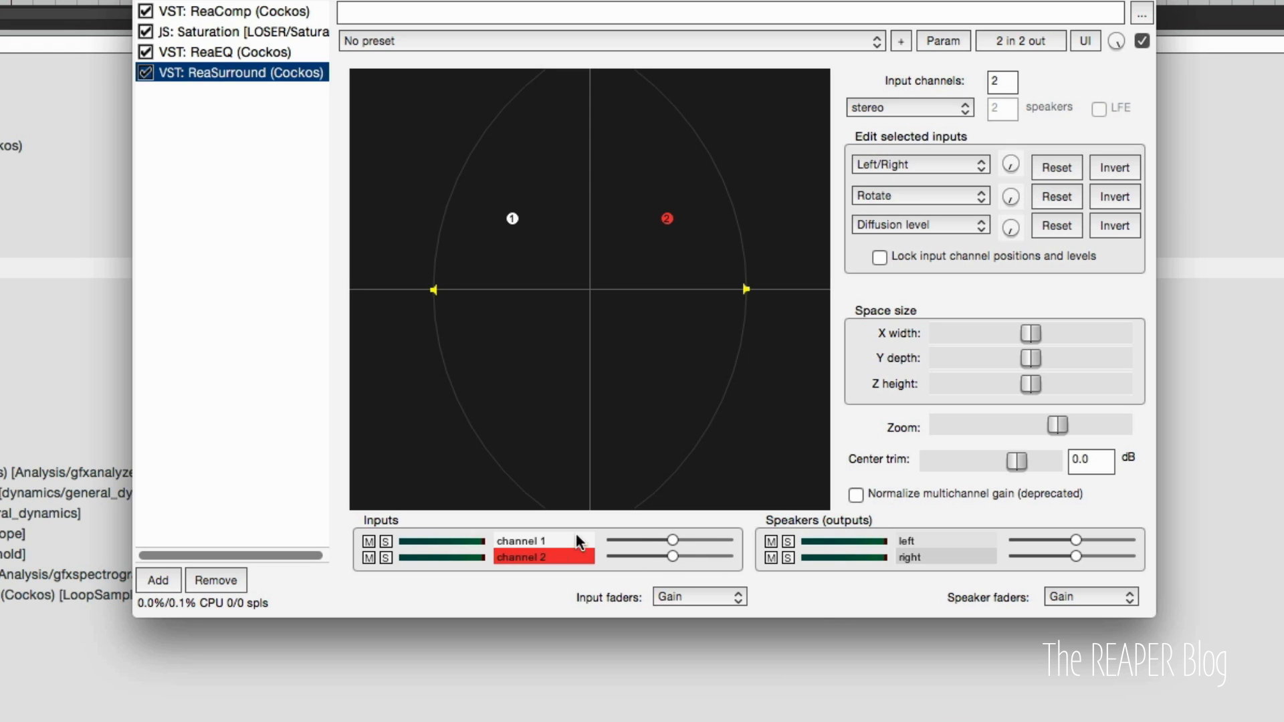
mouse_move(1063, 562)
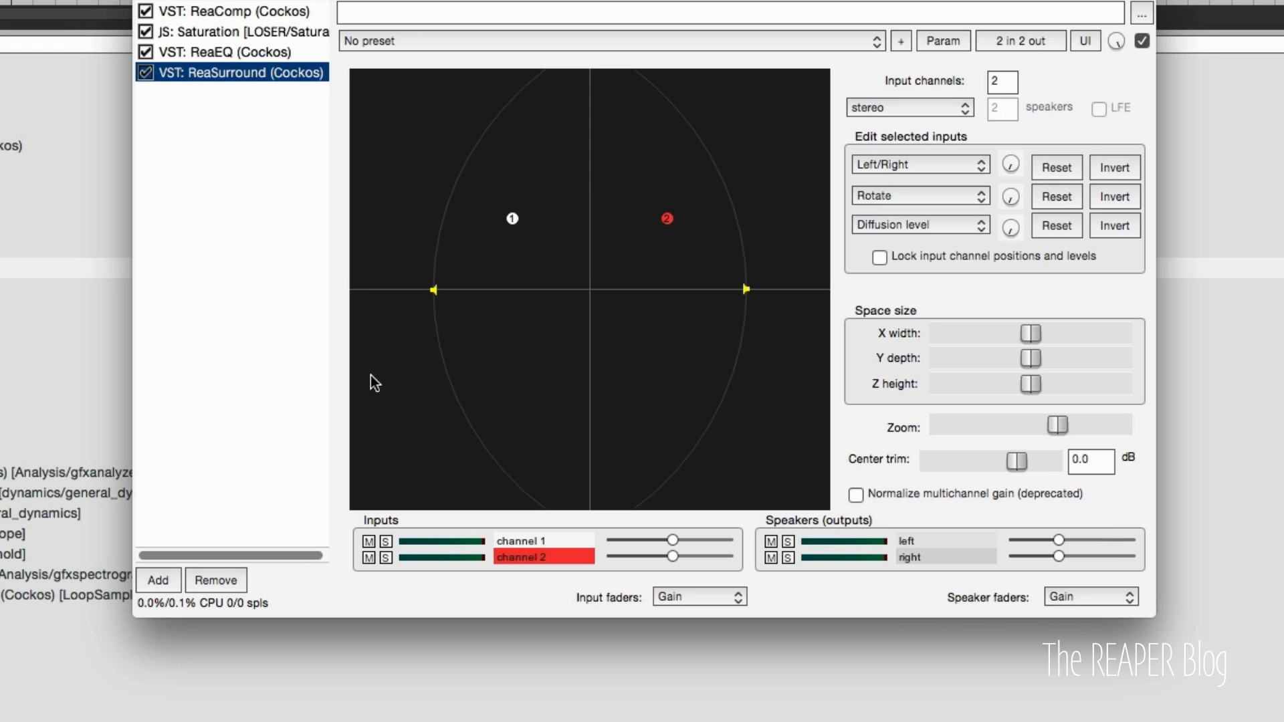
mouse_move(757, 45)
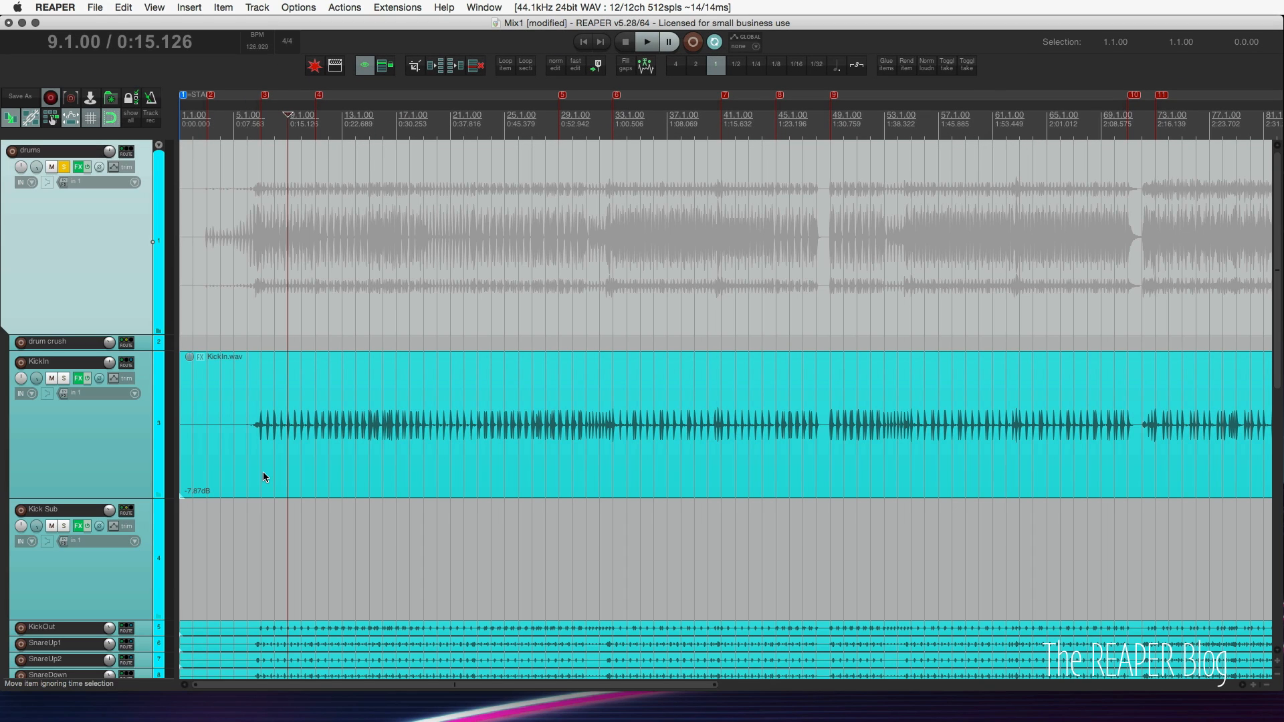
mouse_move(385, 449)
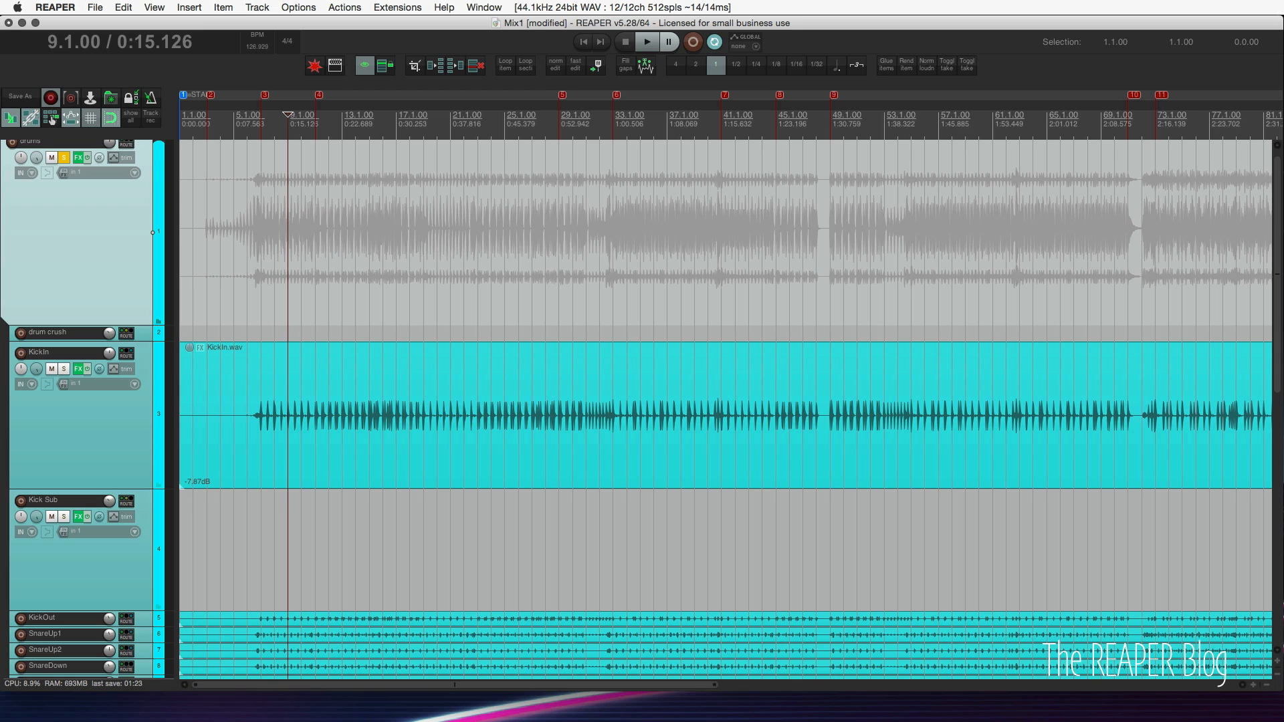
click(980, 238)
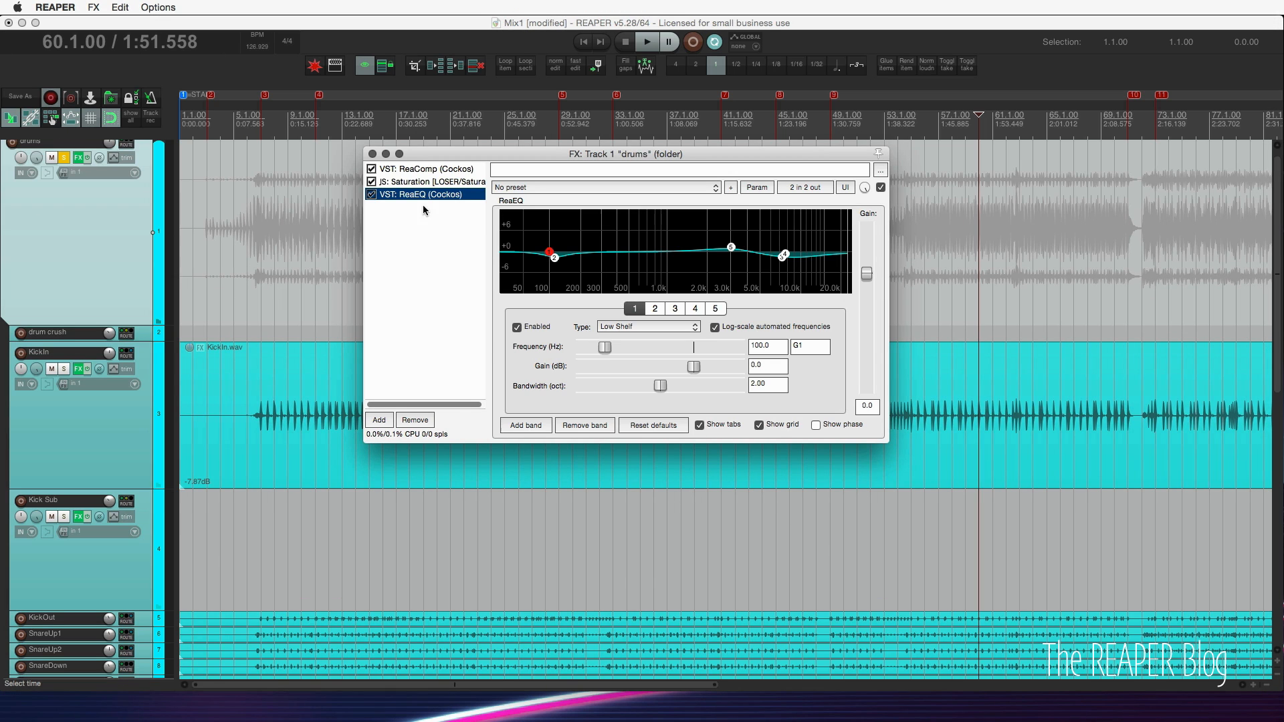
right_click(424, 194)
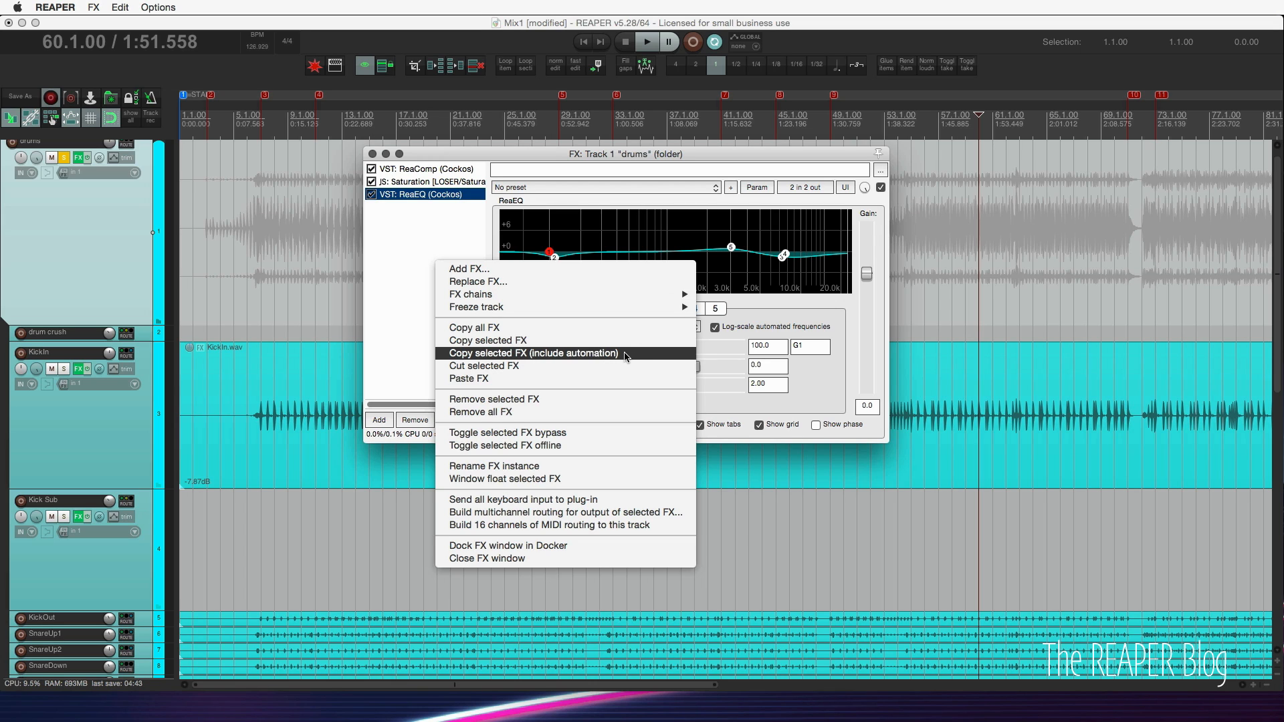
mouse_move(619, 359)
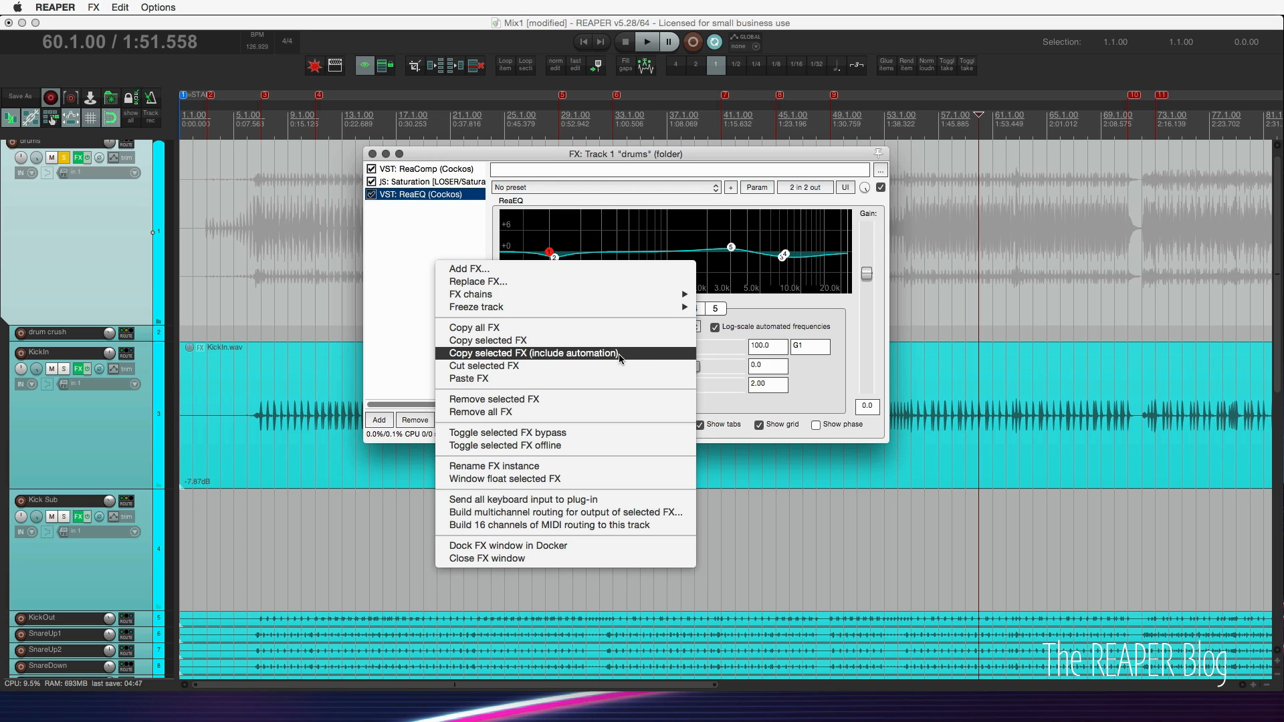
mouse_move(474, 306)
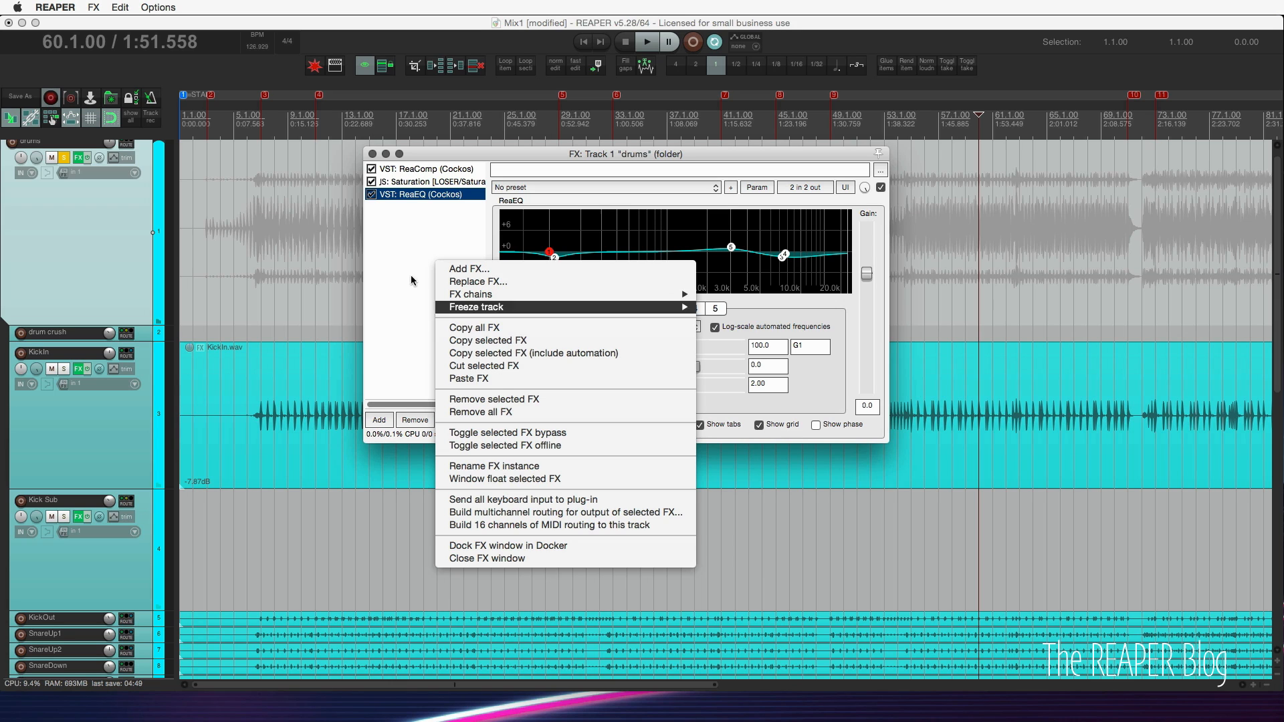
mouse_move(265, 263)
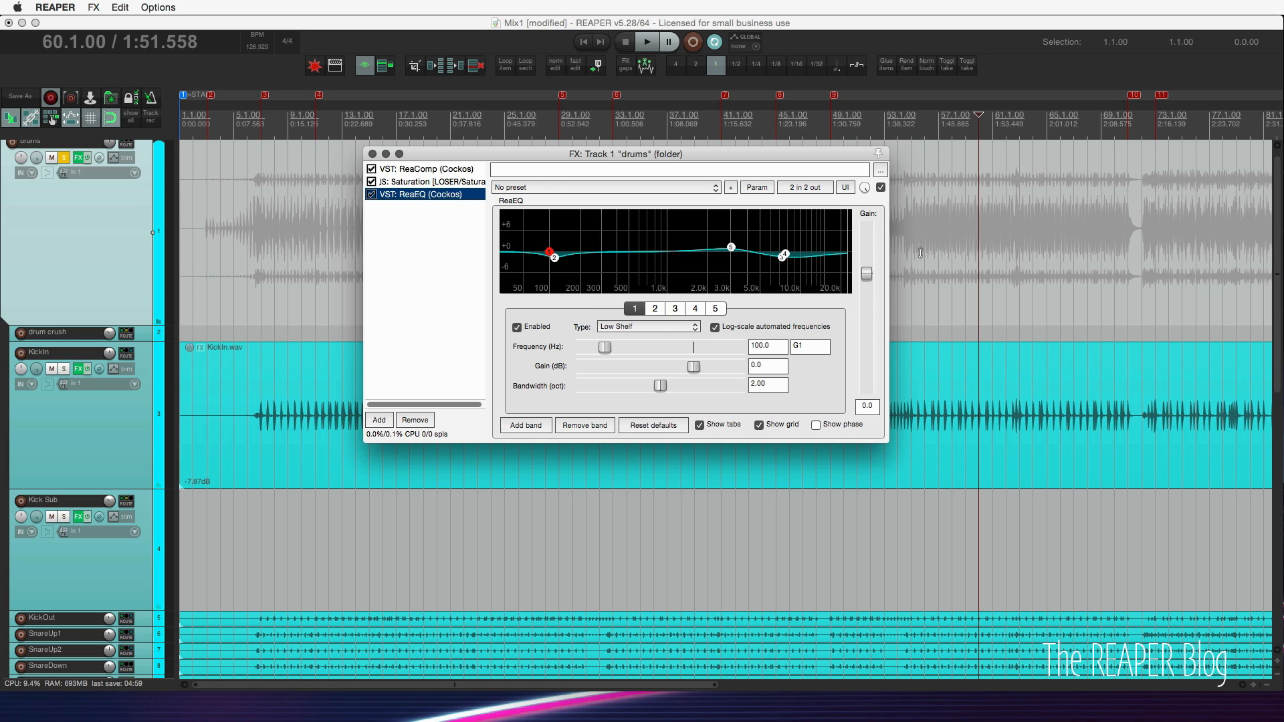
mouse_move(904, 270)
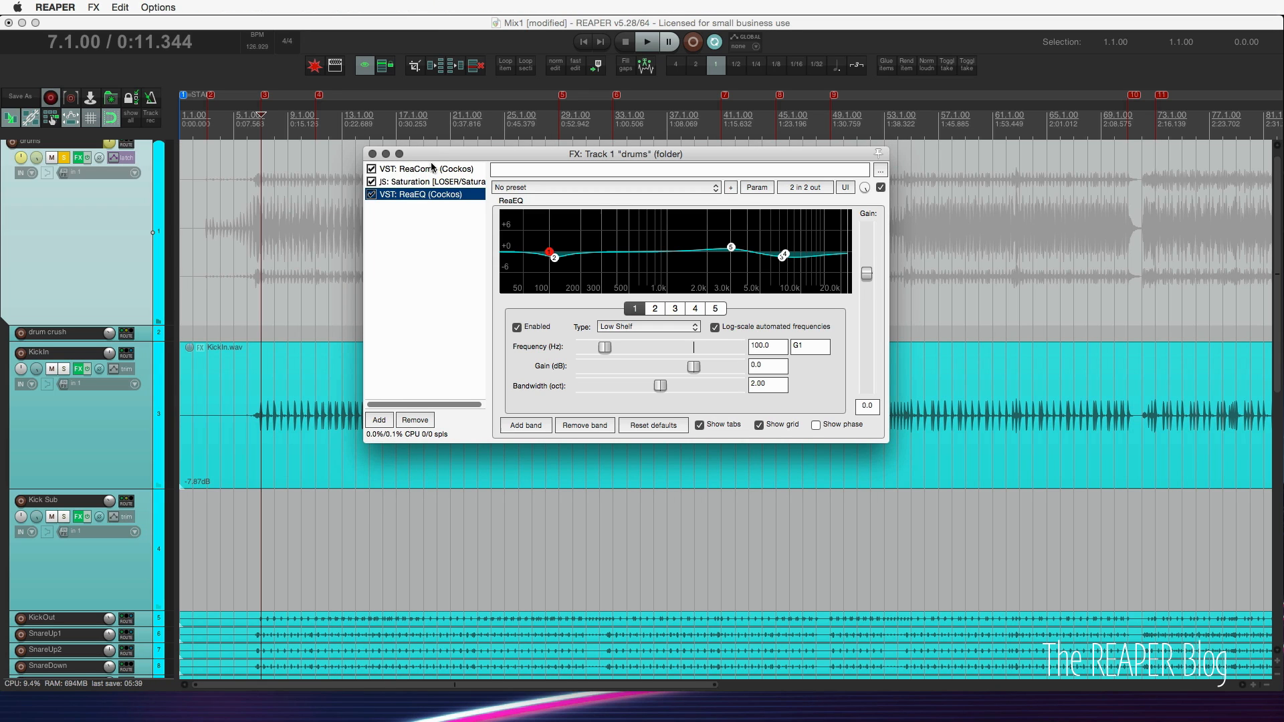
- During playback, lower ReaEQ band 2 to about -5 dB to write gain and frequency automation
click(646, 41)
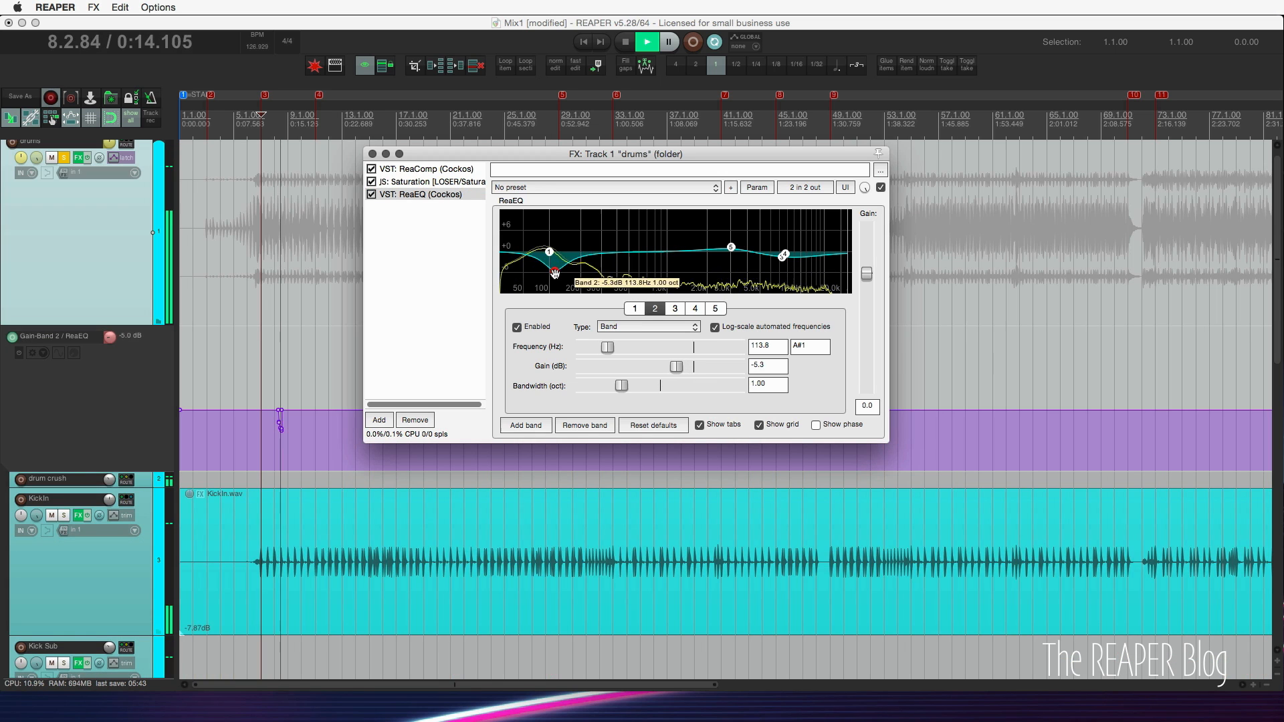
drag(548, 251, 577, 279)
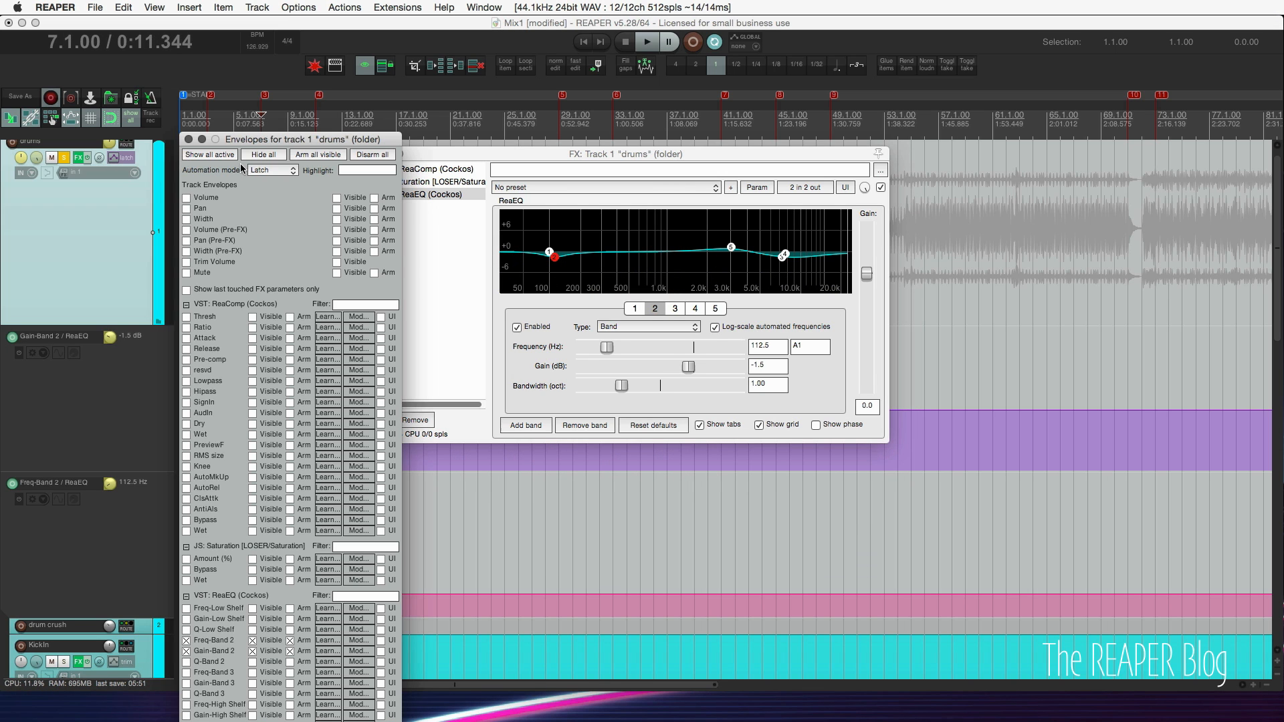
- Close the Envelopes window, select ReaEQ in the drums chain and switch to the mixer
click(271, 170)
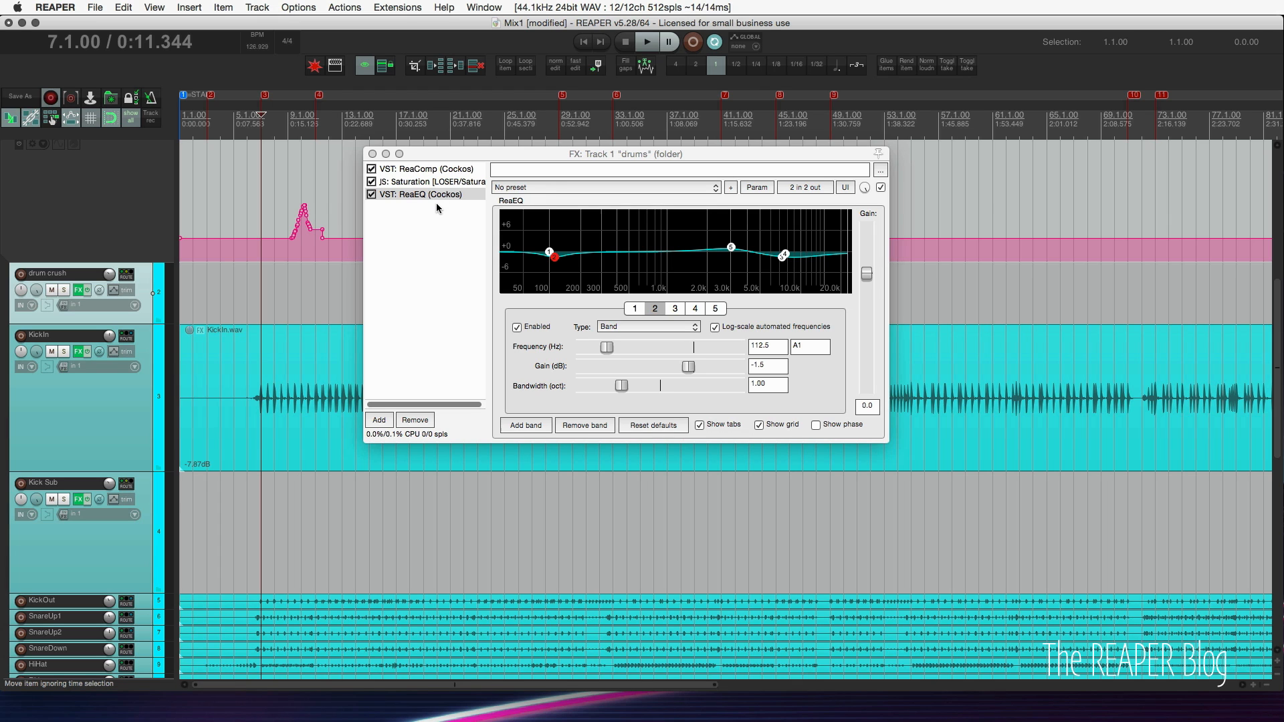
click(422, 194)
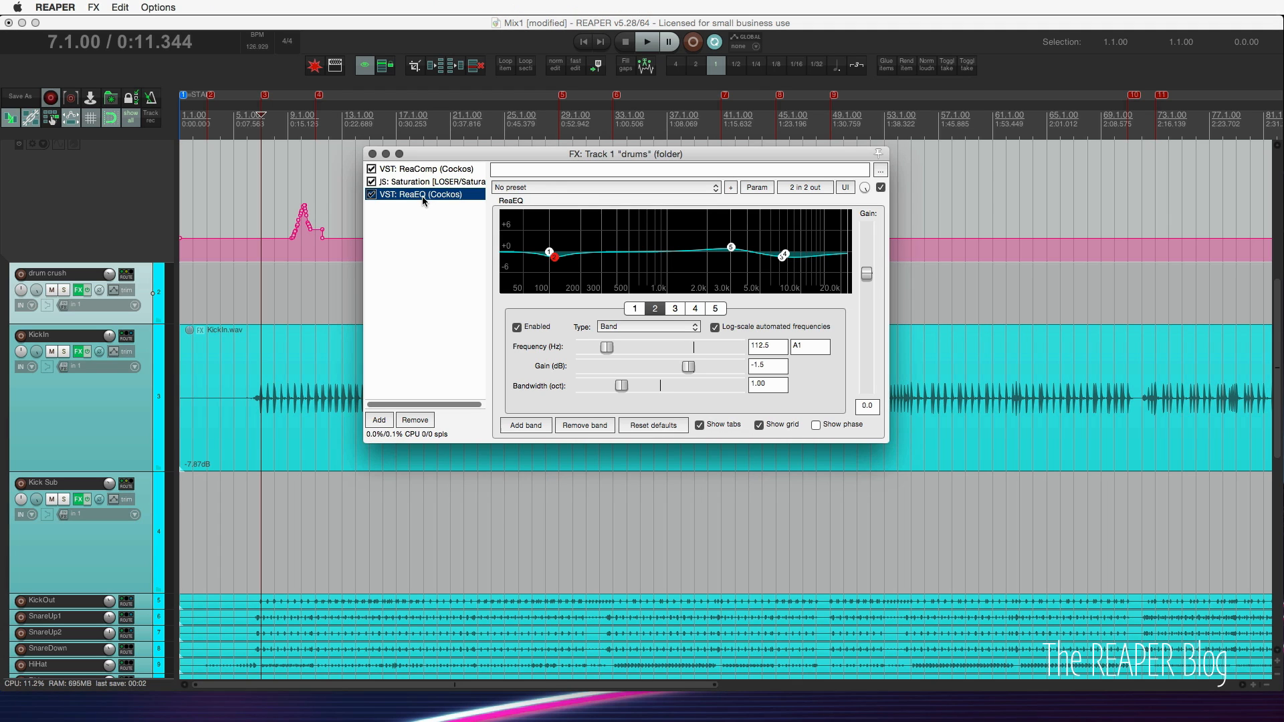
click(79, 273)
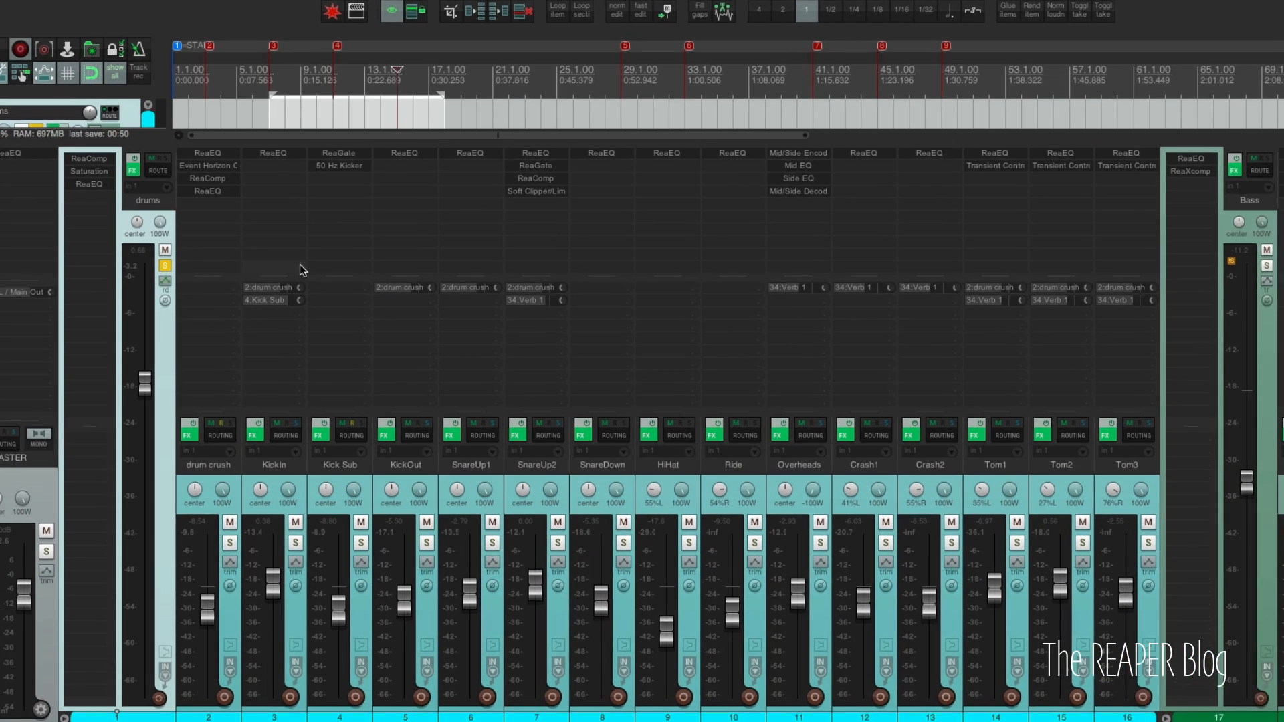
- Bring up the FX context menu over the drums channel's effects in the mixer
right_click(300, 270)
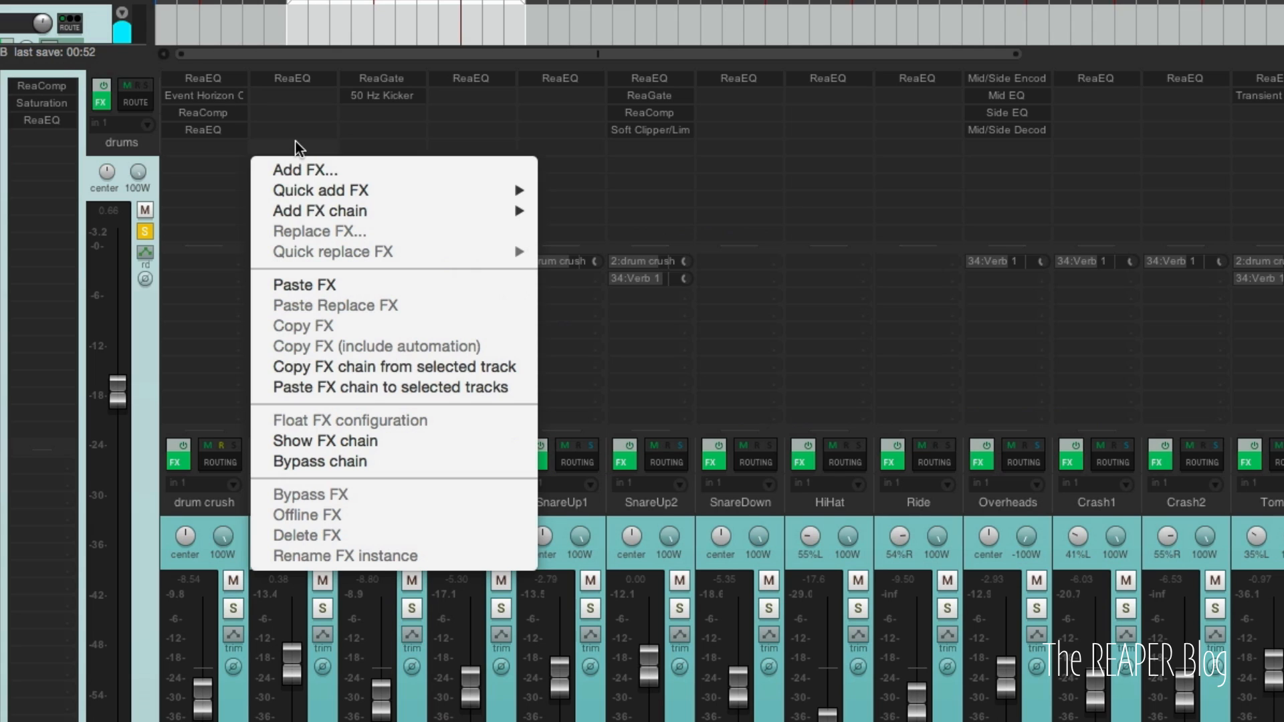
mouse_move(407, 414)
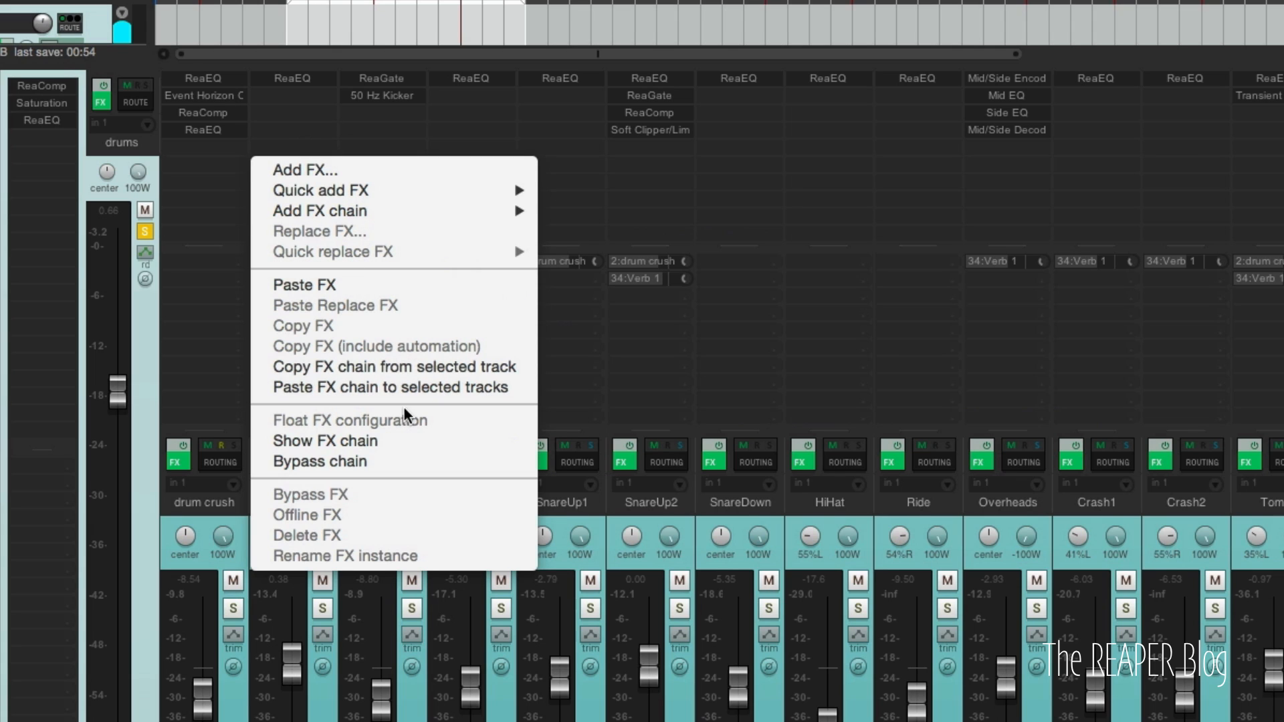
mouse_move(404, 354)
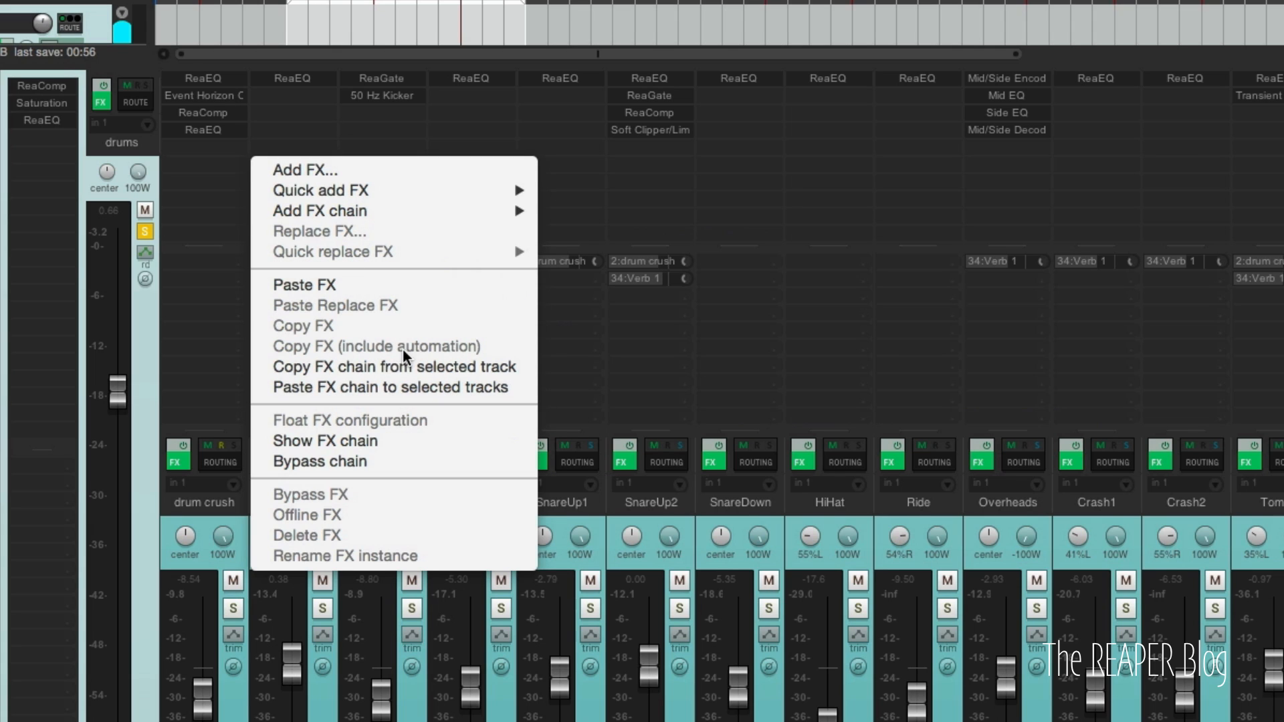
mouse_move(654, 364)
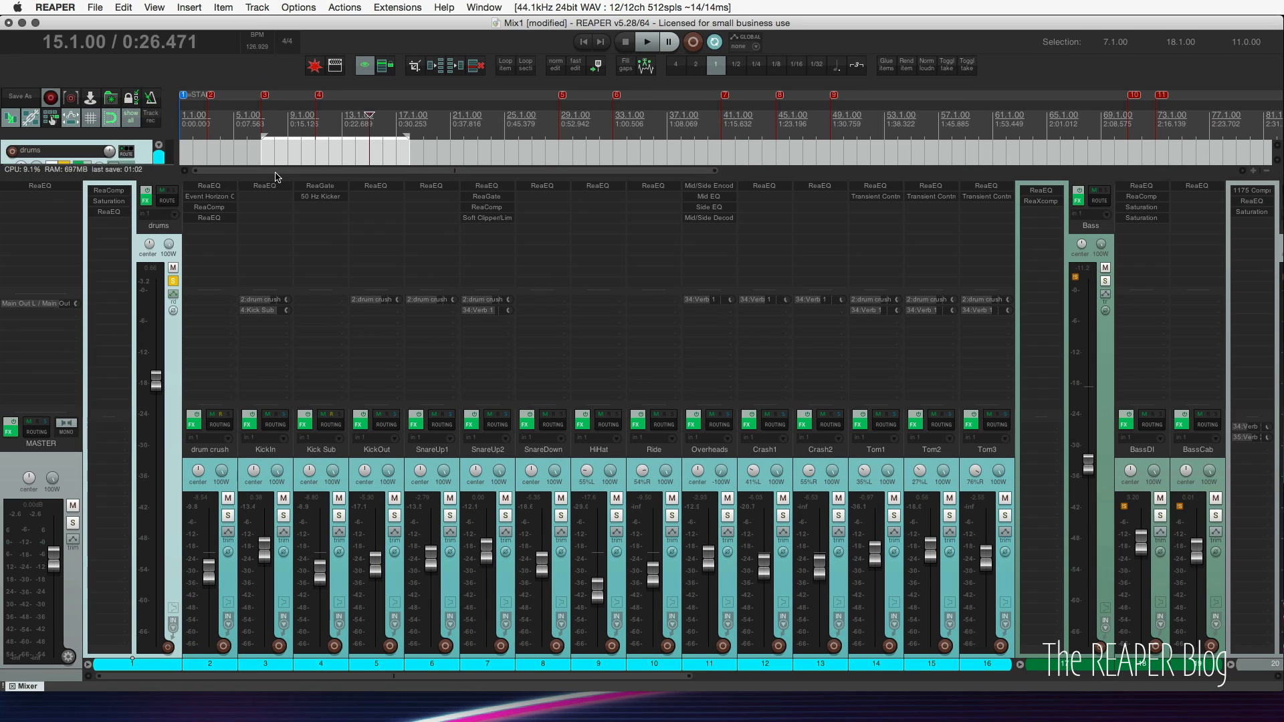
- Bring up Customize menus/toolbars and choose the FX extended mixer context to edit
right_click(364, 65)
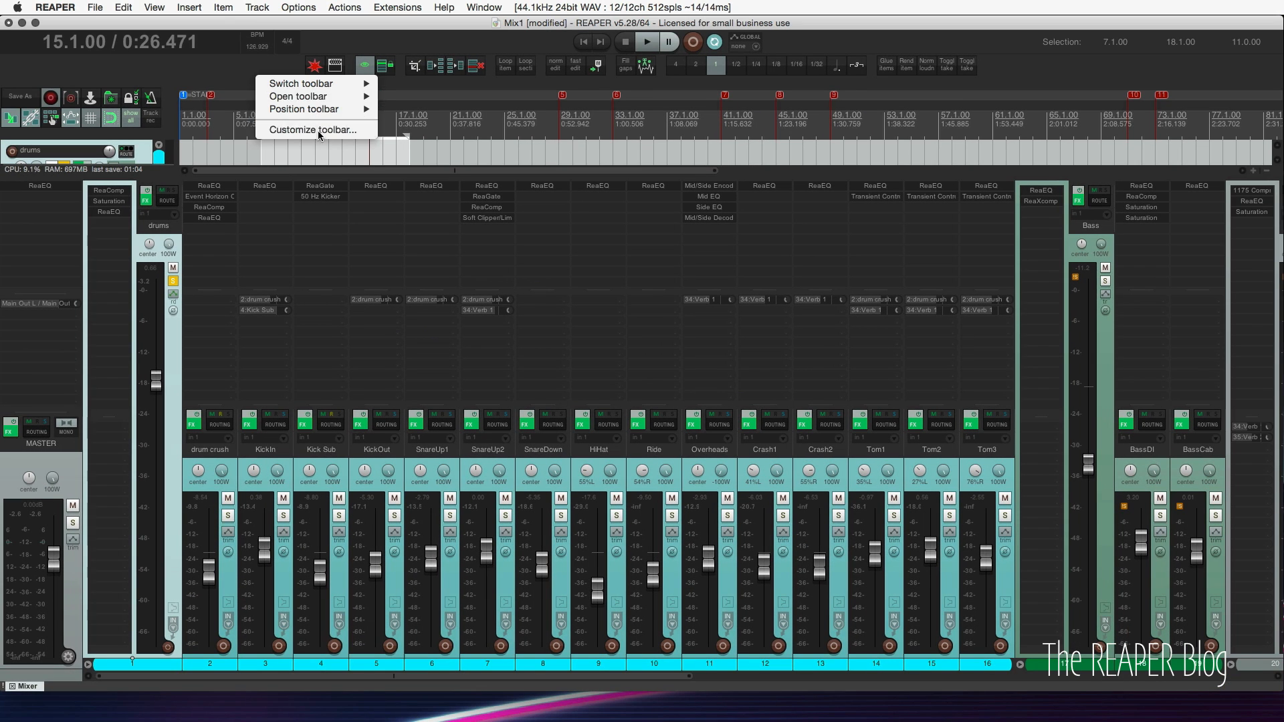
click(313, 130)
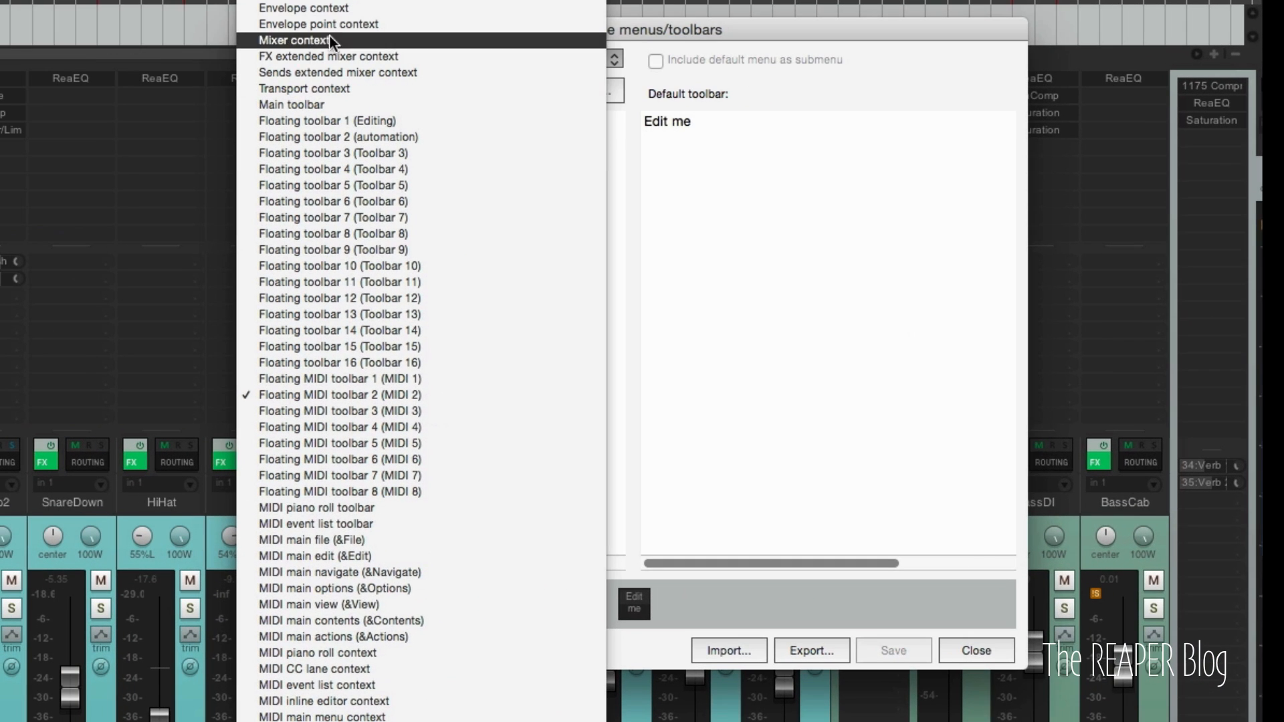
click(336, 72)
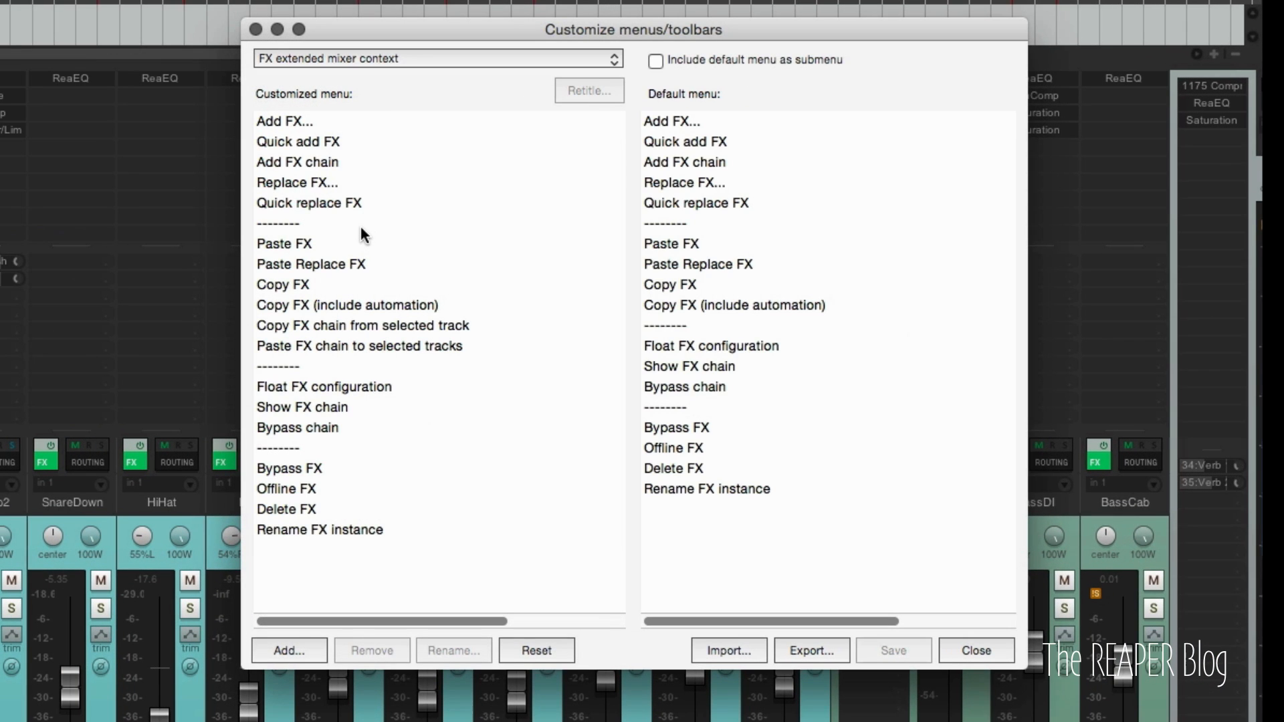
mouse_move(760, 498)
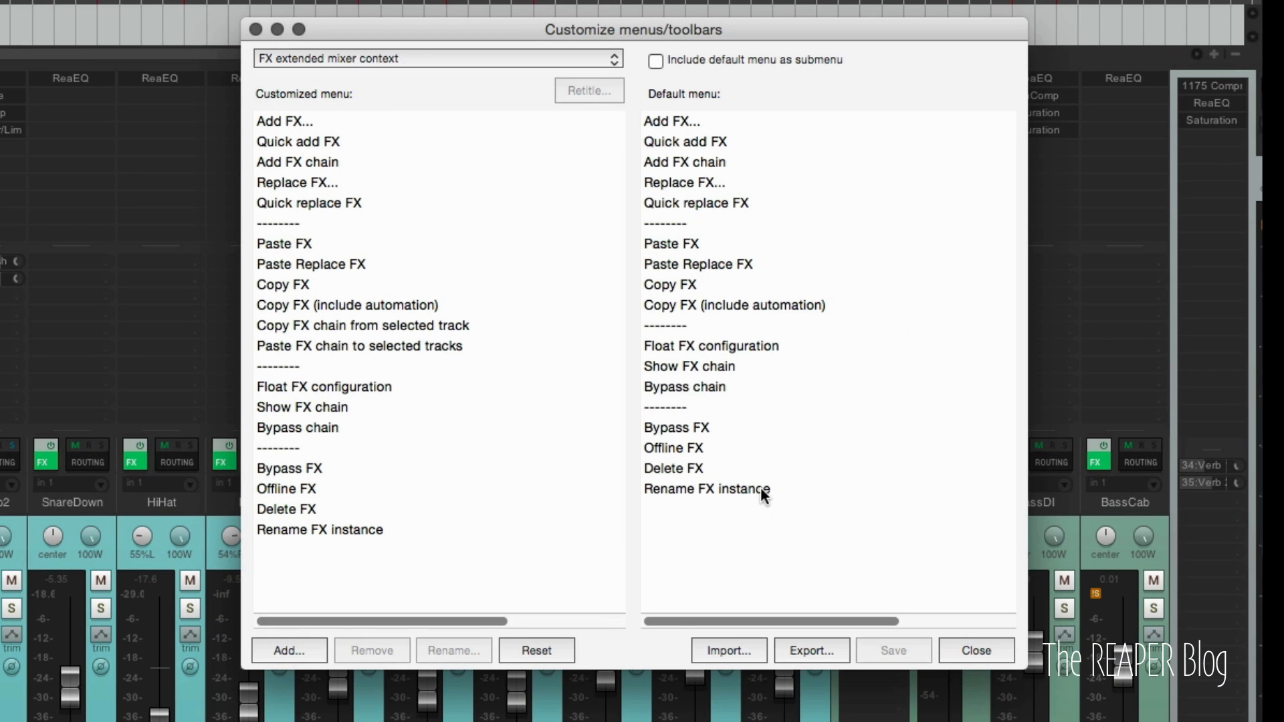
mouse_move(702, 472)
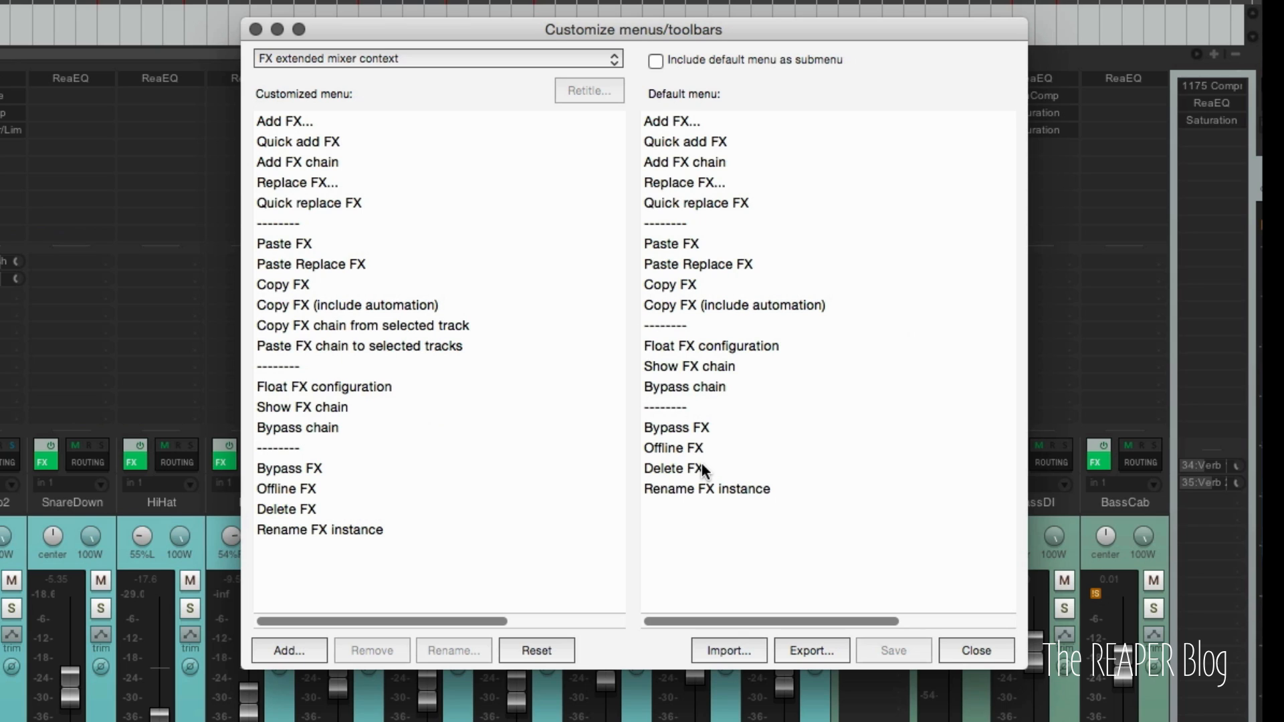
click(975, 650)
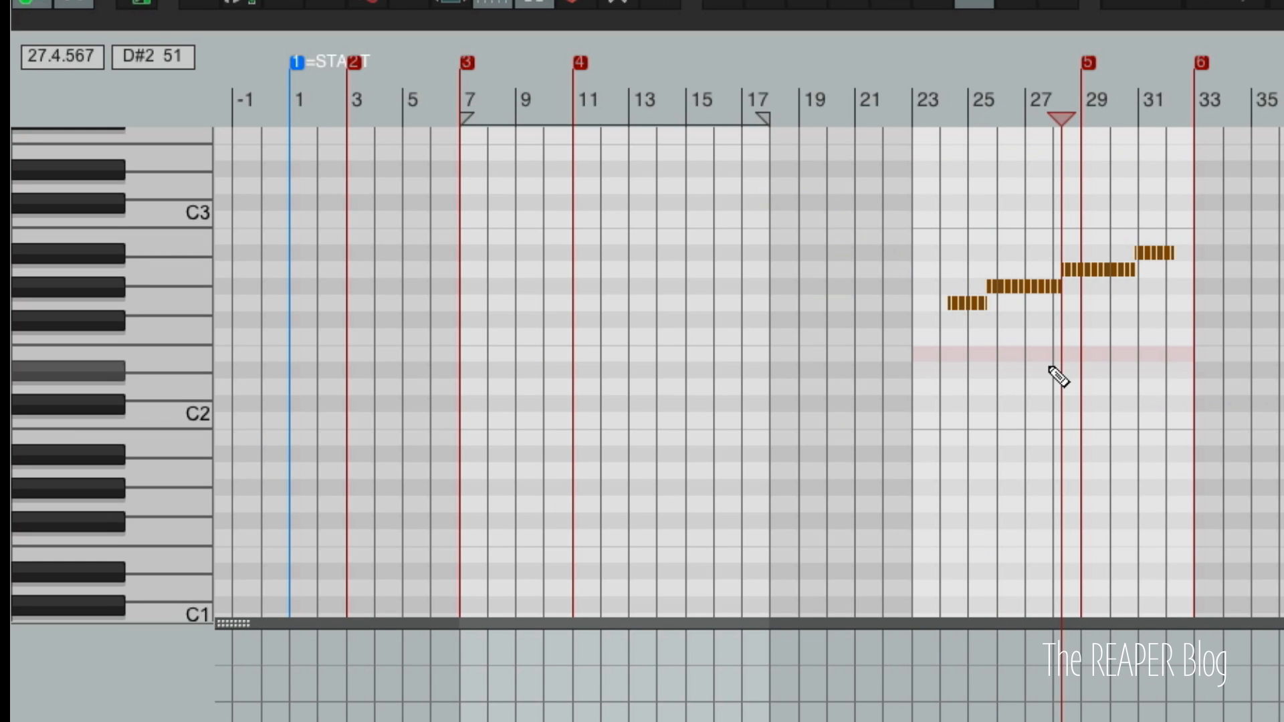
- Switch the drums MIDI editor to musical notation and start Notation: Export (PDF, MusicXML)
right_click(196, 94)
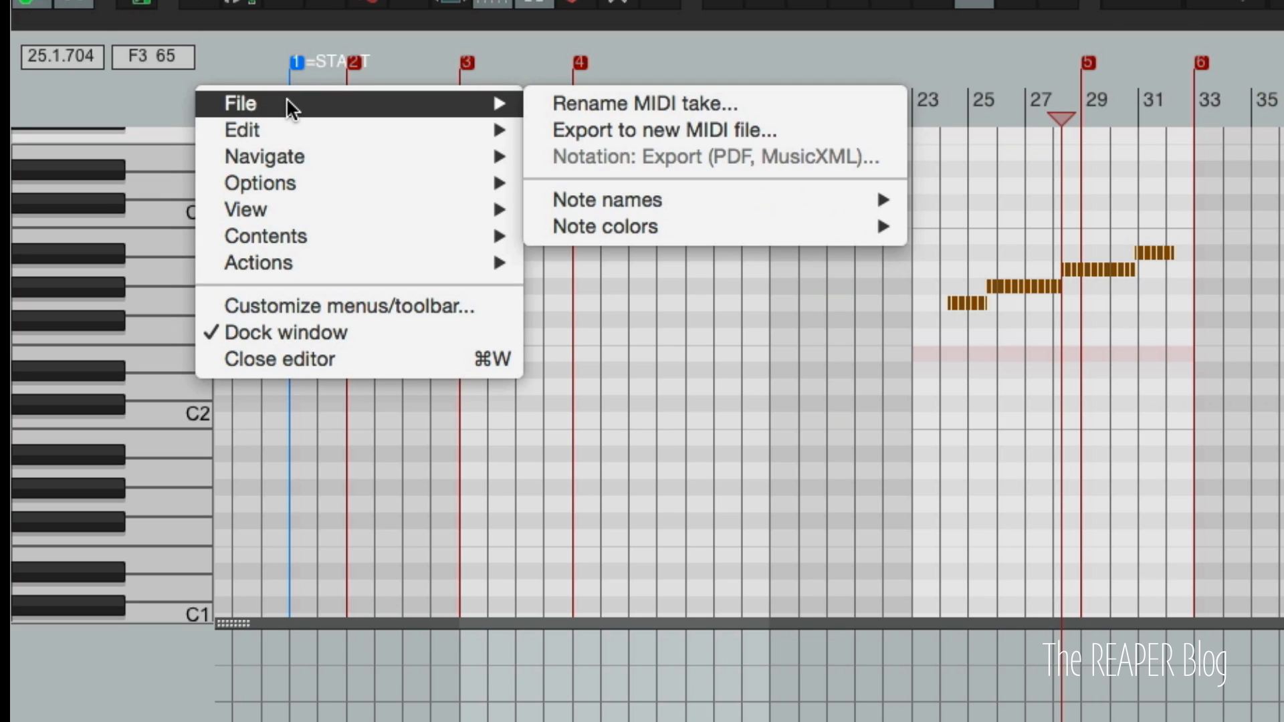
mouse_move(298, 111)
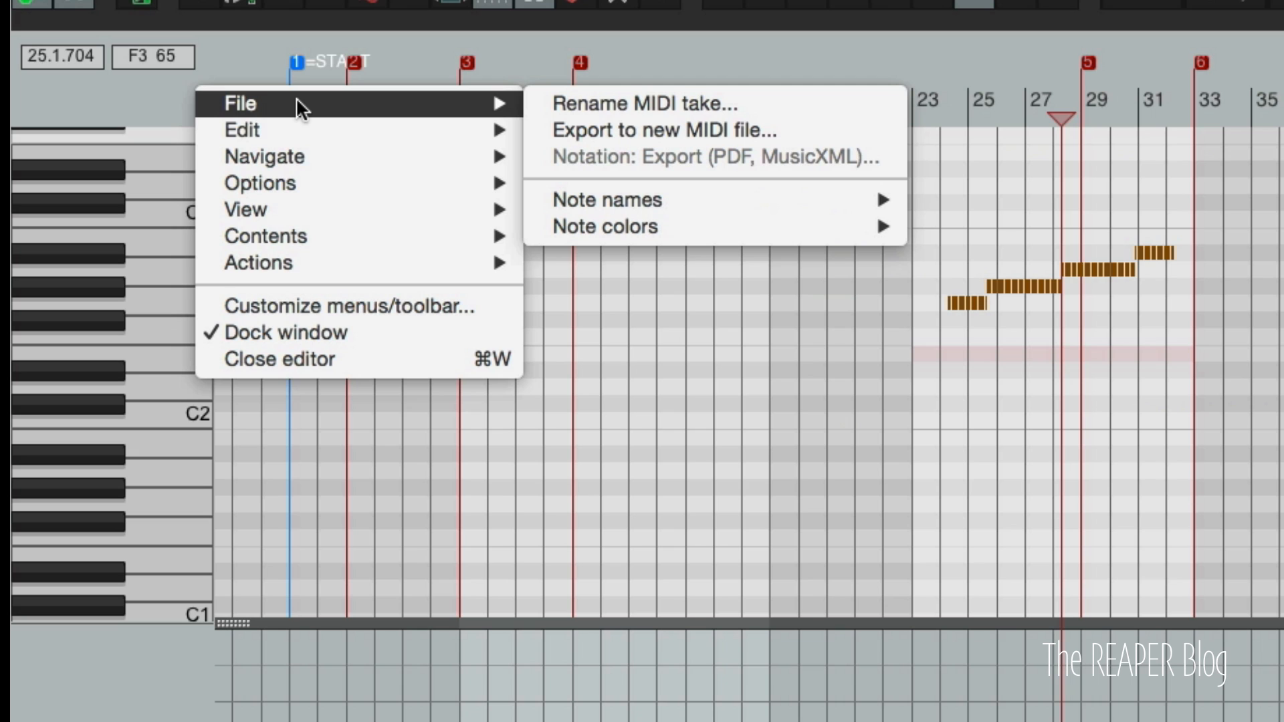
mouse_move(694, 162)
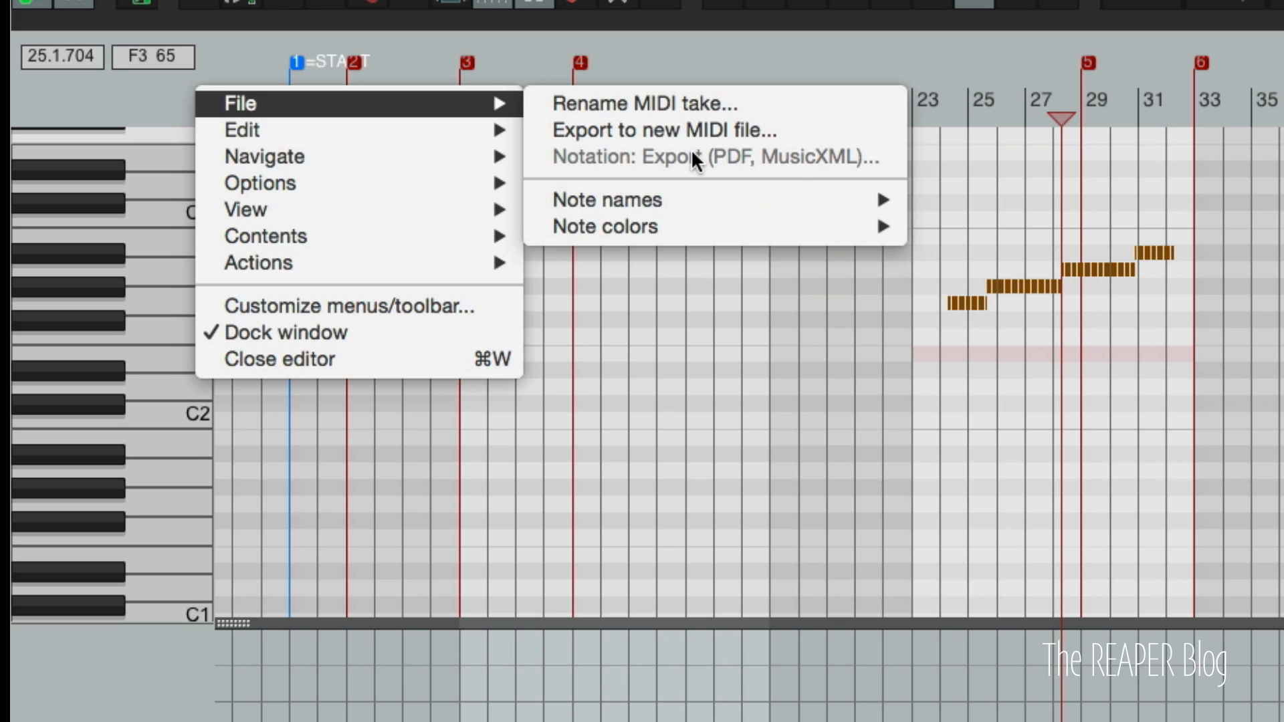
mouse_move(265, 236)
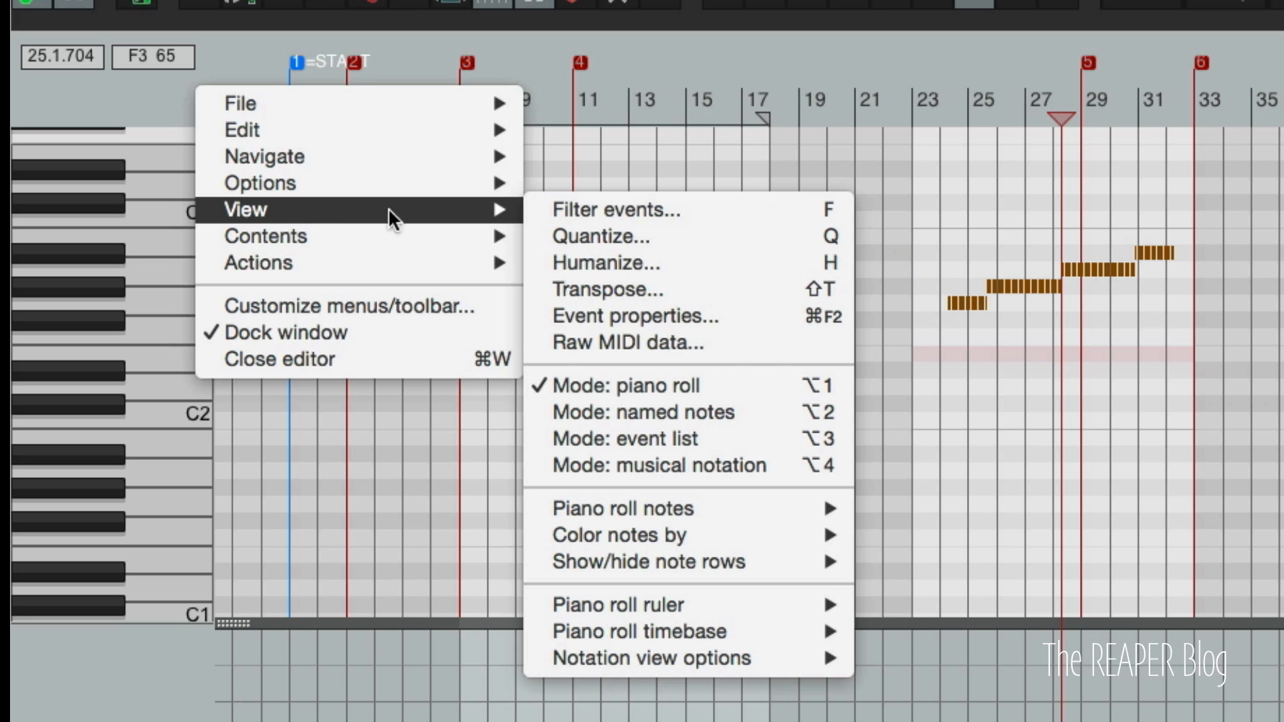
mouse_move(689, 465)
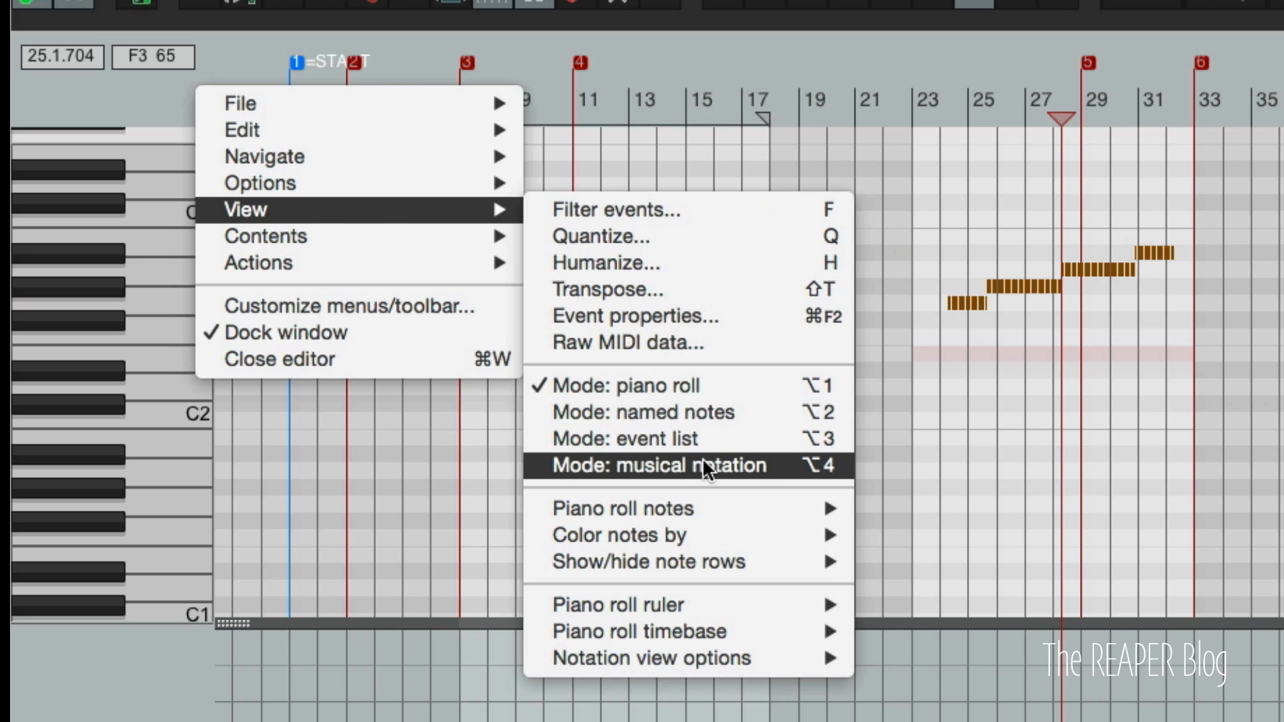
click(655, 466)
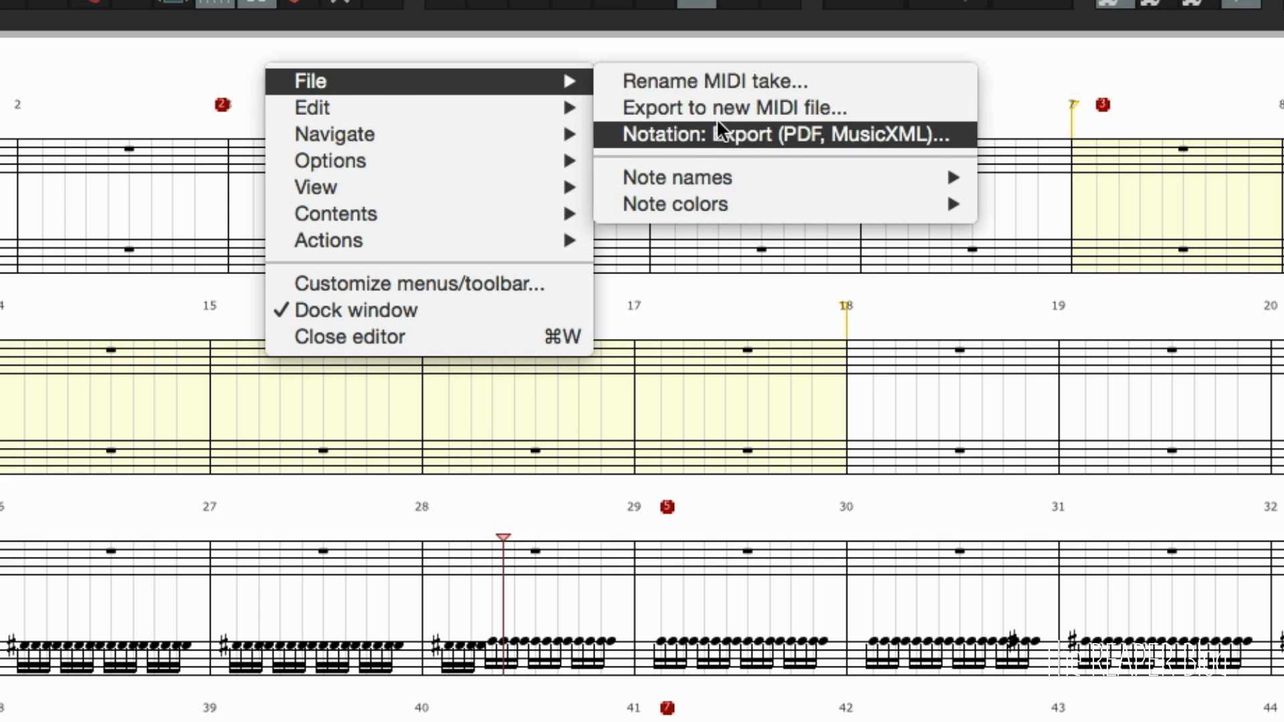
click(782, 135)
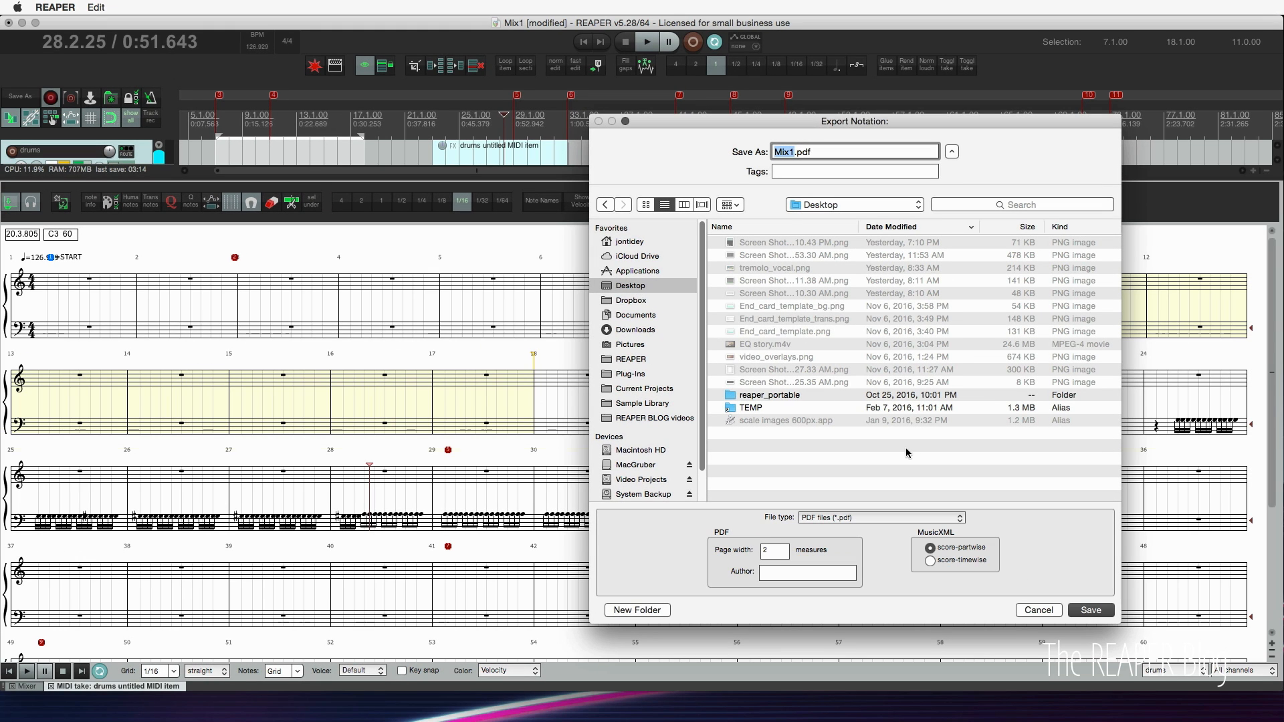
- Save the notation as Mix1.pdf and page through its four pages in Preview
click(1090, 609)
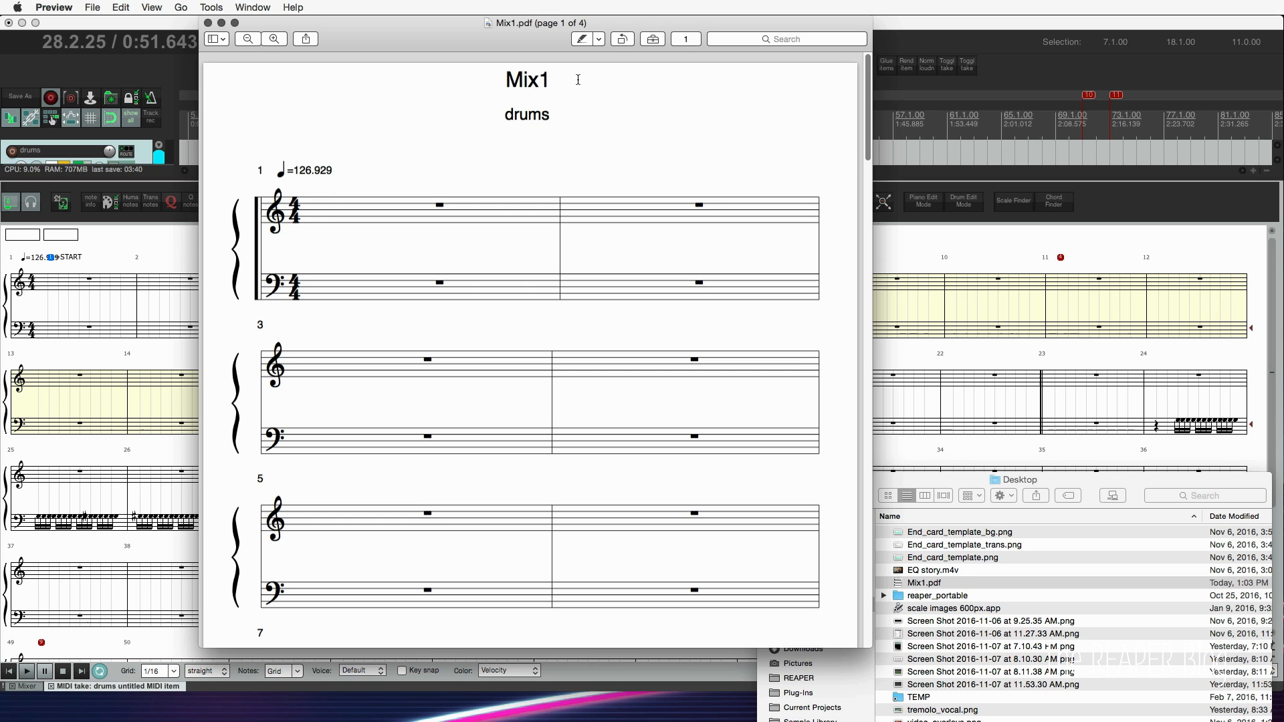
scroll(down, 3)
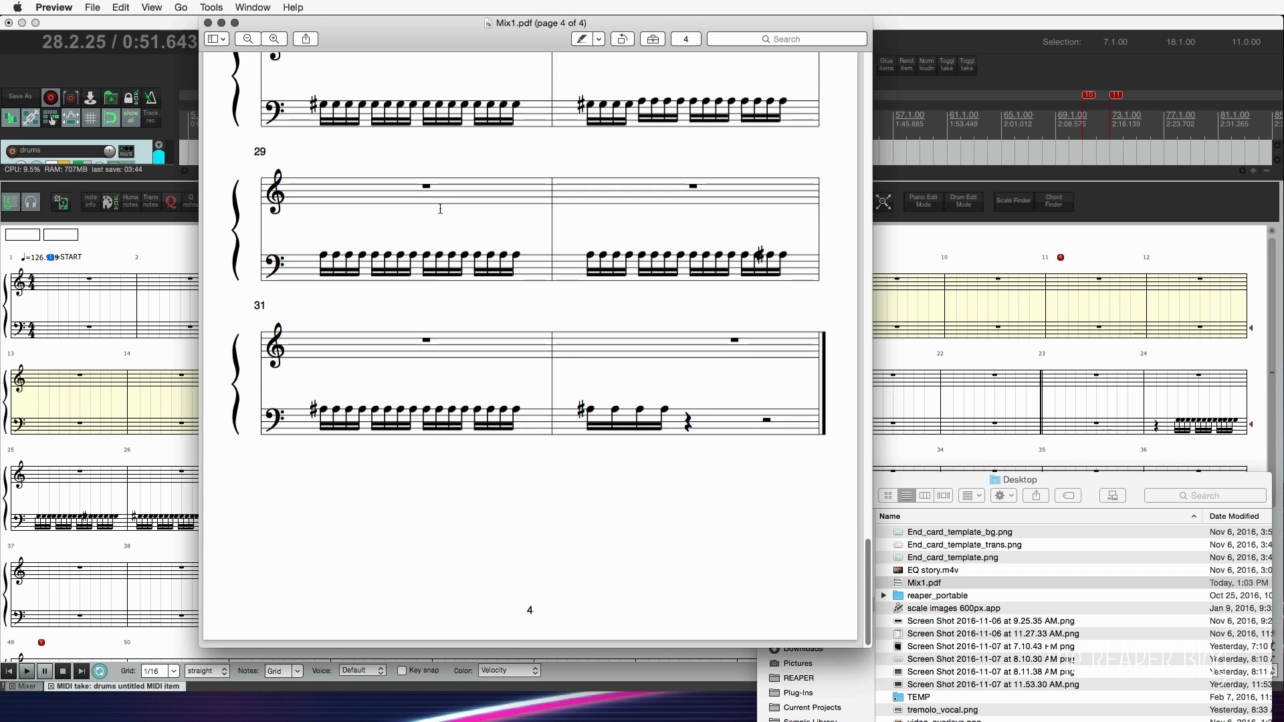
scroll(up, 3)
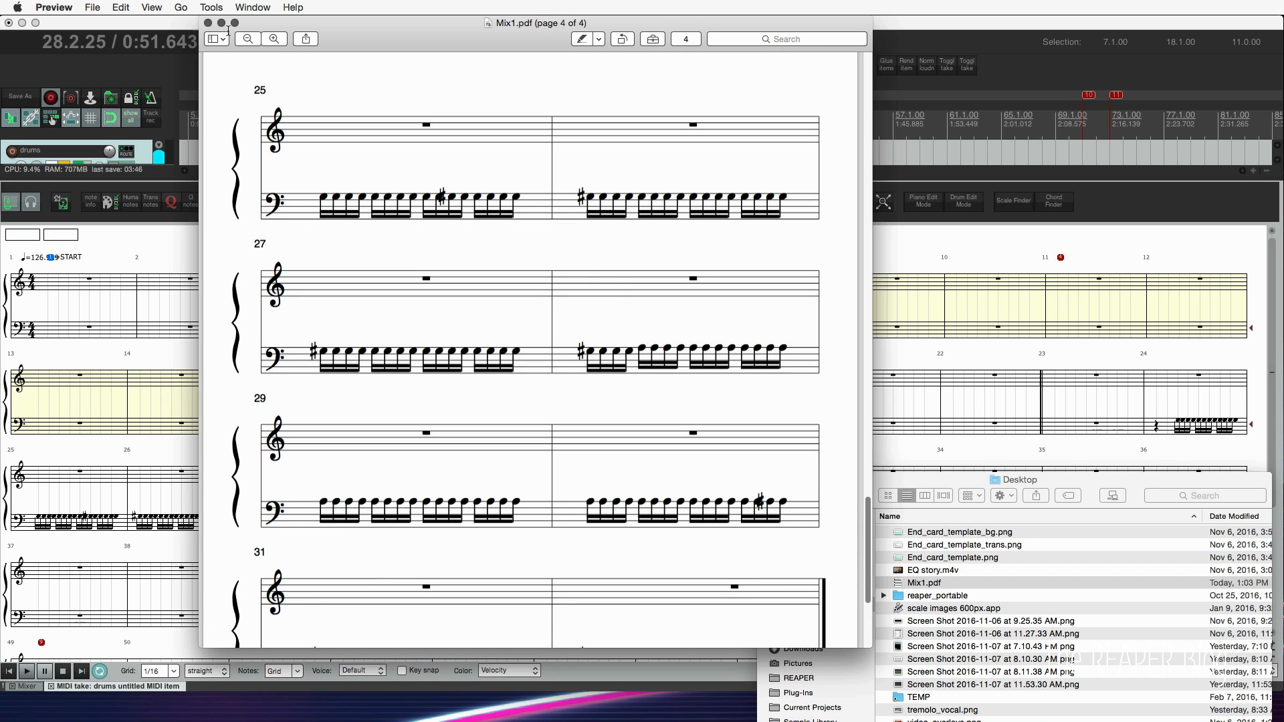
scroll(up, 3)
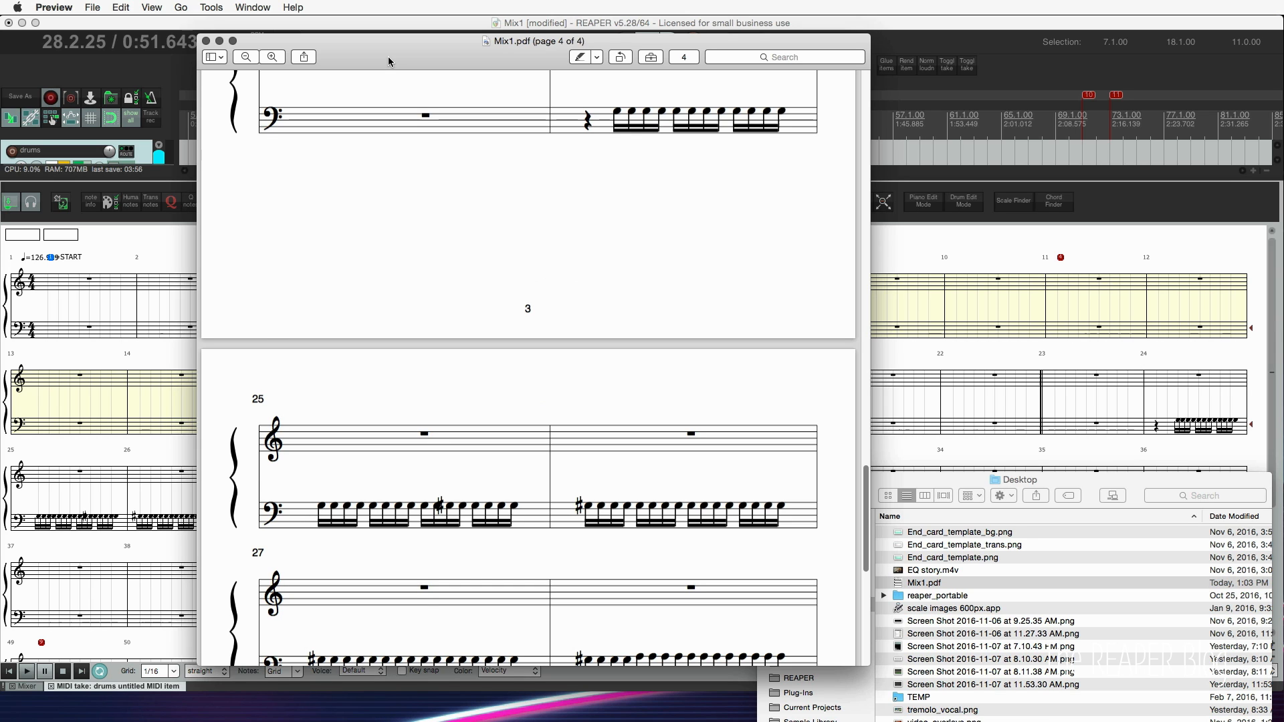
scroll(down, 3)
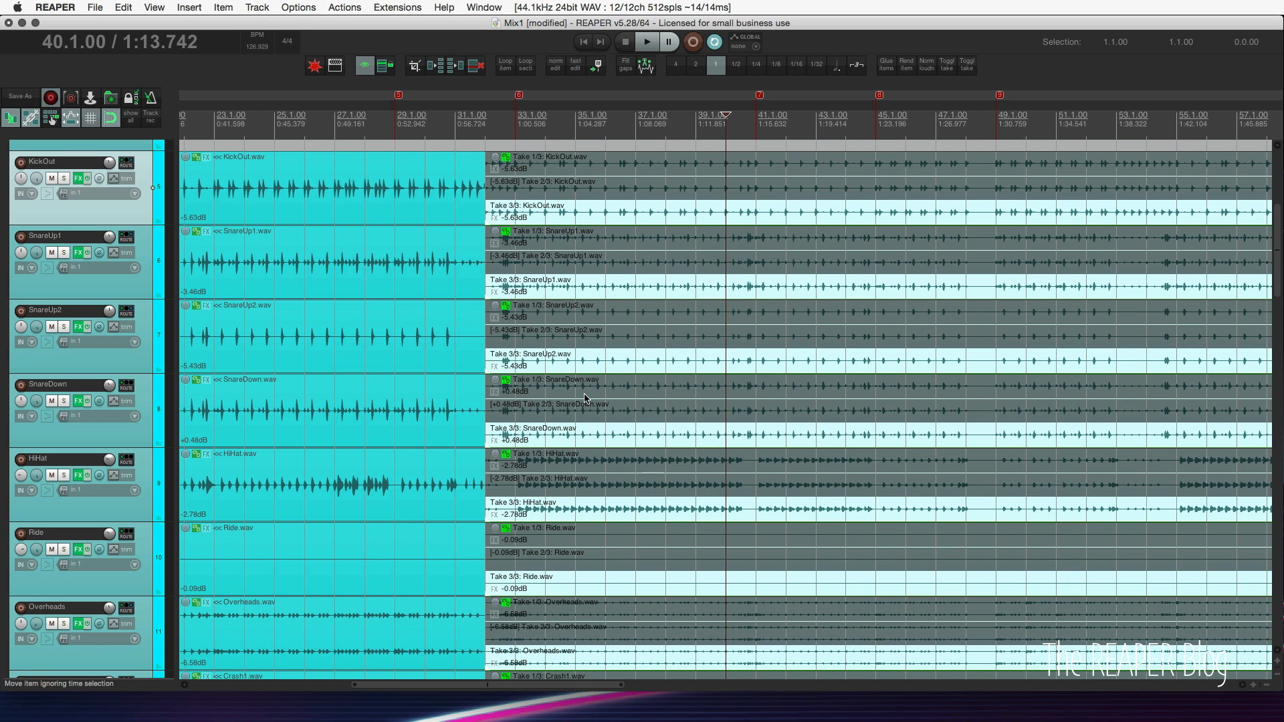
mouse_move(596, 291)
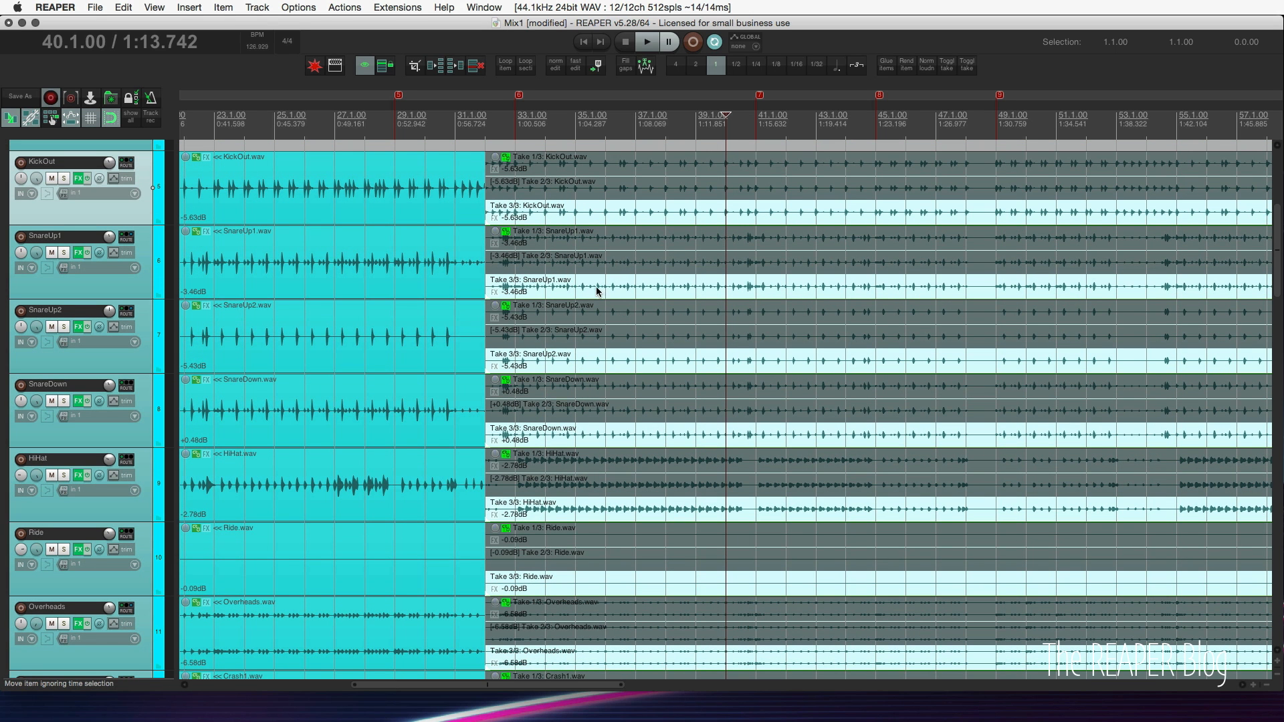
- Switch back to REAPER's arrange view with the three-take drum items
click(667, 123)
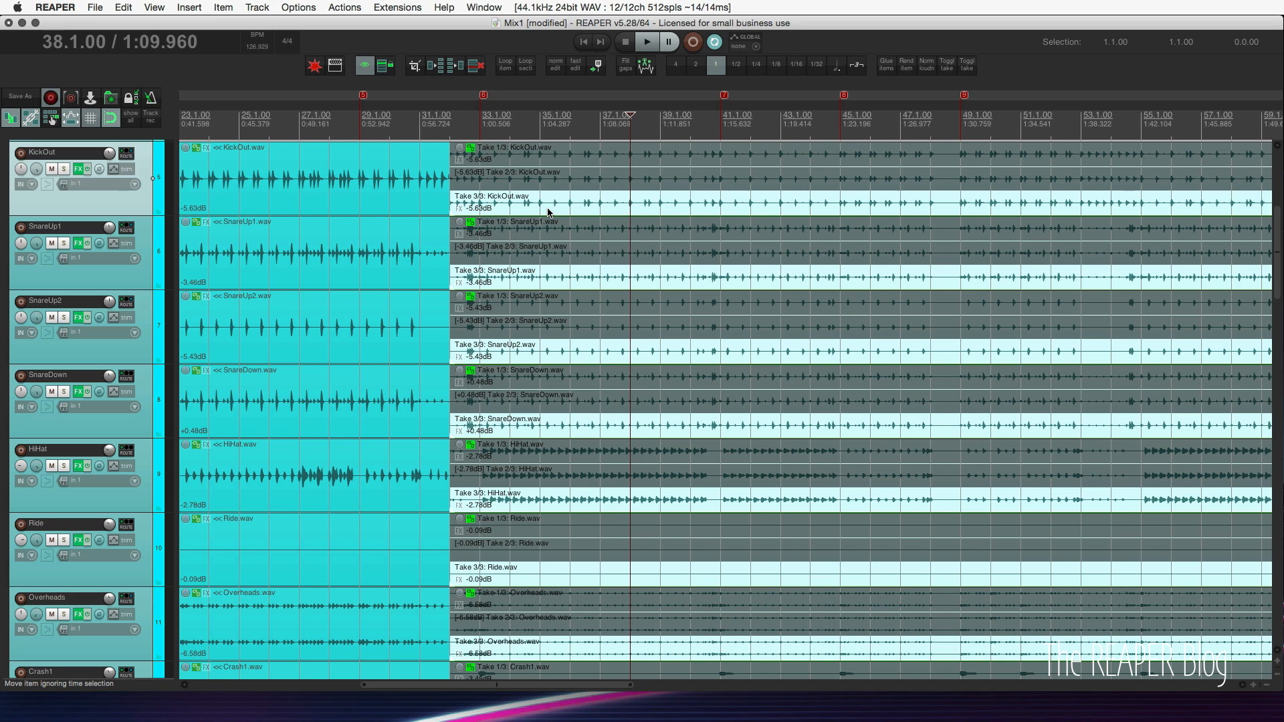
mouse_move(549, 316)
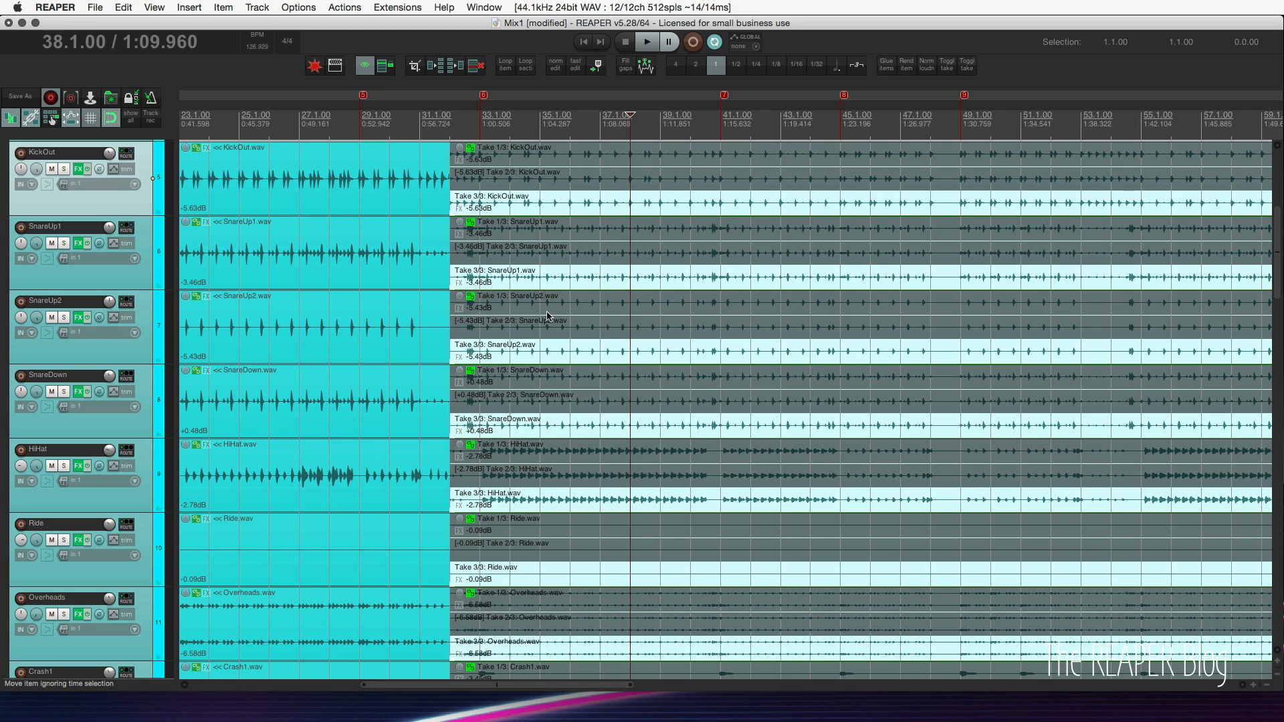
mouse_move(652, 429)
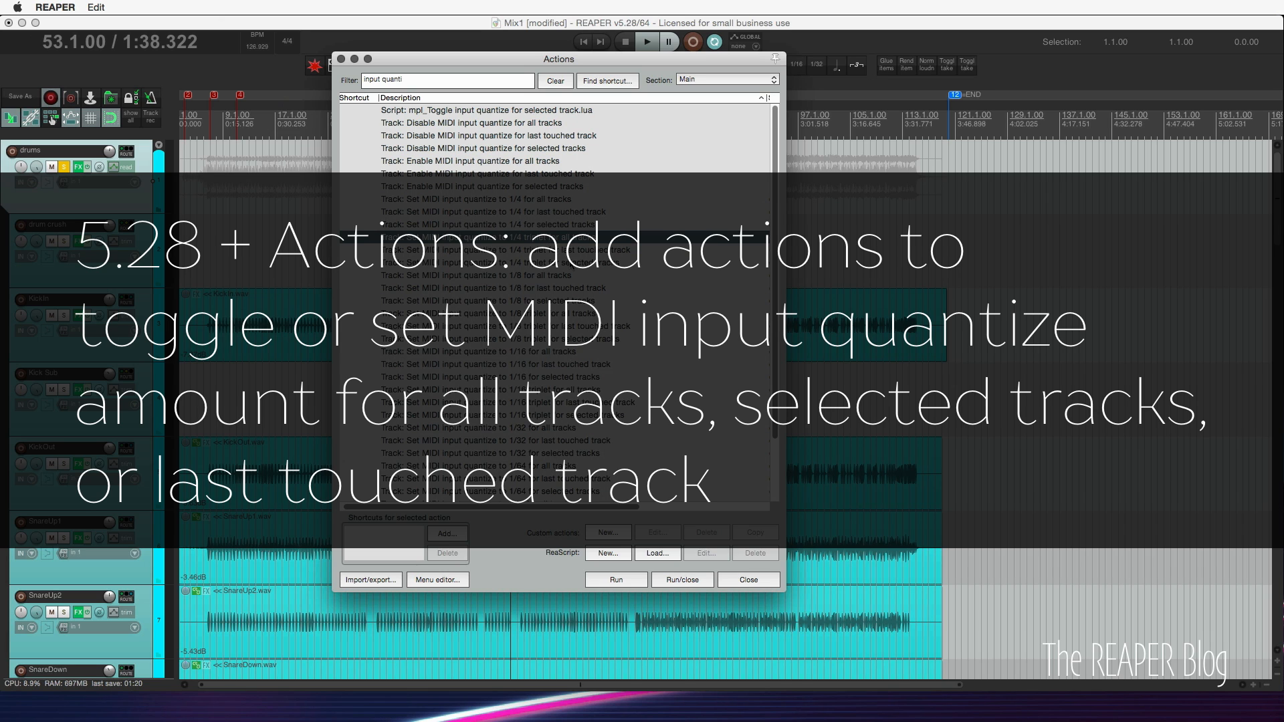
- Choose an input quantize action from the filtered 'input quanti' Actions list
click(494, 236)
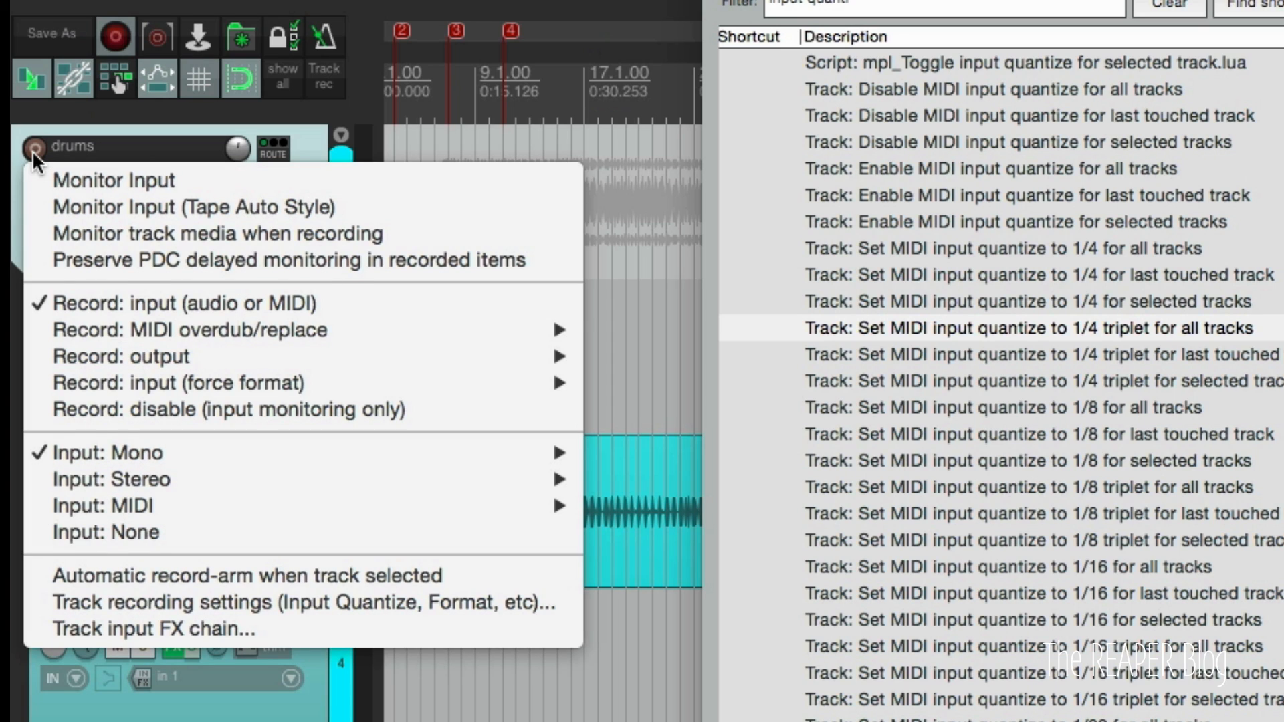
mouse_move(270, 603)
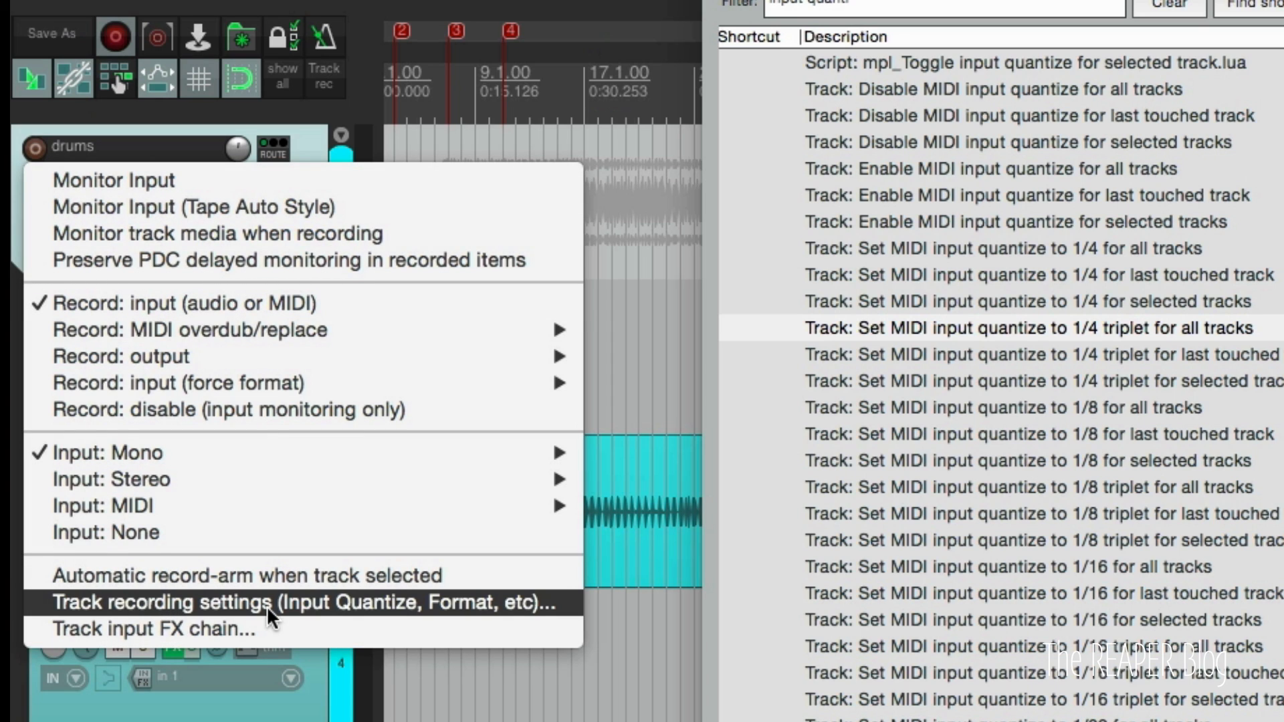
mouse_move(443, 620)
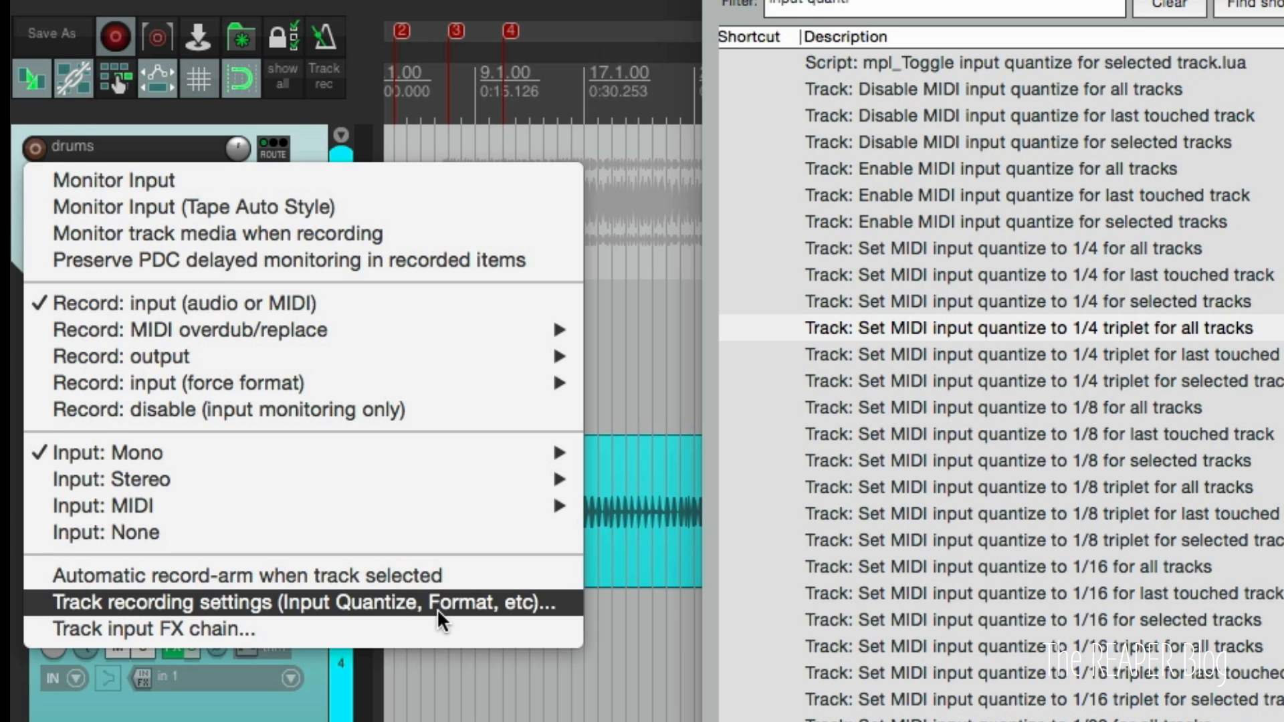
- View Track 1's recording settings with MIDI quantize options, then close them
click(304, 603)
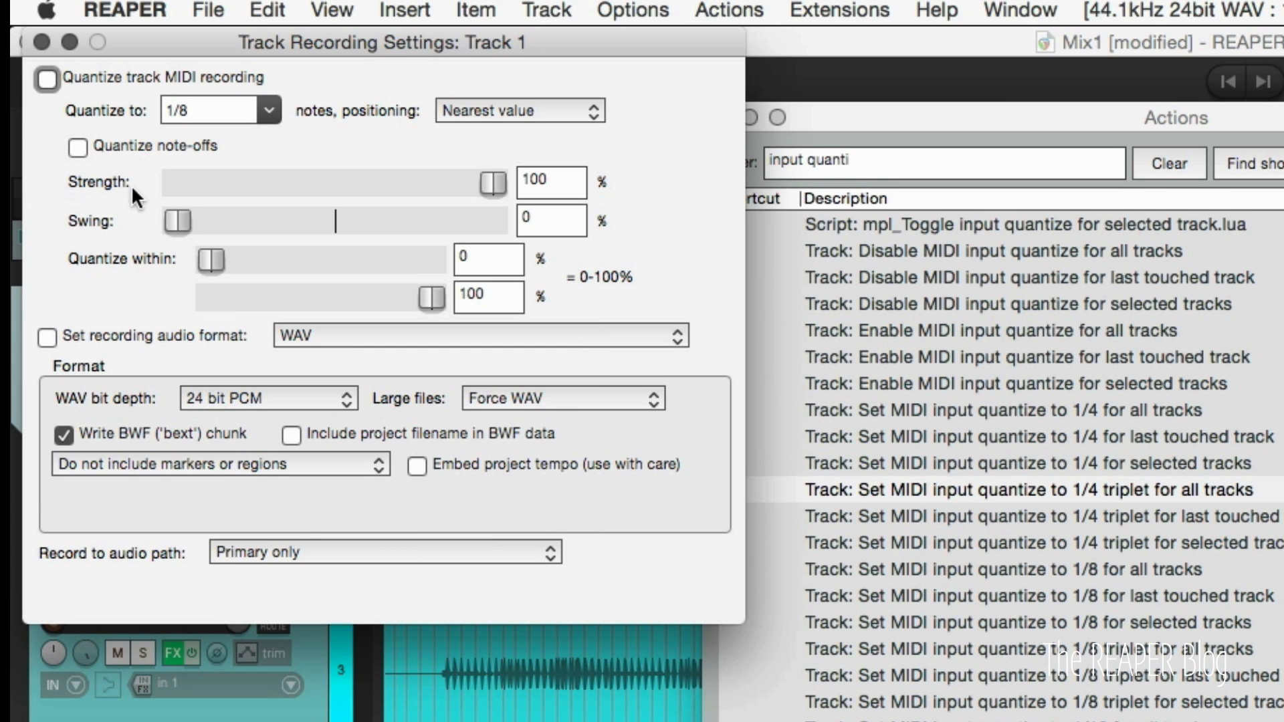
click(47, 78)
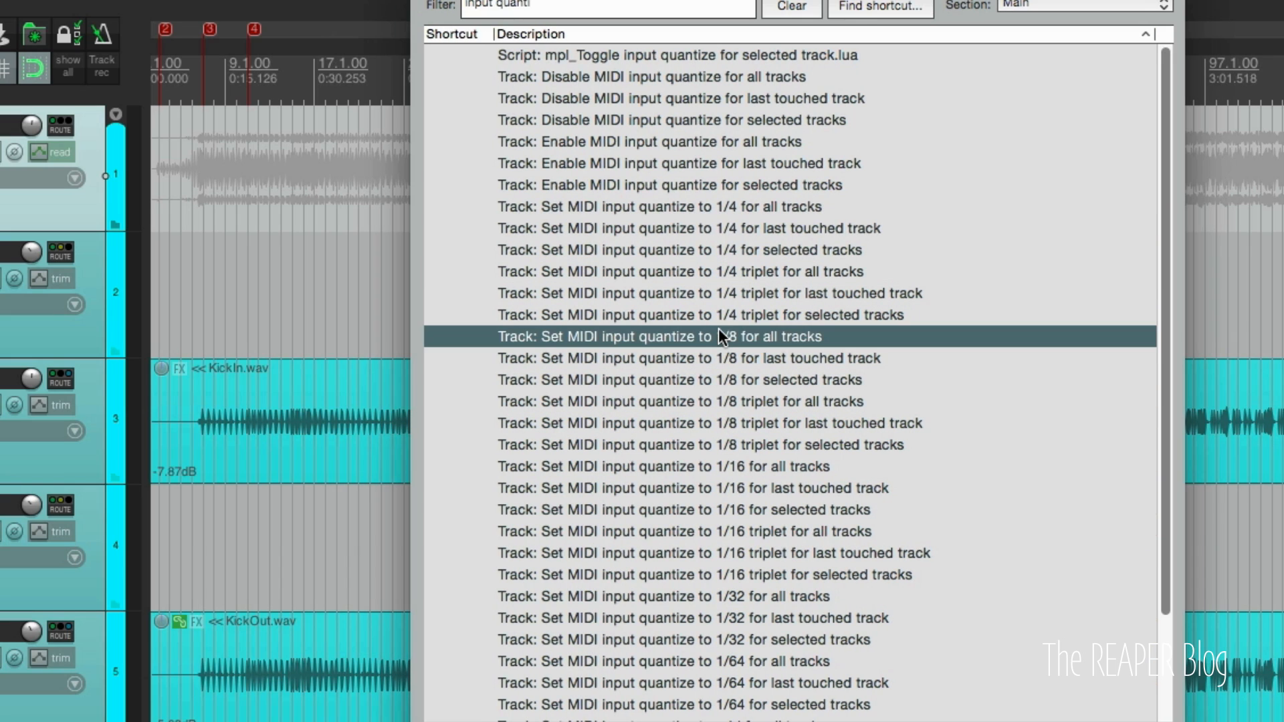
mouse_move(647, 399)
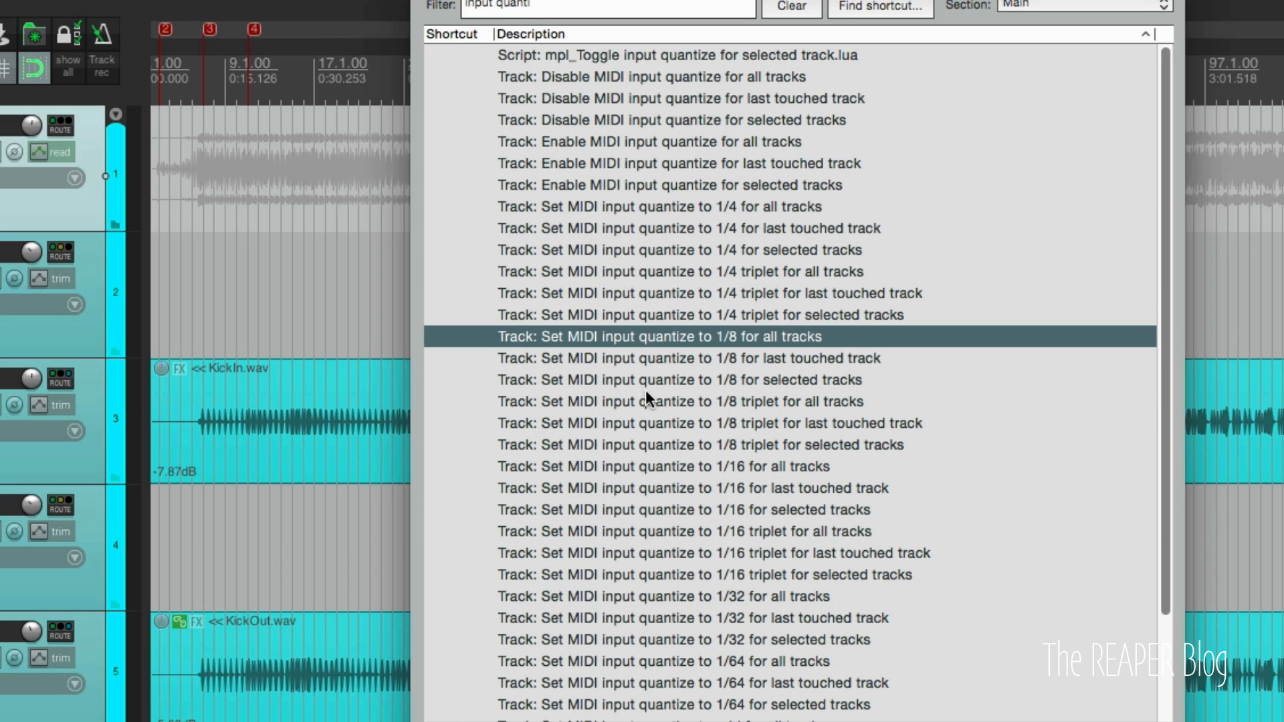
mouse_move(695, 359)
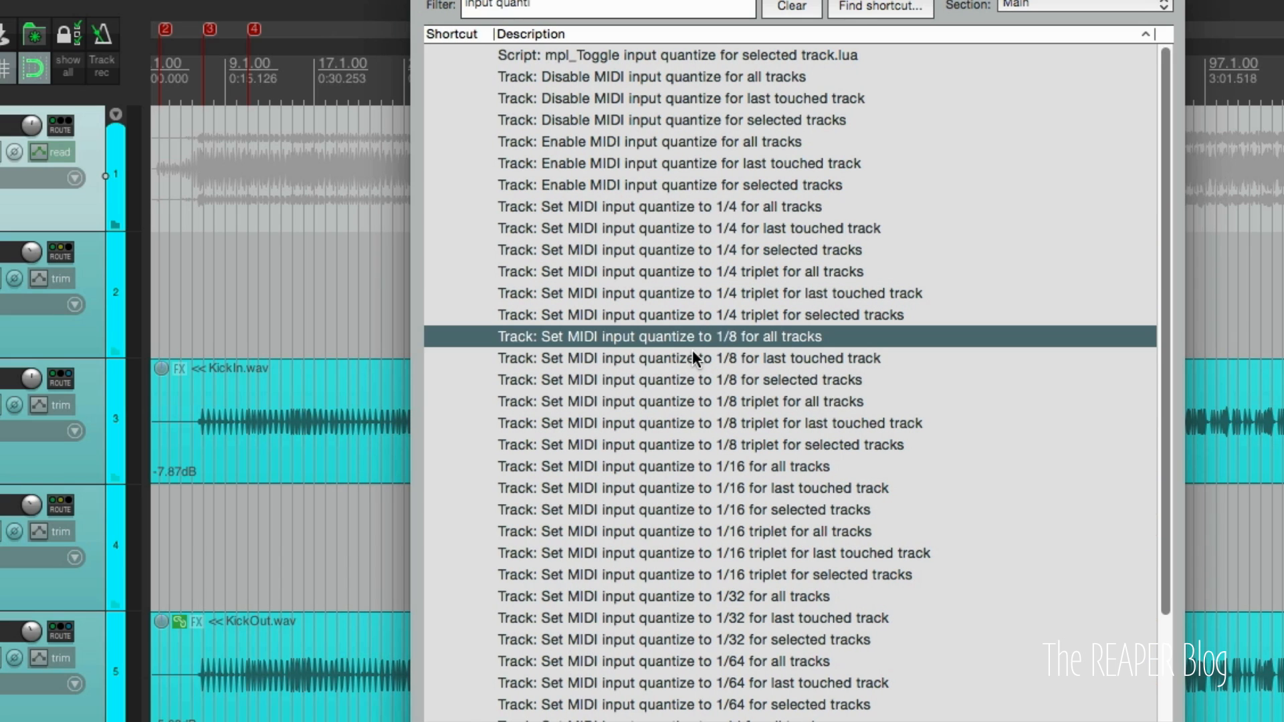
- Run 'Track: Set MIDI input quantize to 1/4 for all tracks'
click(660, 205)
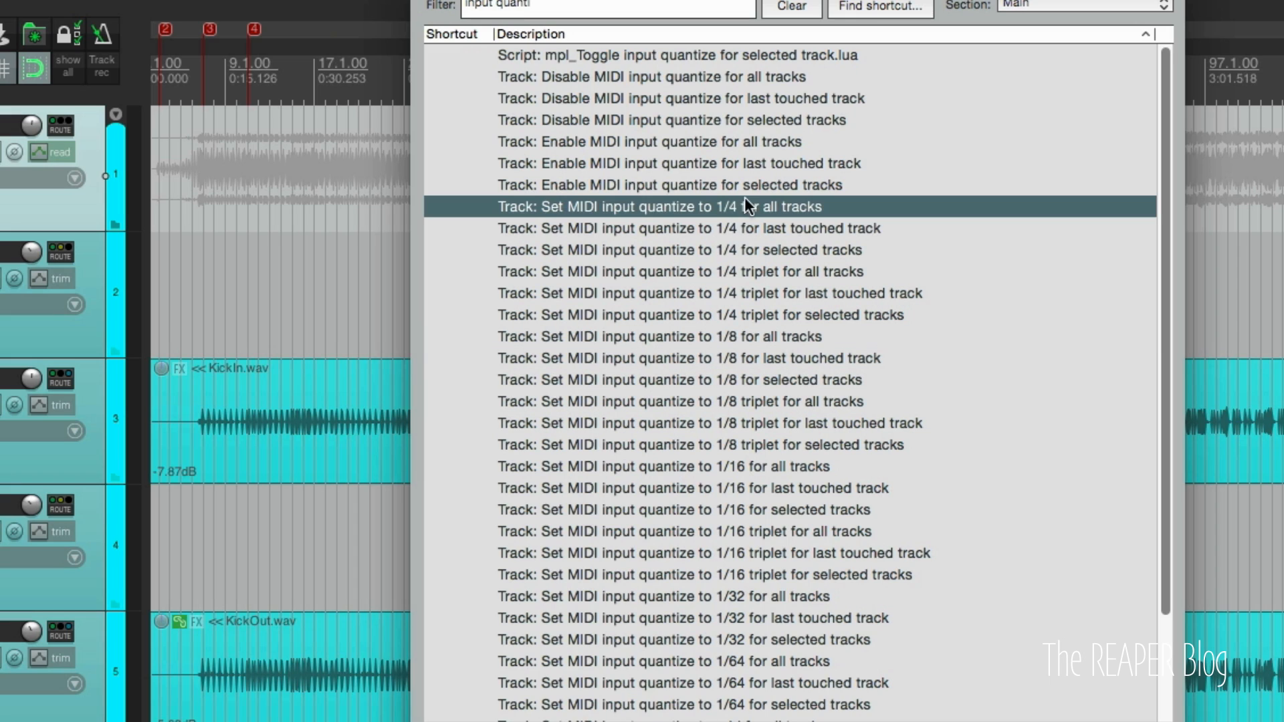
mouse_move(639, 119)
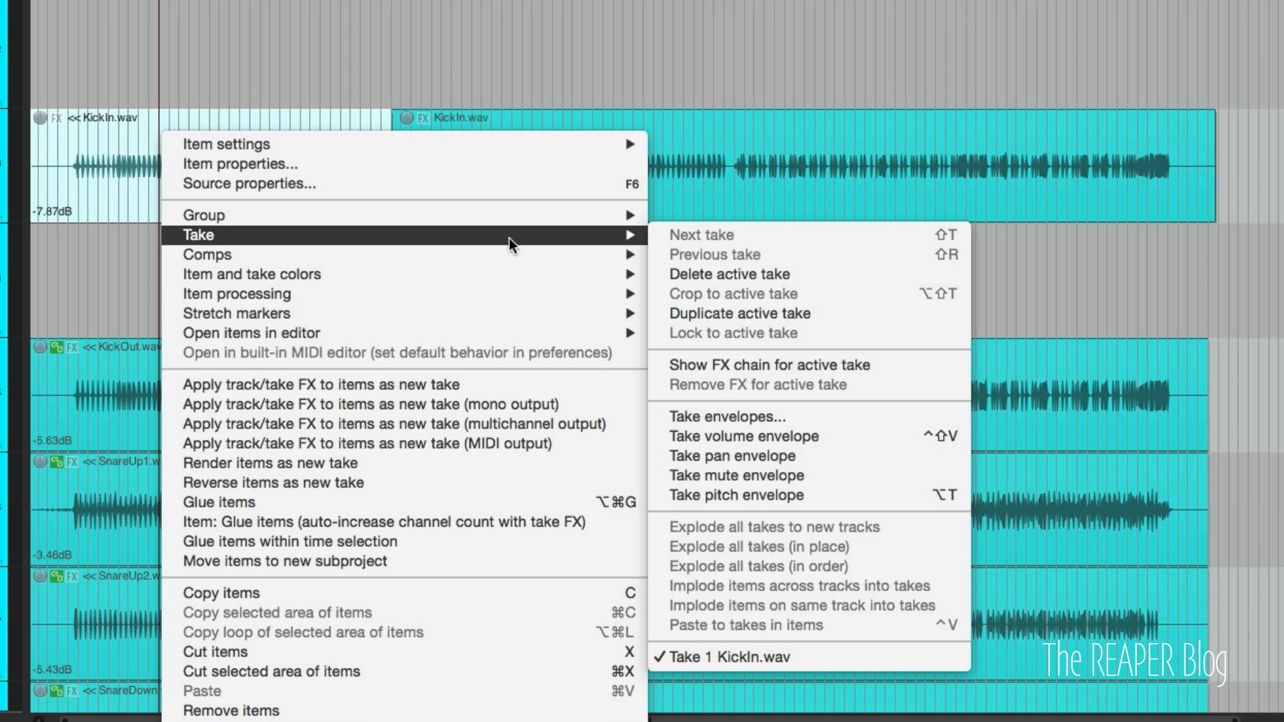
mouse_move(784, 456)
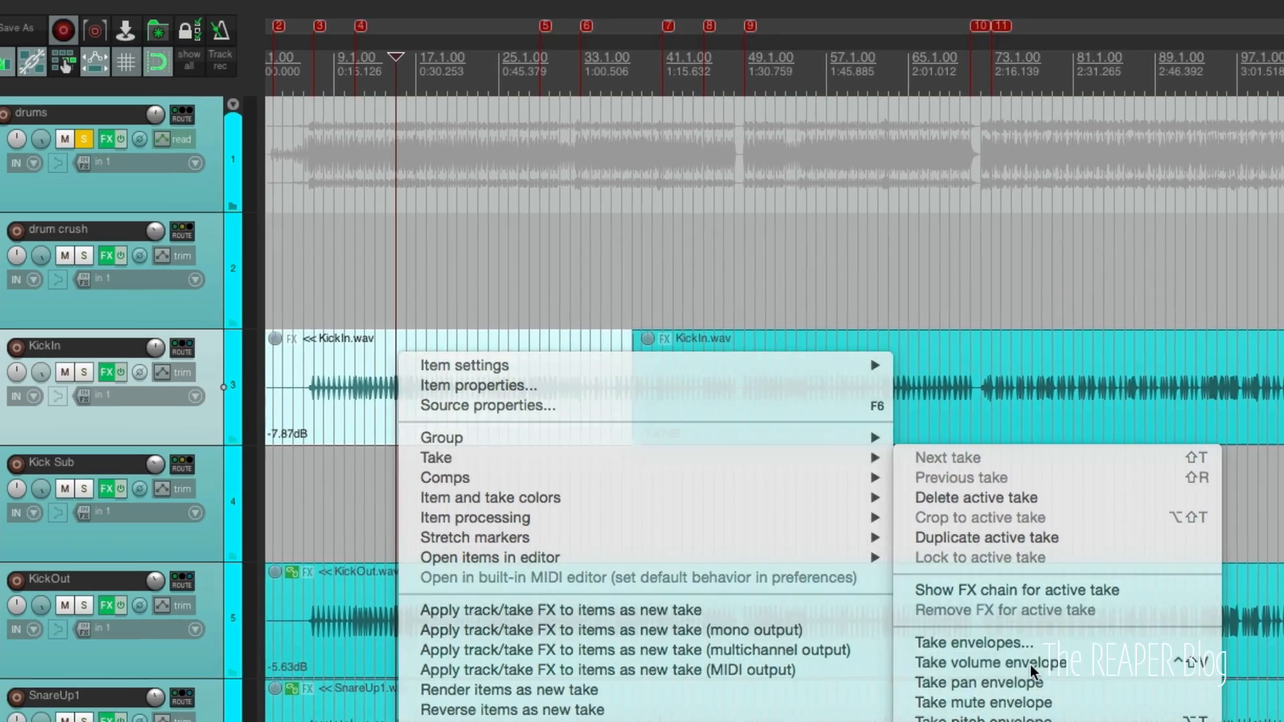
- Enable the KickIn take volume envelope and close Media Item Properties
click(476, 385)
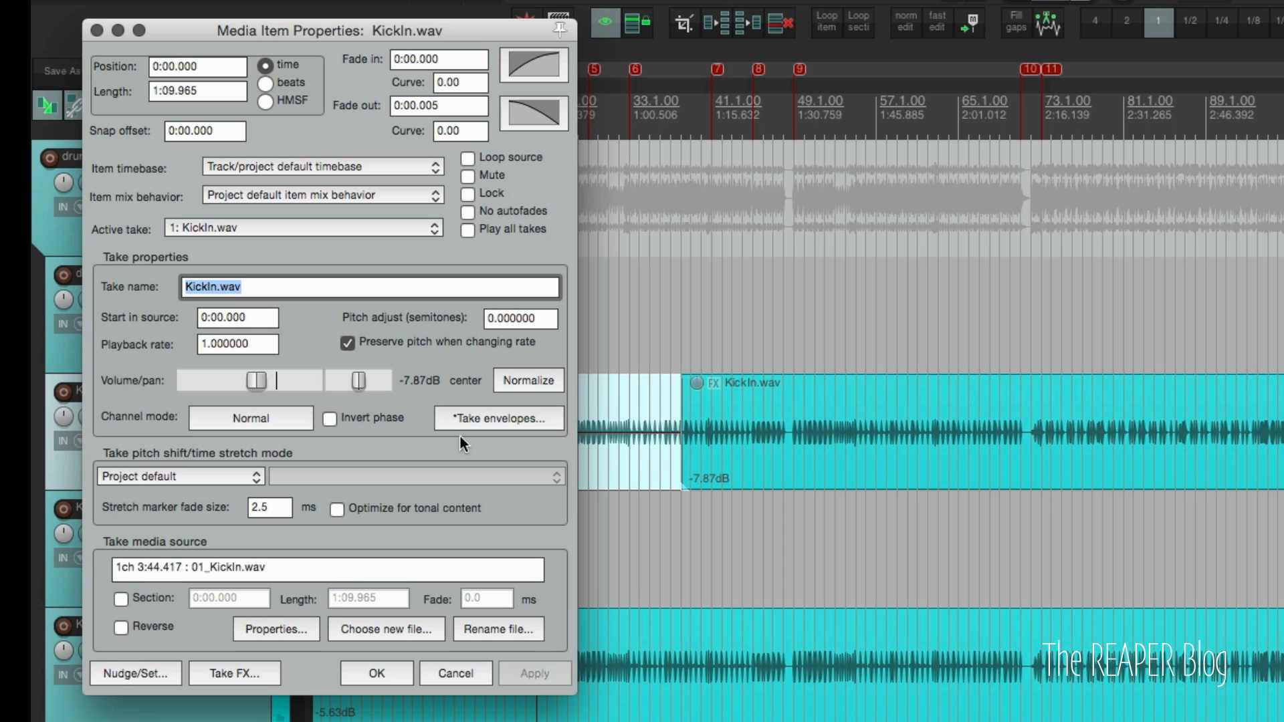
click(498, 417)
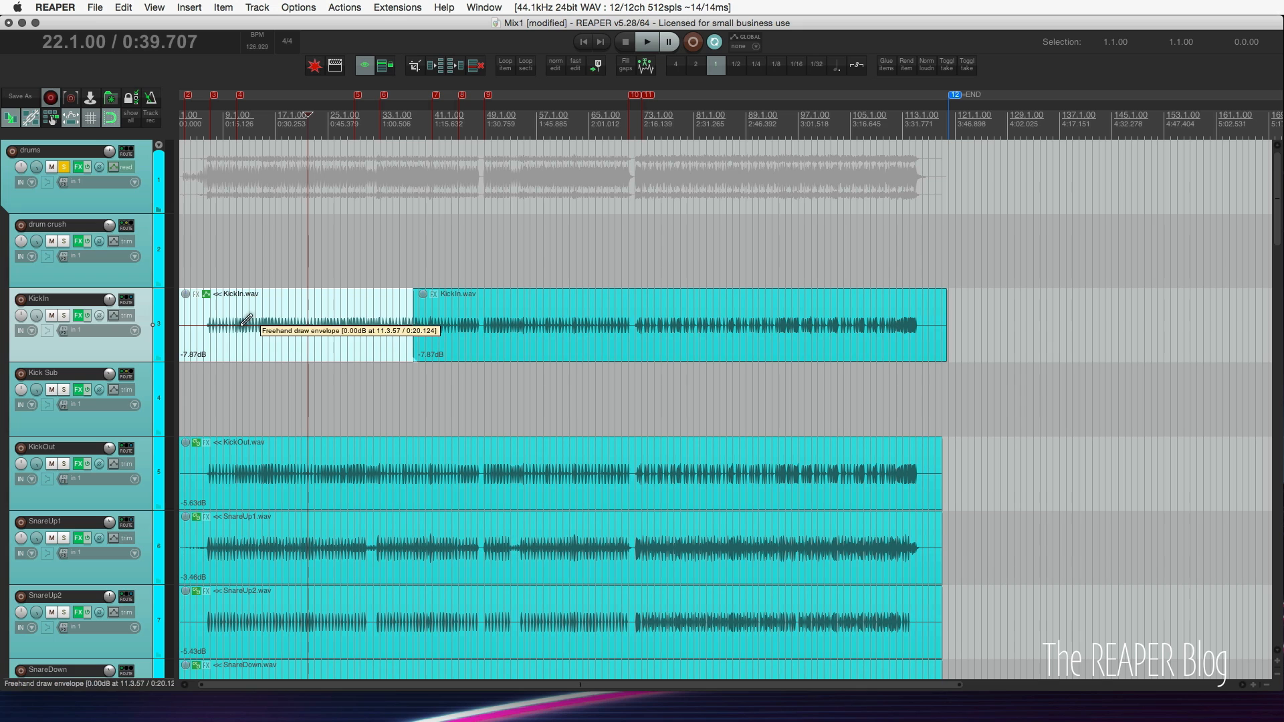
- Freehand draw a jagged take volume envelope on the first KickIn, matched on the other KickIn and KickOut
drag(238, 319, 385, 327)
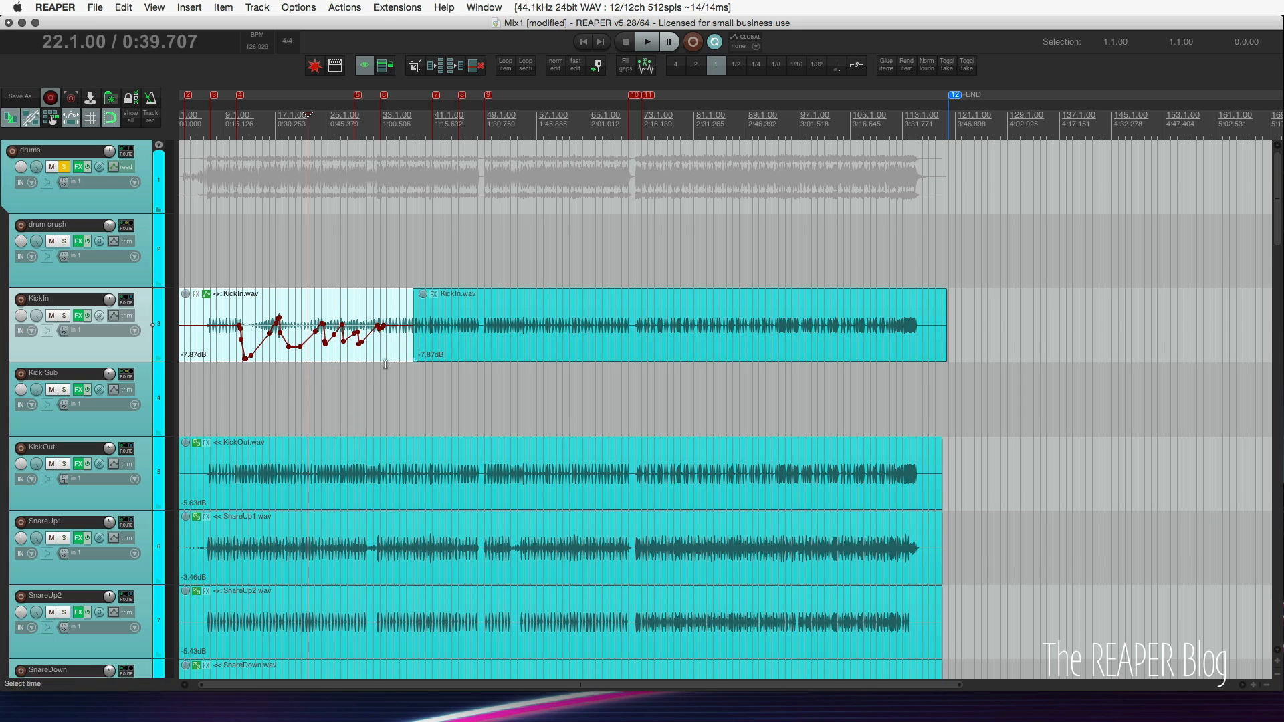
click(195, 294)
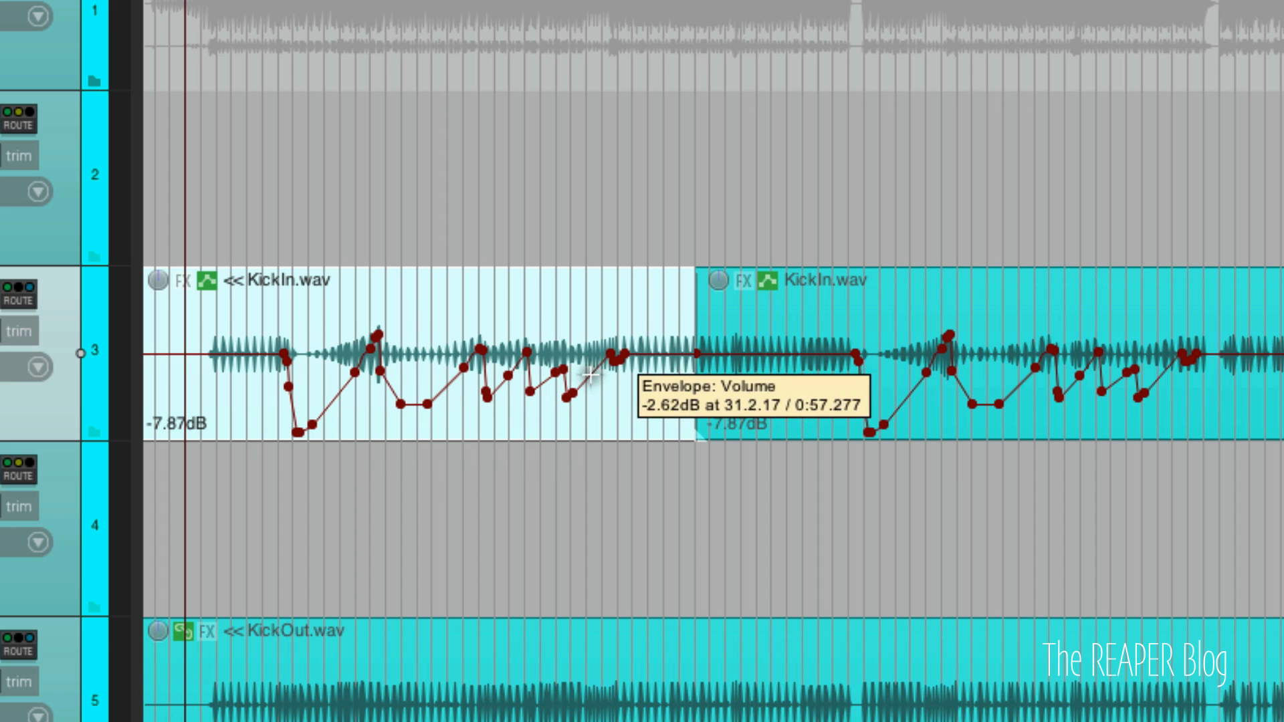
mouse_move(920, 322)
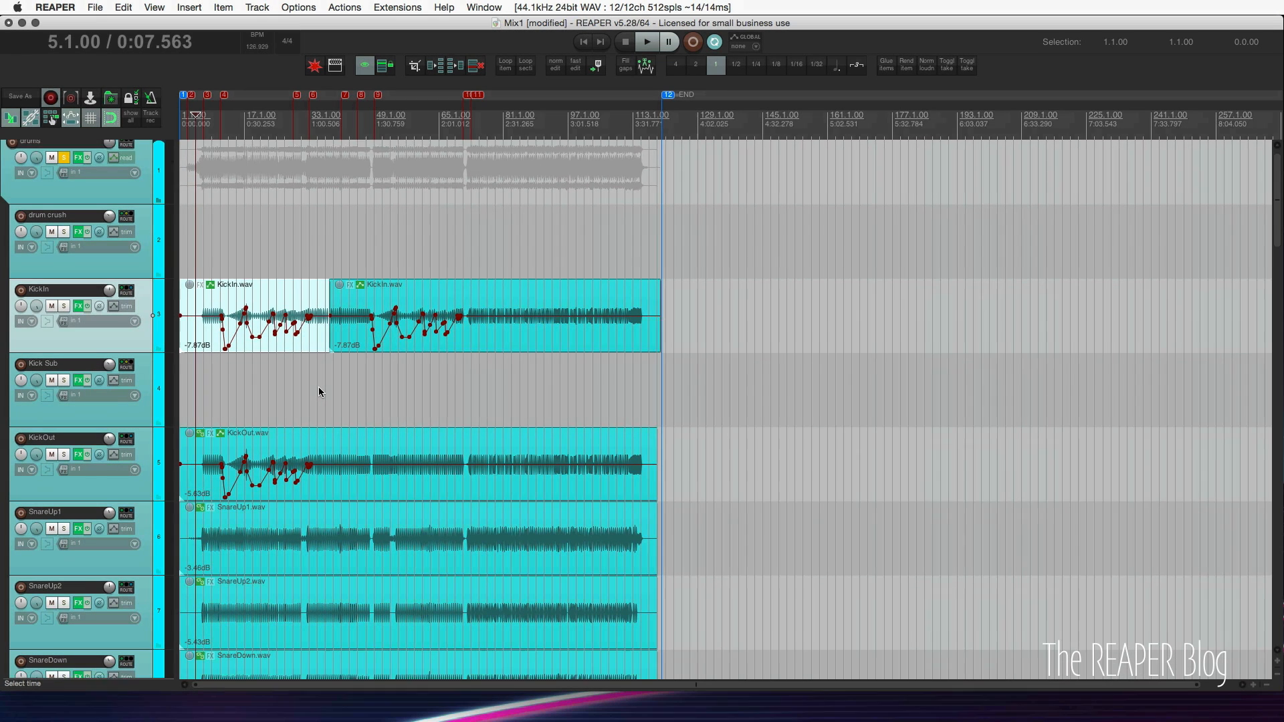
scroll(down, 3)
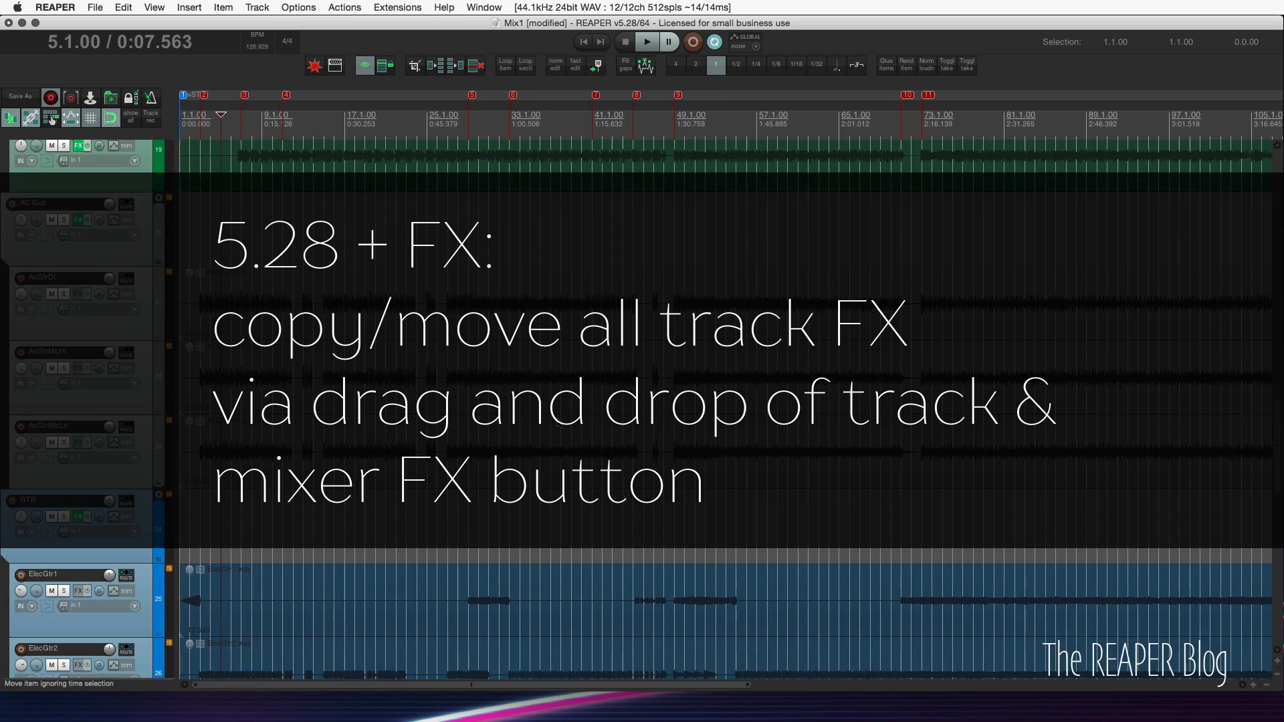
- View ElecGtr1's FX chain with ReaEQ, close it and show the Mixer with all tracks' effects
scroll(down, 3)
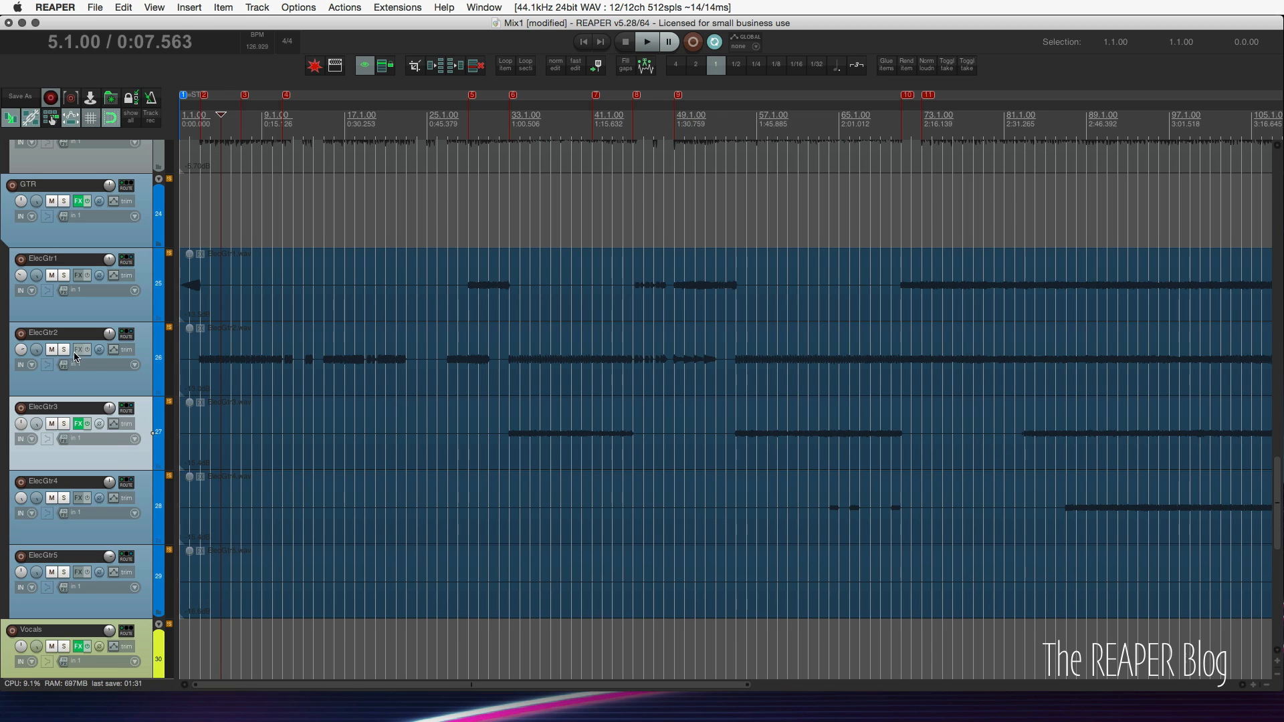
click(79, 424)
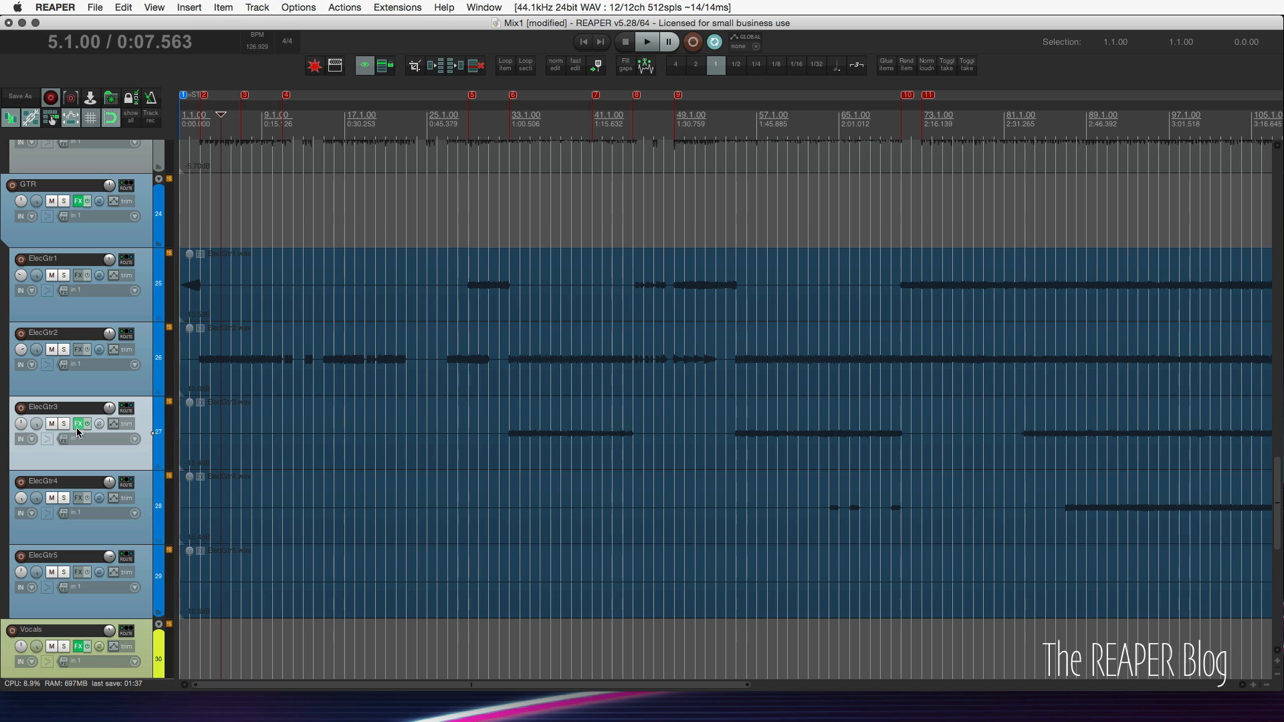
click(79, 424)
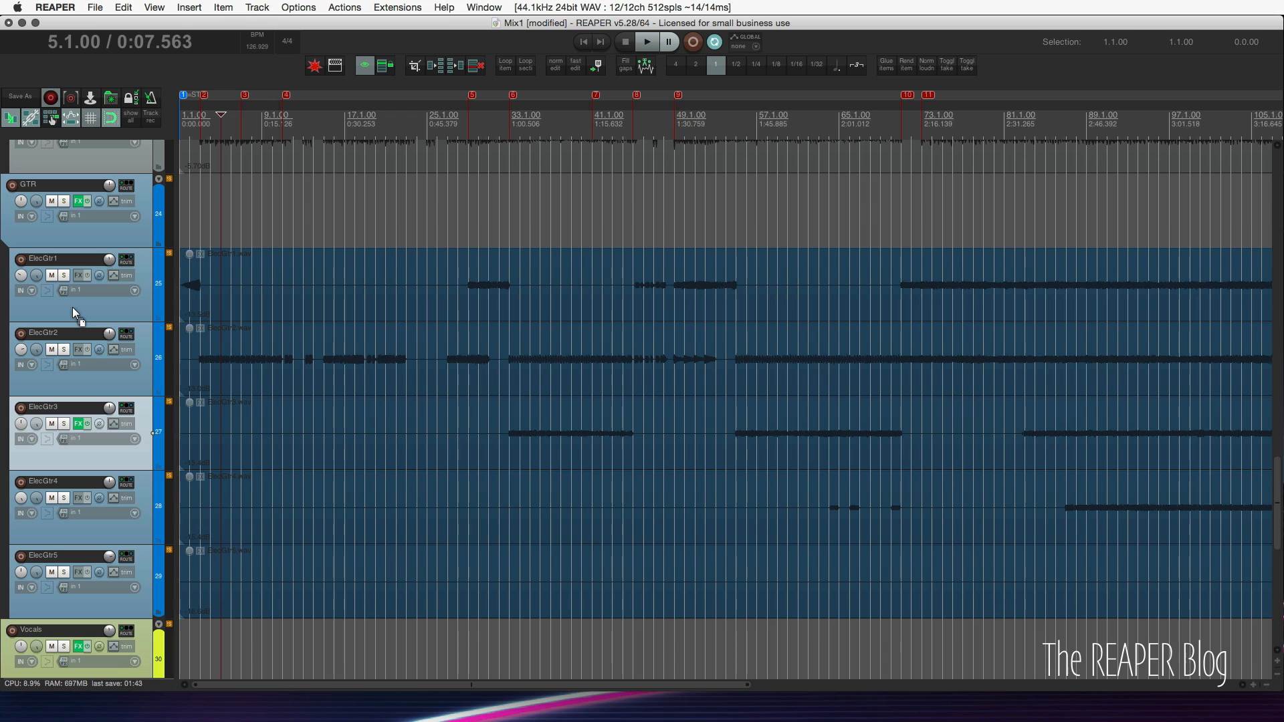
click(77, 274)
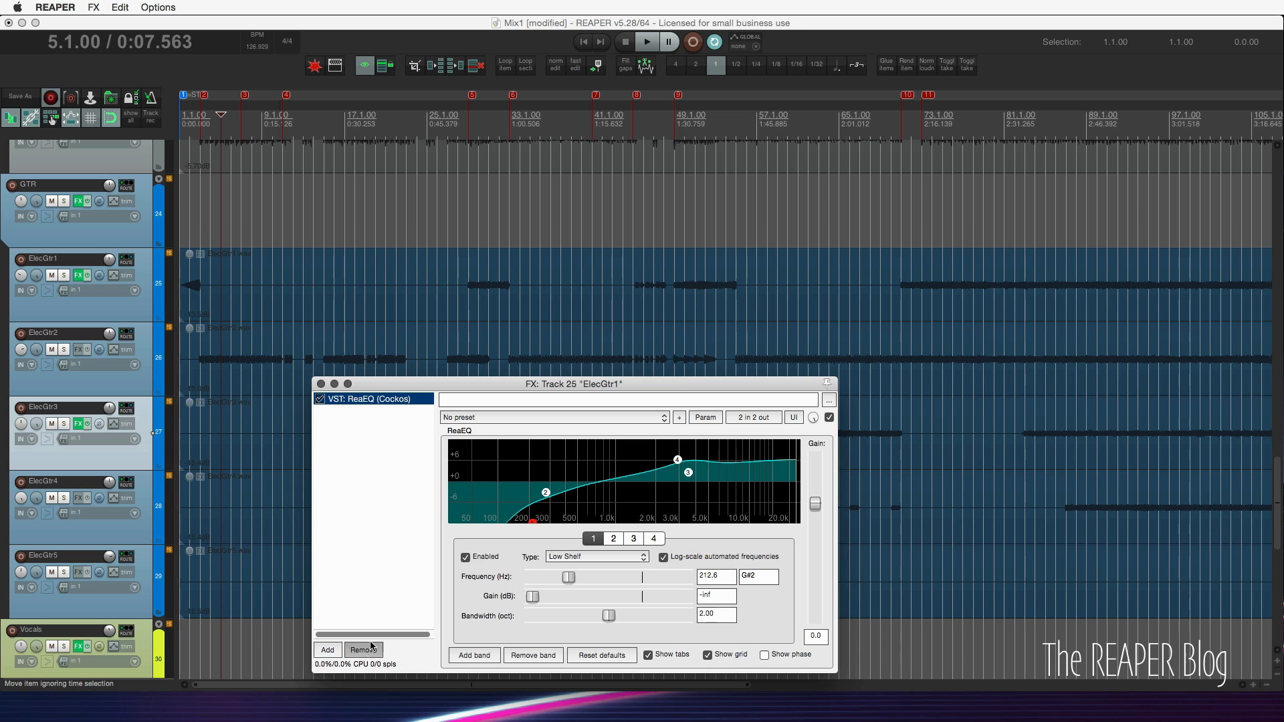
click(320, 383)
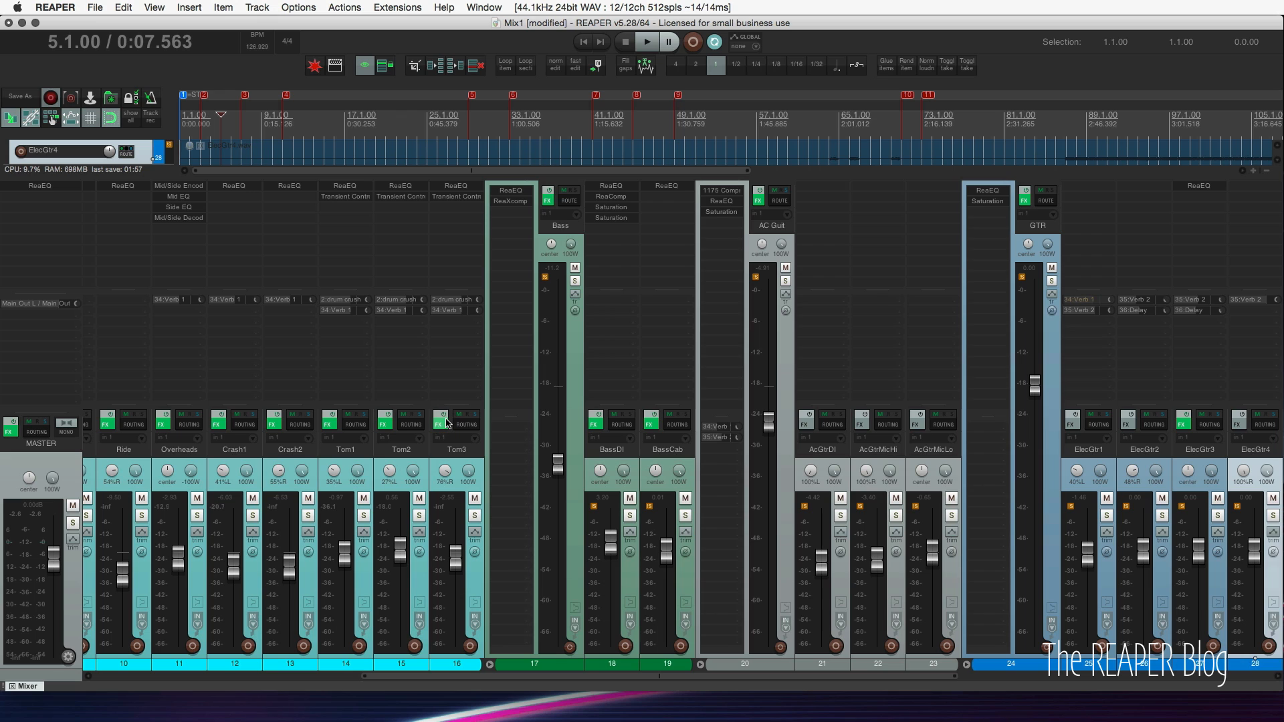
scroll(left, 3)
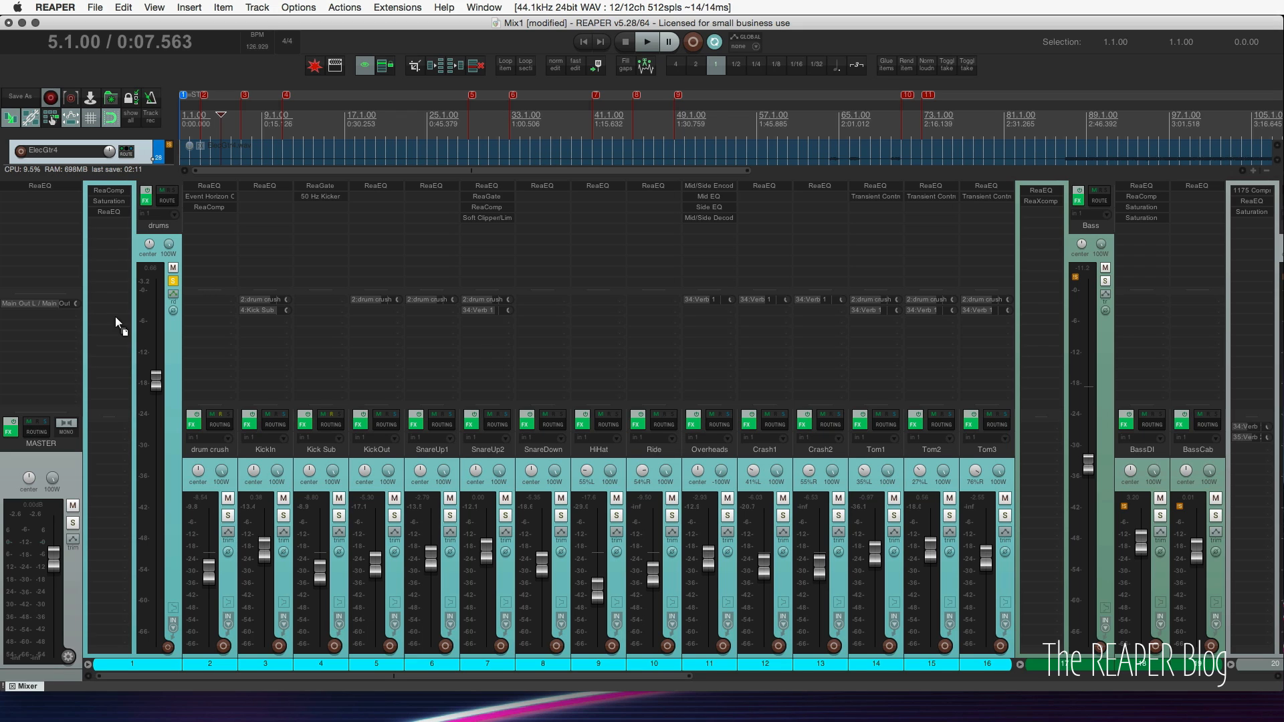
mouse_move(62, 240)
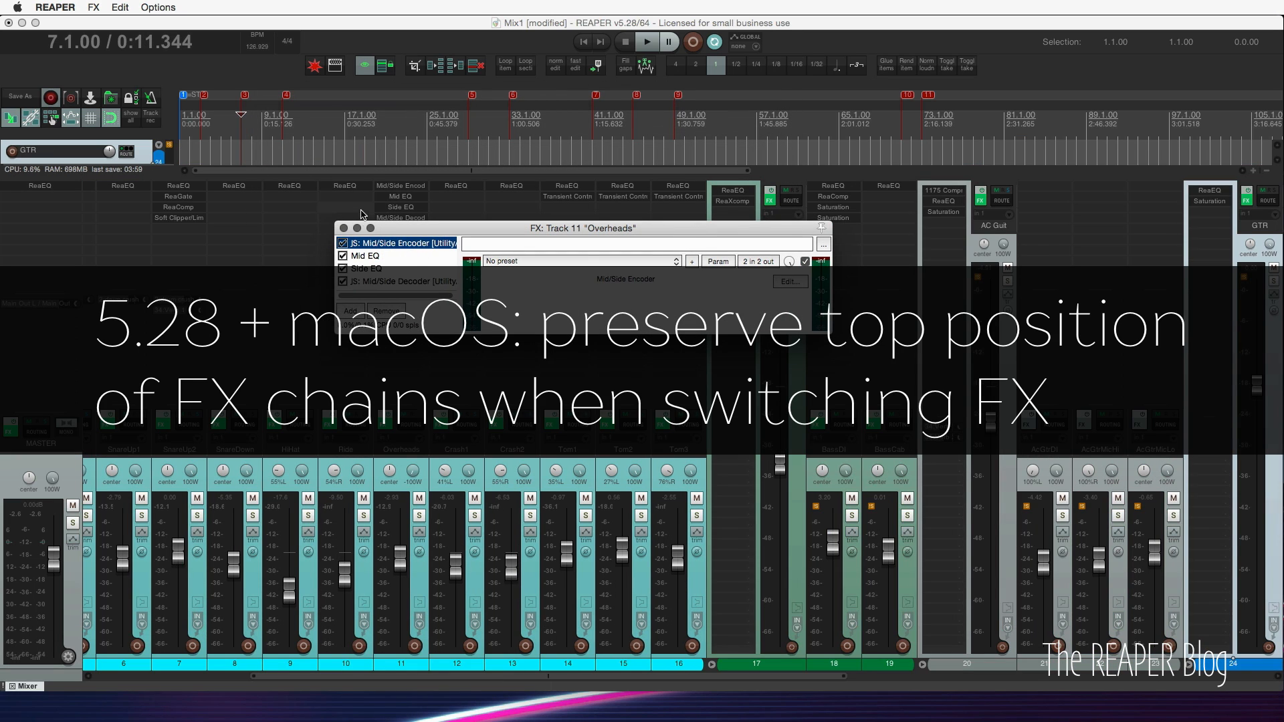
- Inspect the Overheads chain's Mid EQ, Side EQ and Mid/Side Decoder settings in turn
click(365, 255)
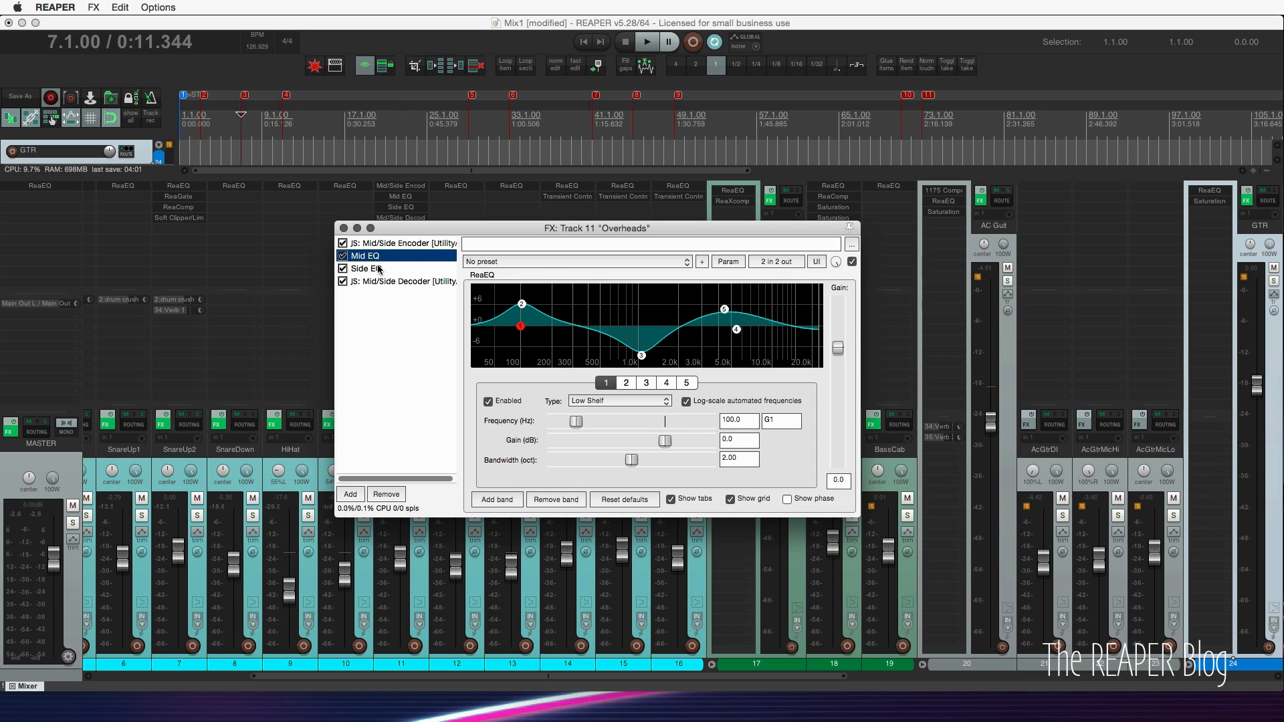
click(401, 281)
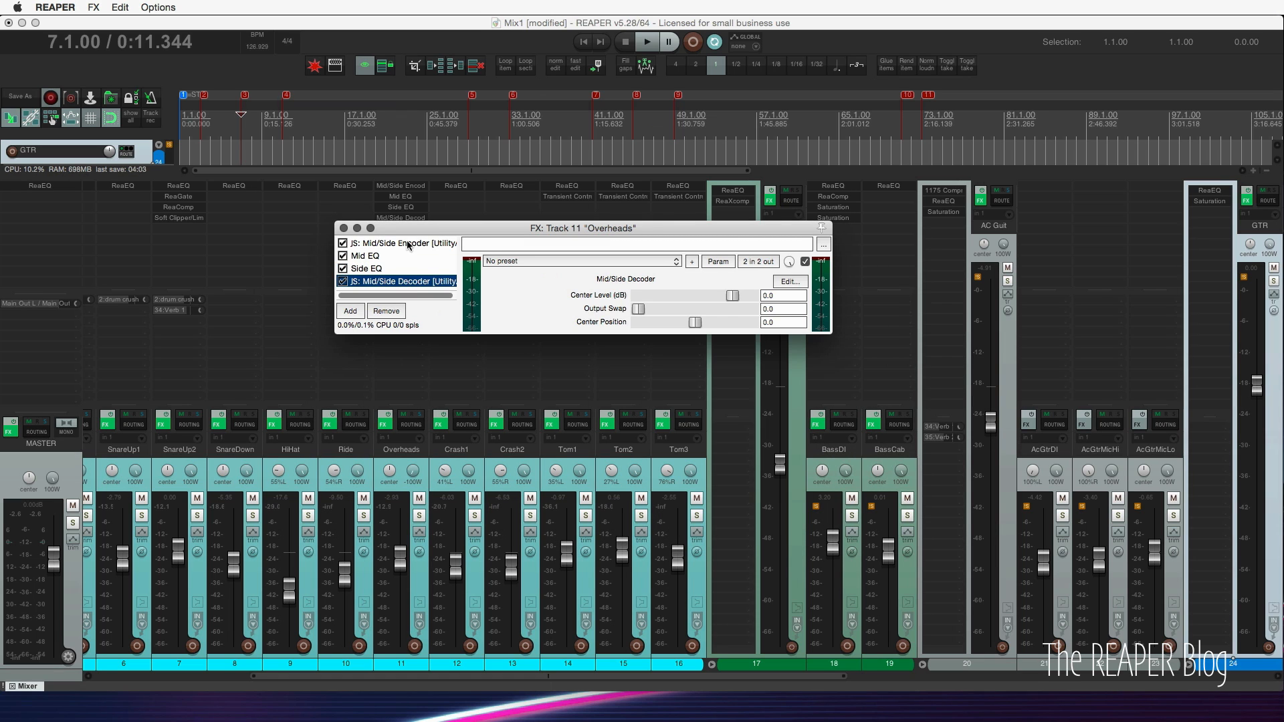
click(364, 268)
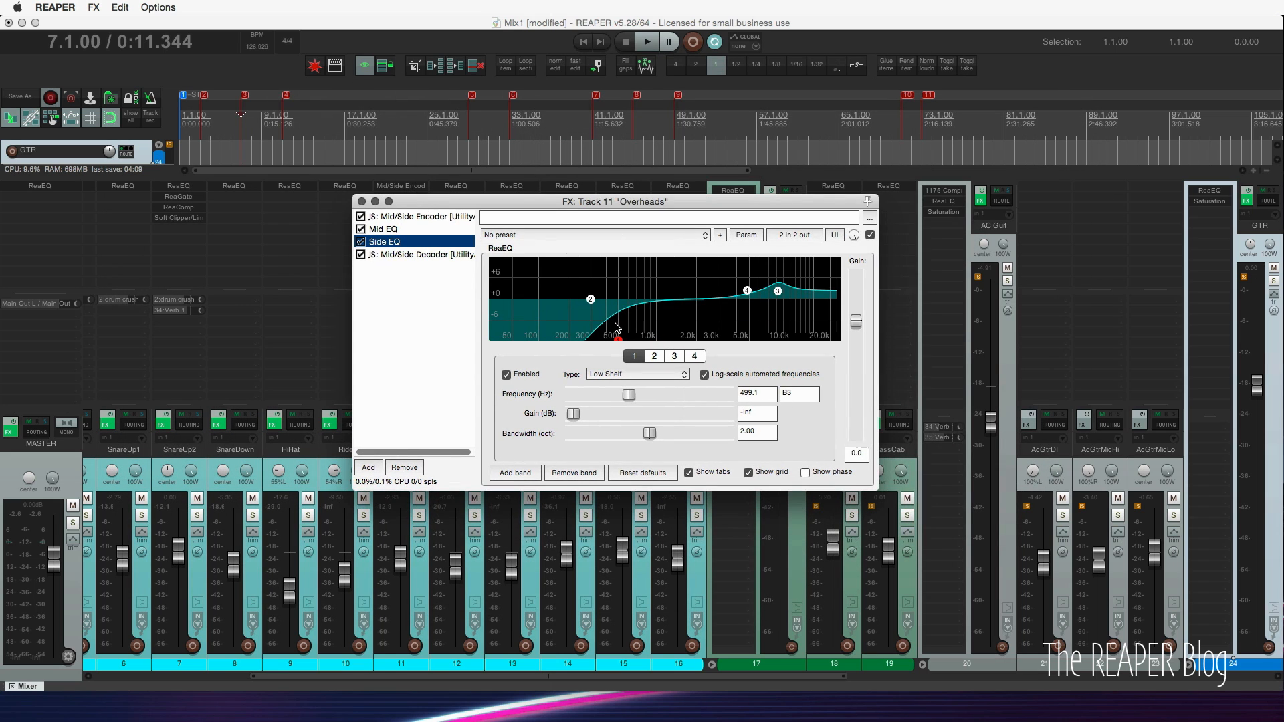
click(413, 254)
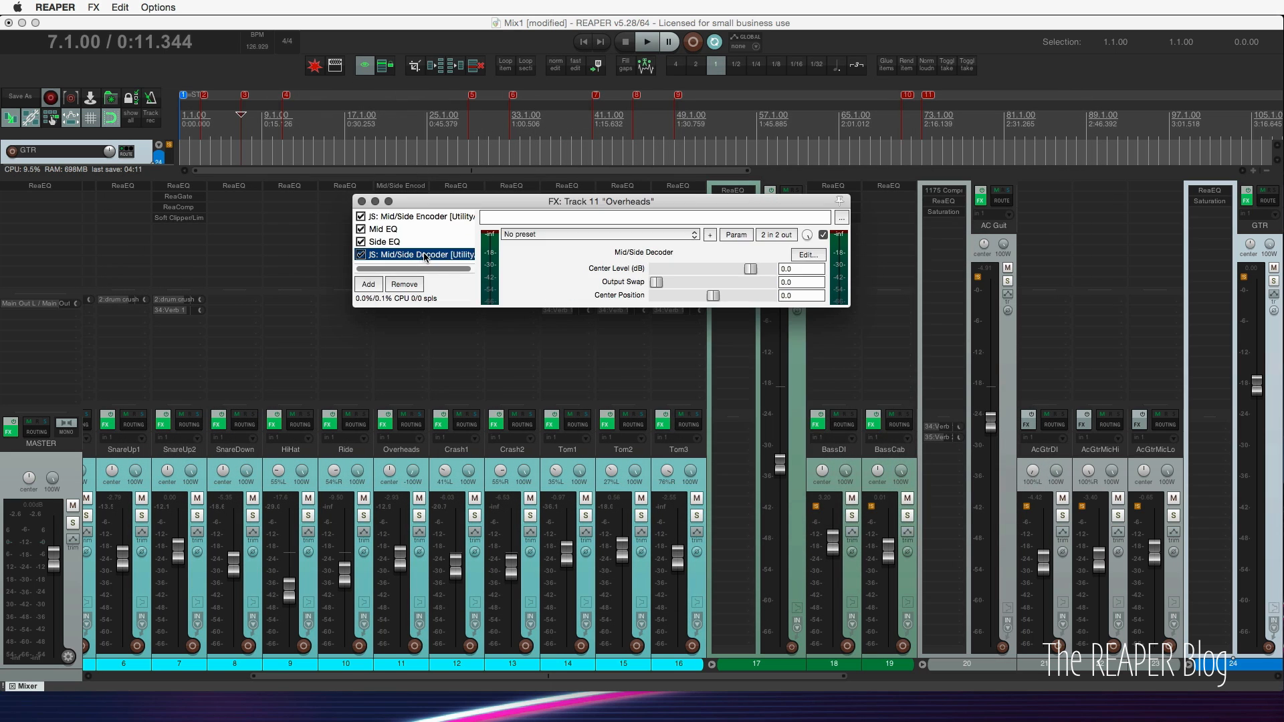
click(384, 228)
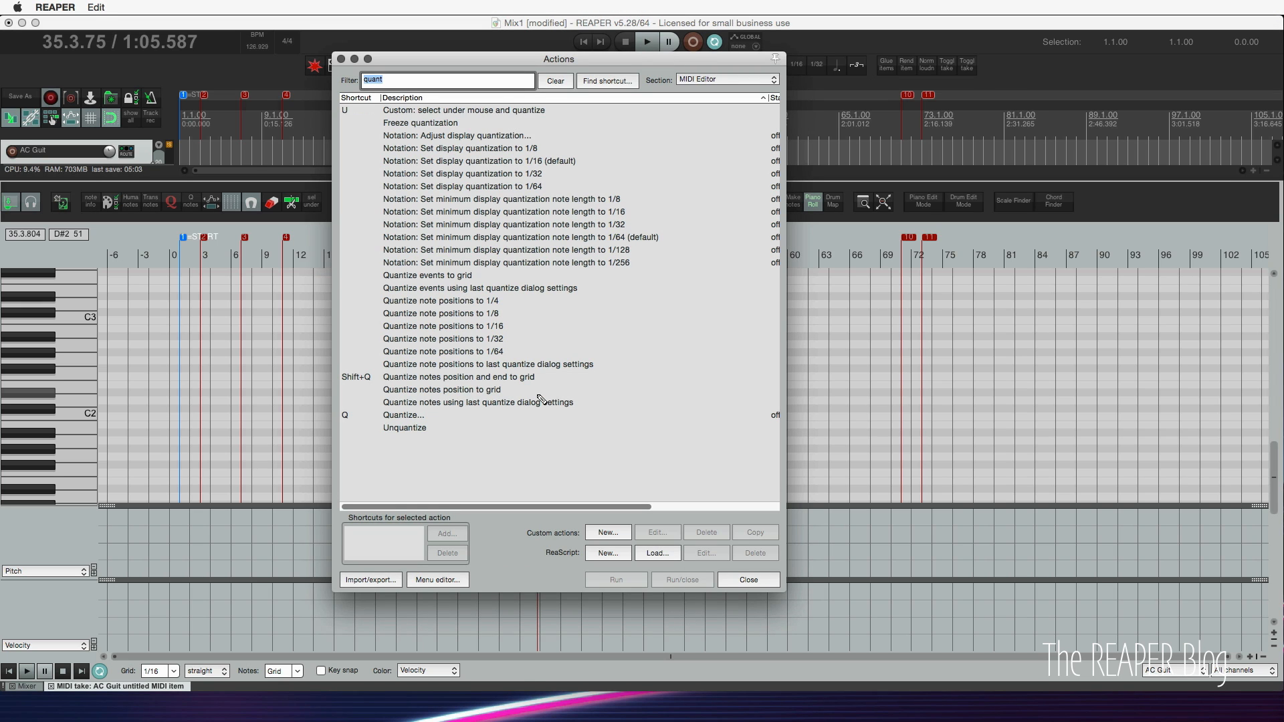
mouse_move(472, 307)
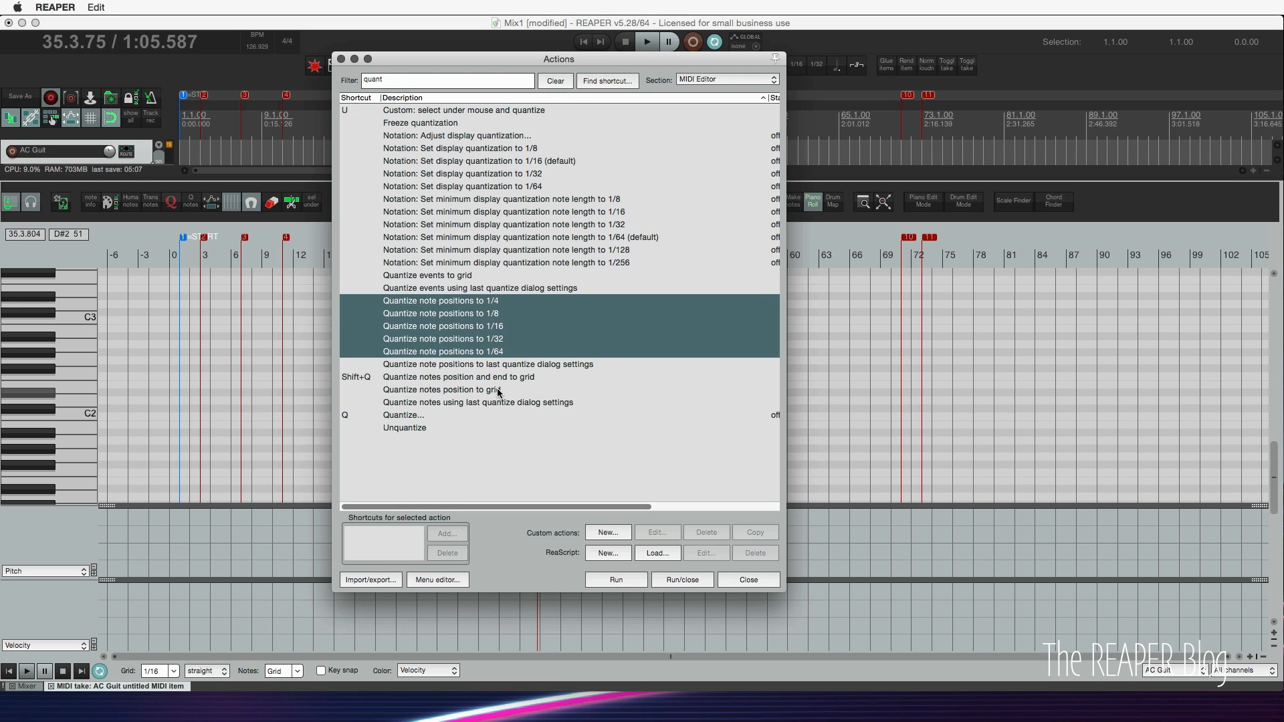
mouse_move(664, 467)
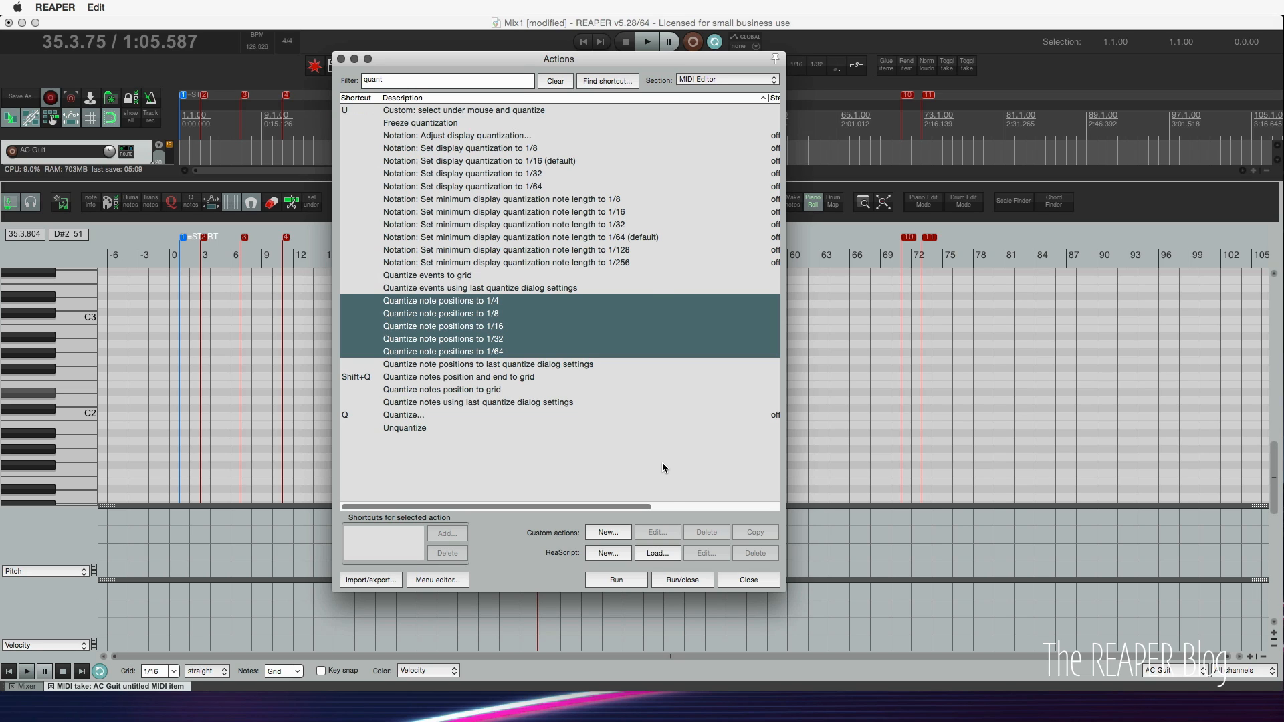
mouse_move(532, 343)
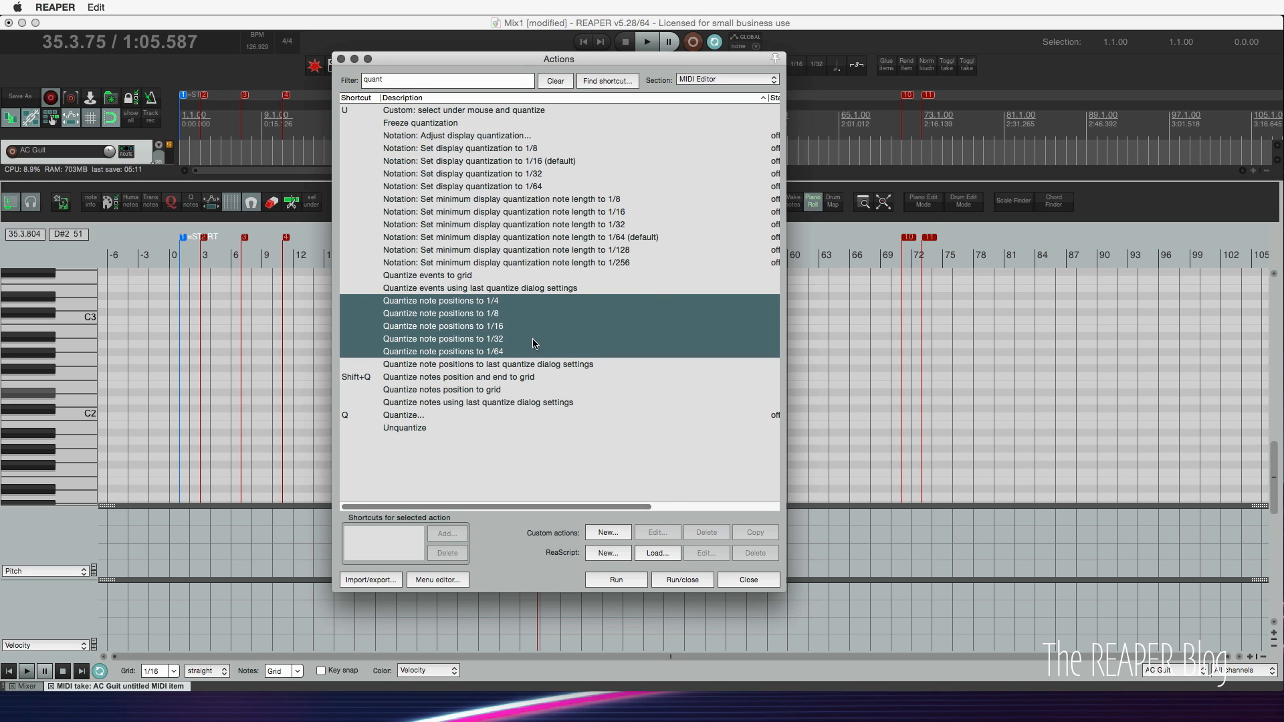
mouse_move(514, 332)
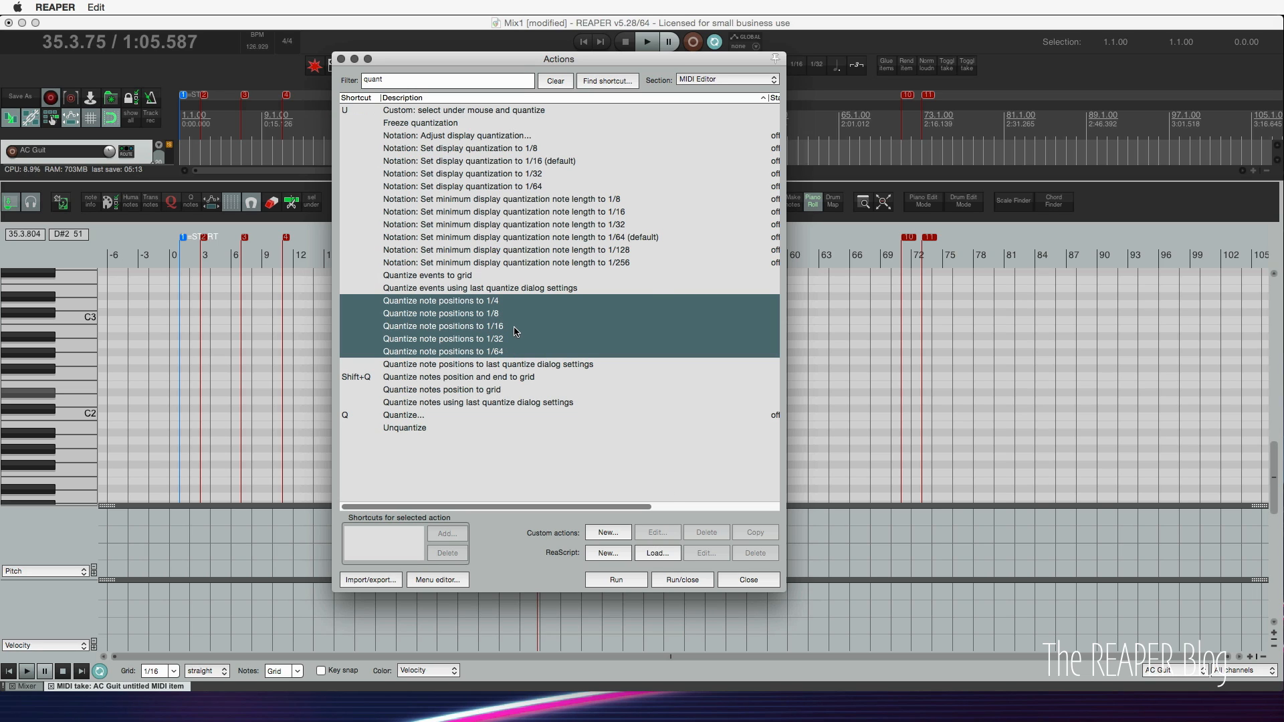
mouse_move(513, 330)
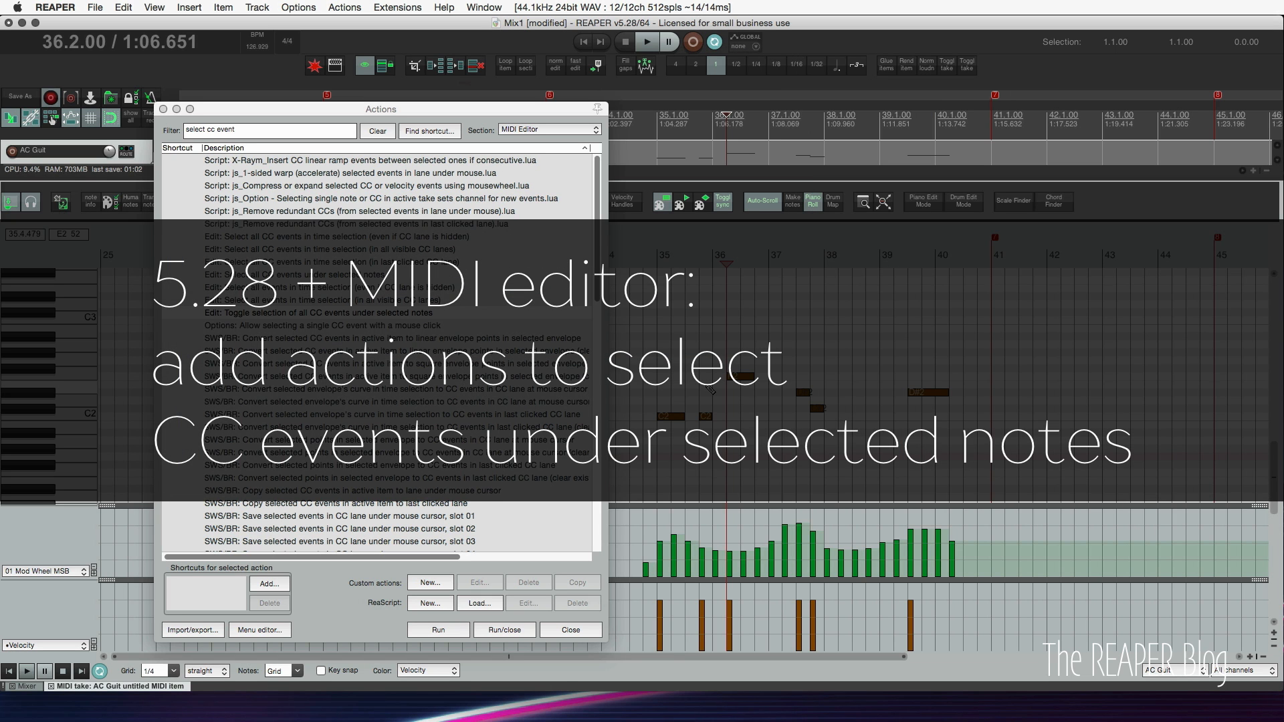
mouse_move(659, 339)
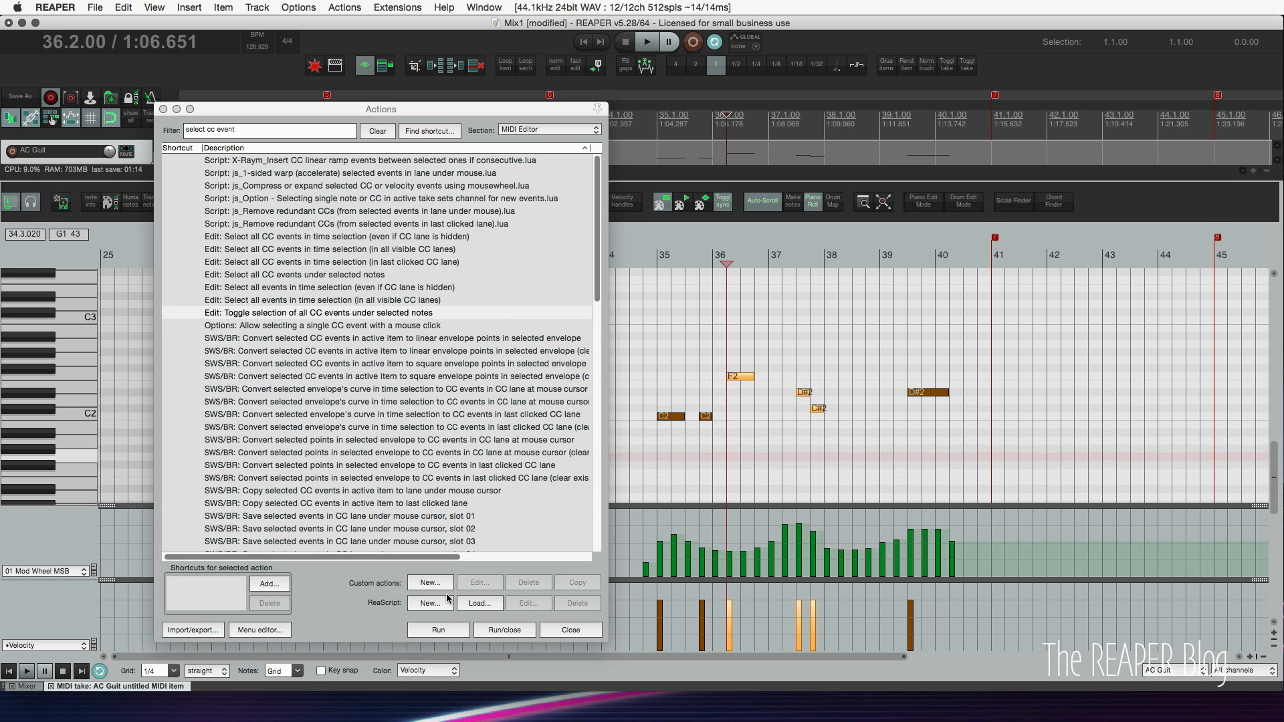
- Run 'Edit: Select all CC events under selected notes' on the mod wheel data
click(294, 274)
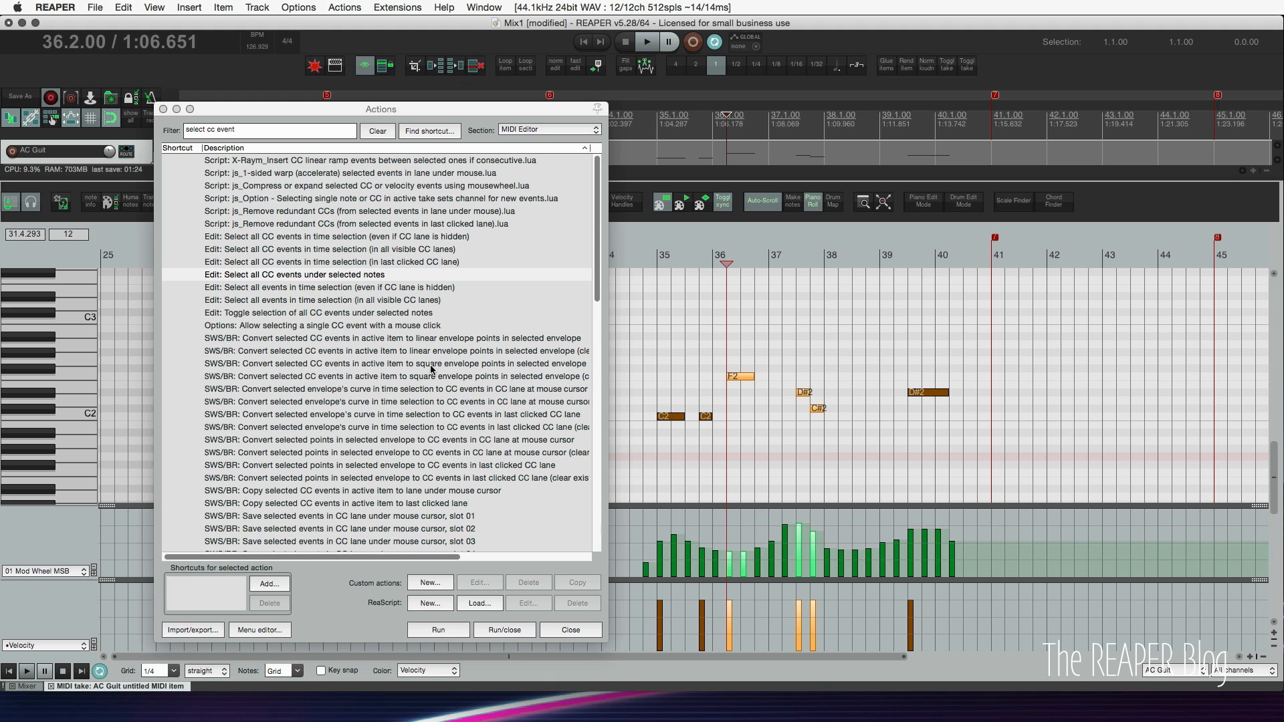
click(323, 312)
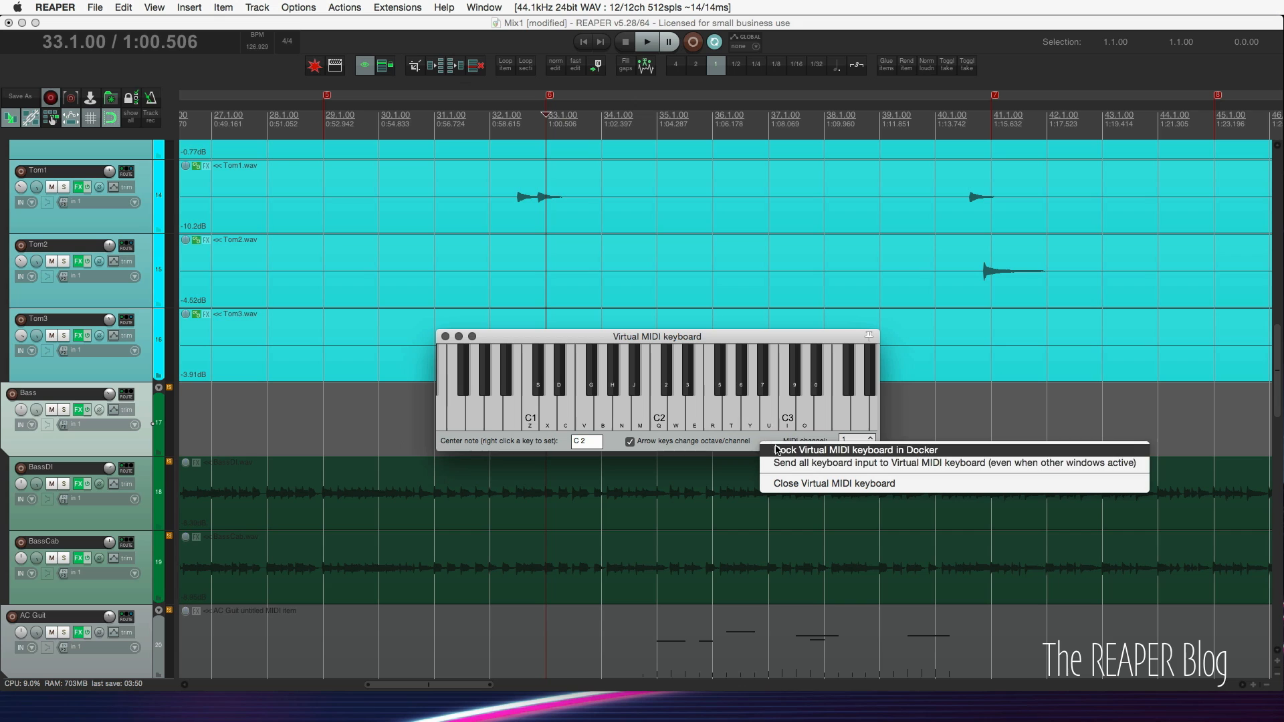
mouse_move(872, 463)
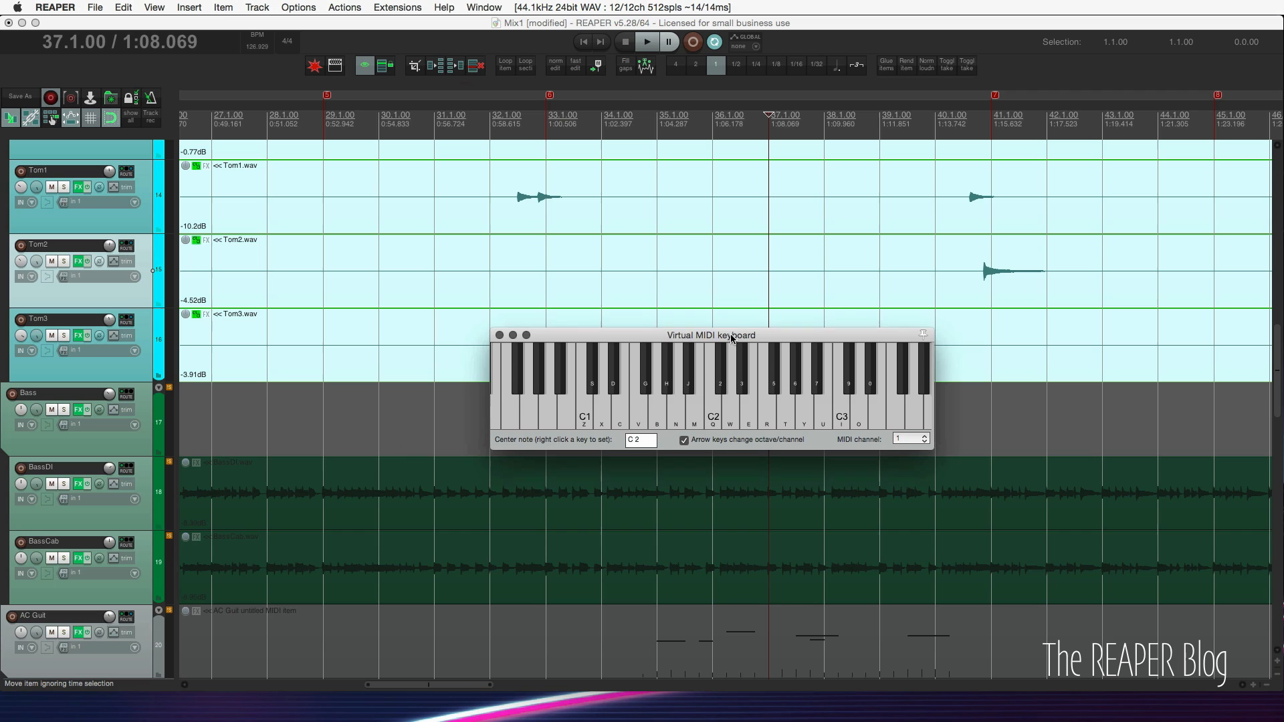
mouse_move(724, 349)
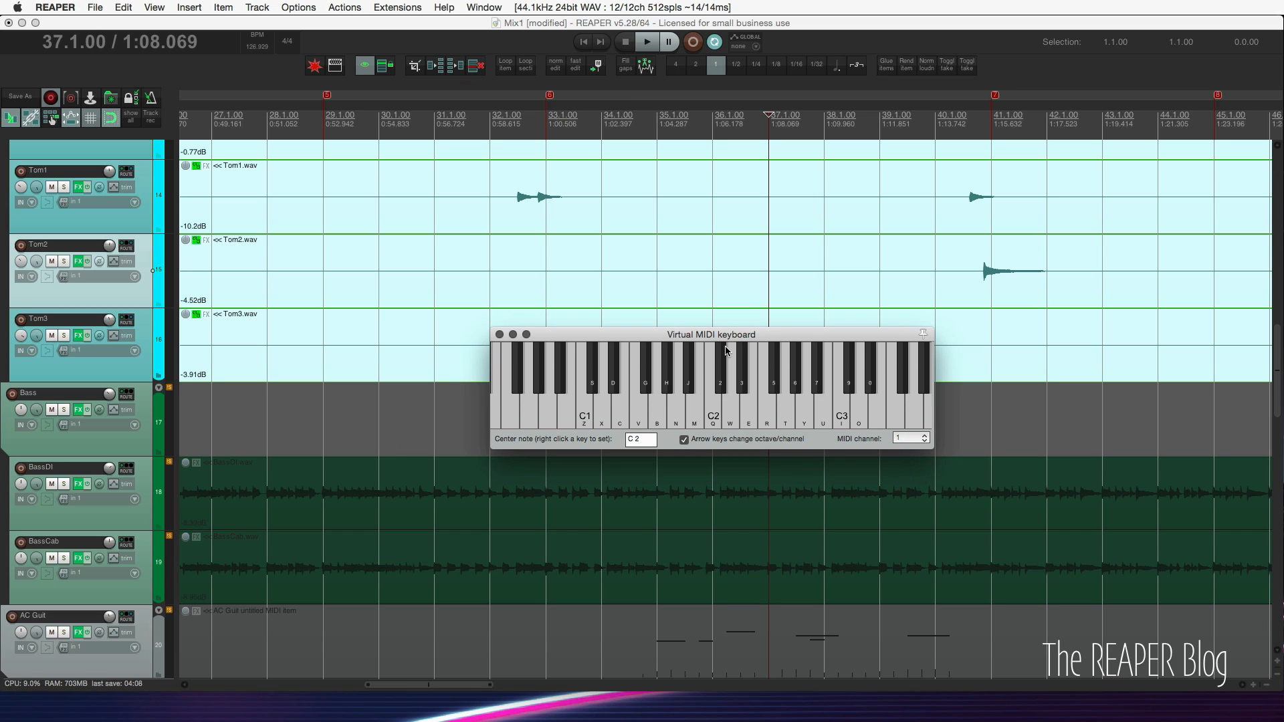
mouse_move(702, 420)
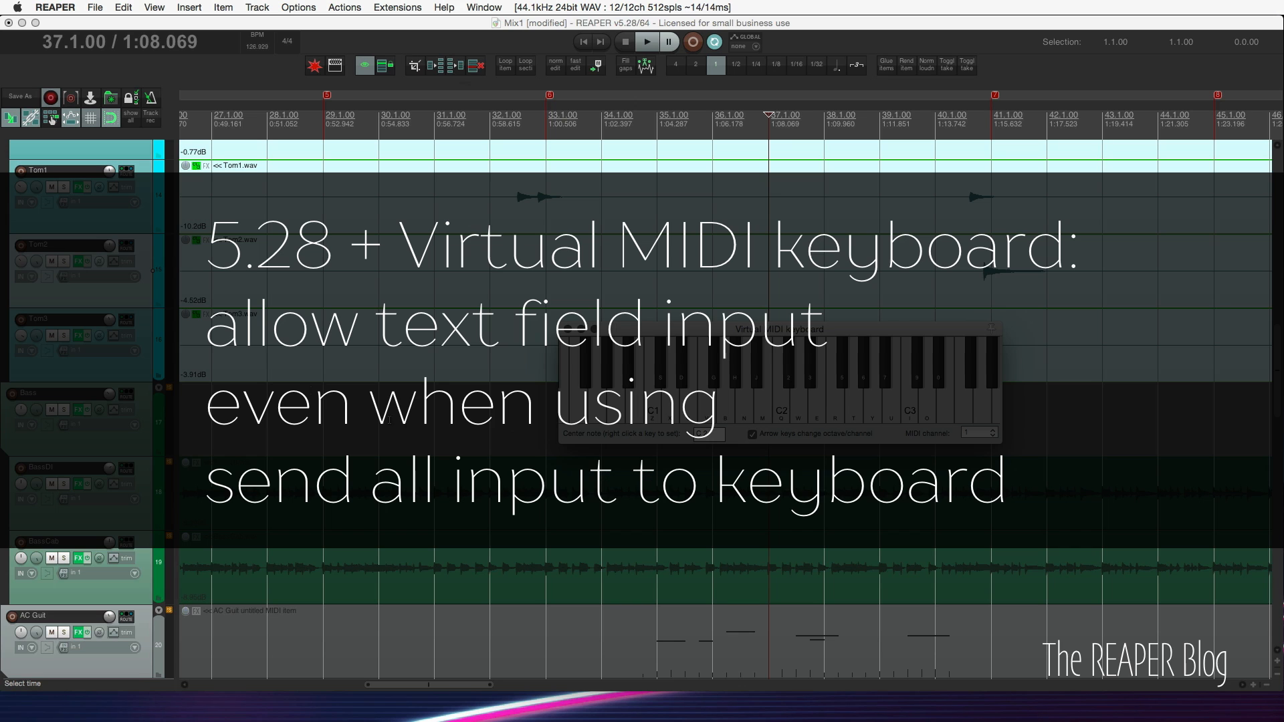
double_click(42, 319)
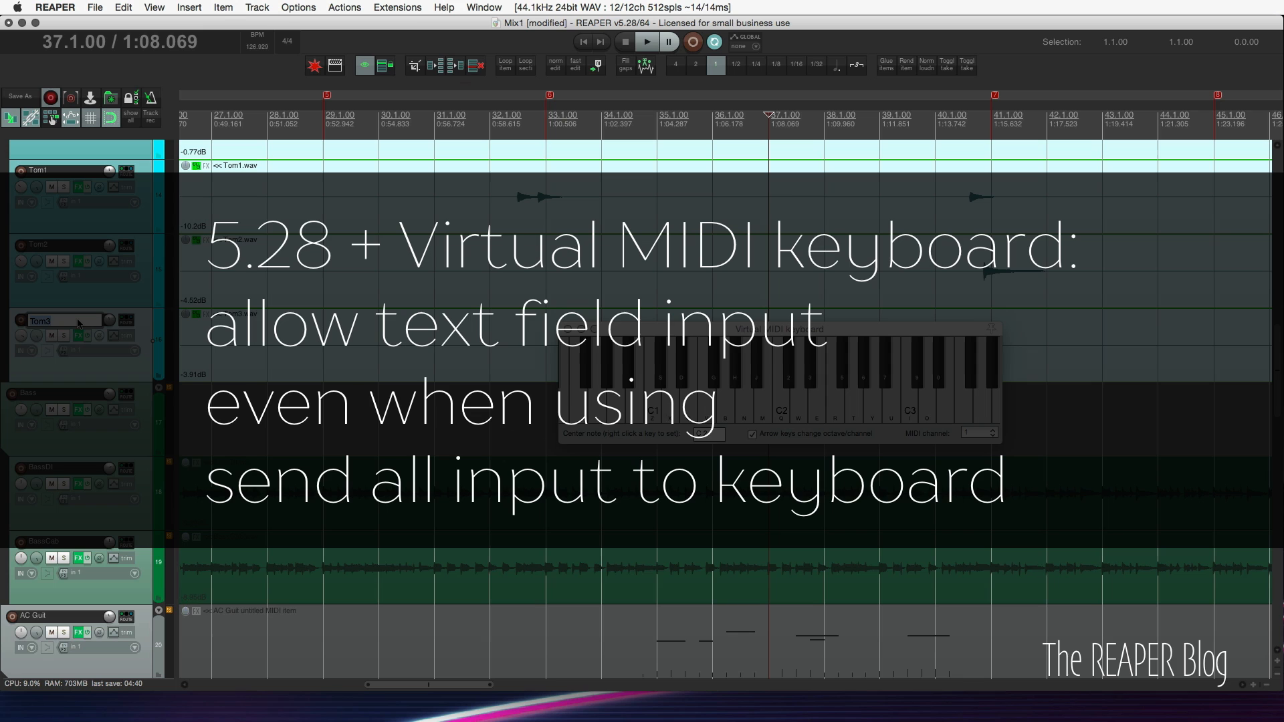
text(alkjasdf)
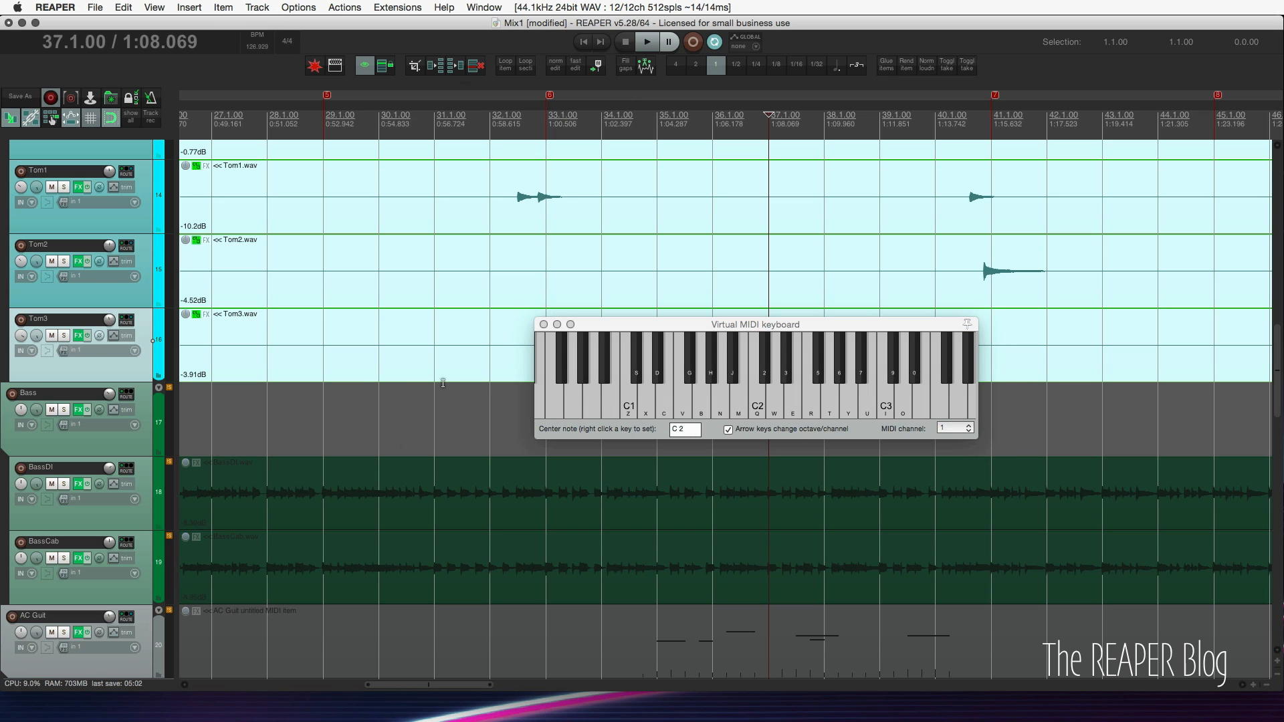
mouse_move(191, 349)
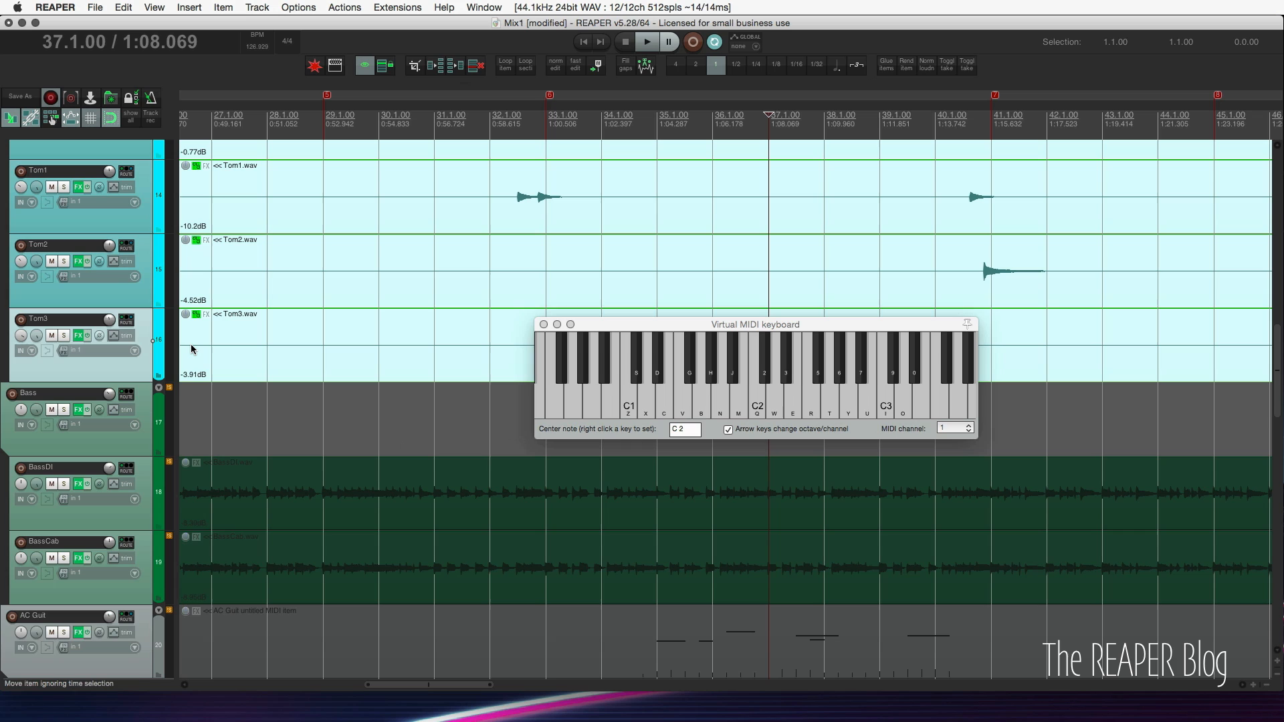
mouse_move(293, 69)
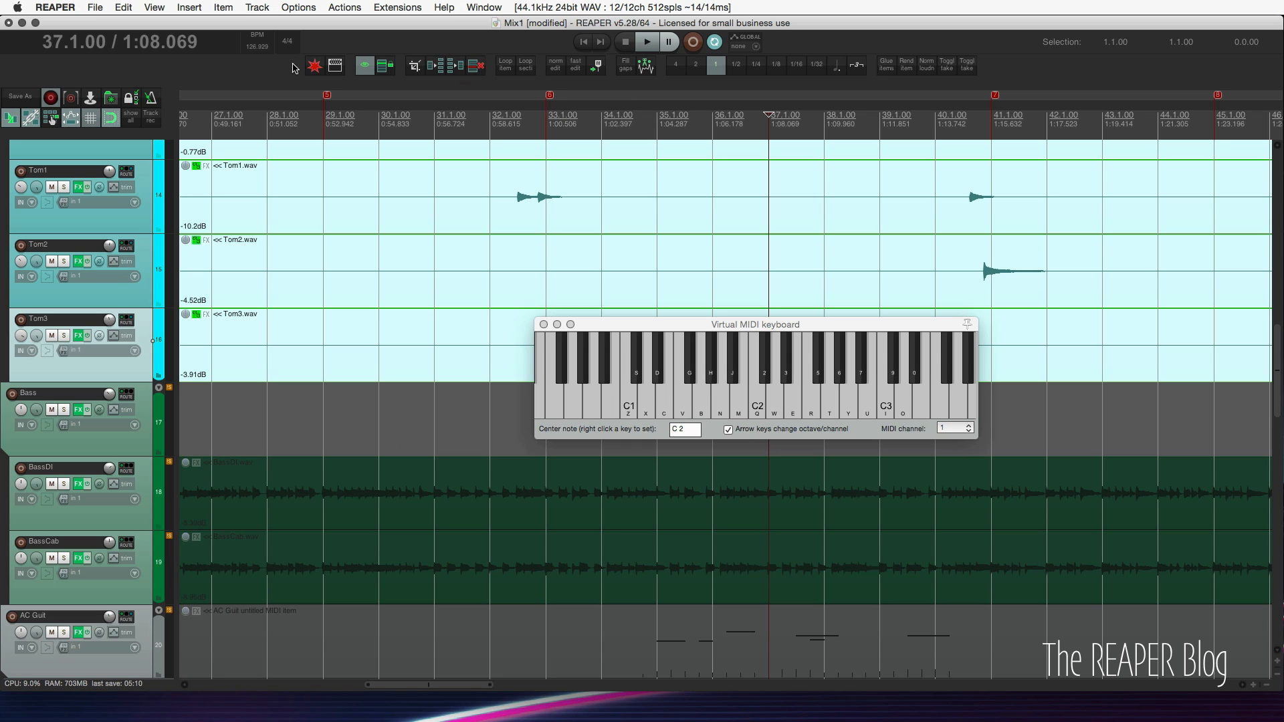
mouse_move(265, 55)
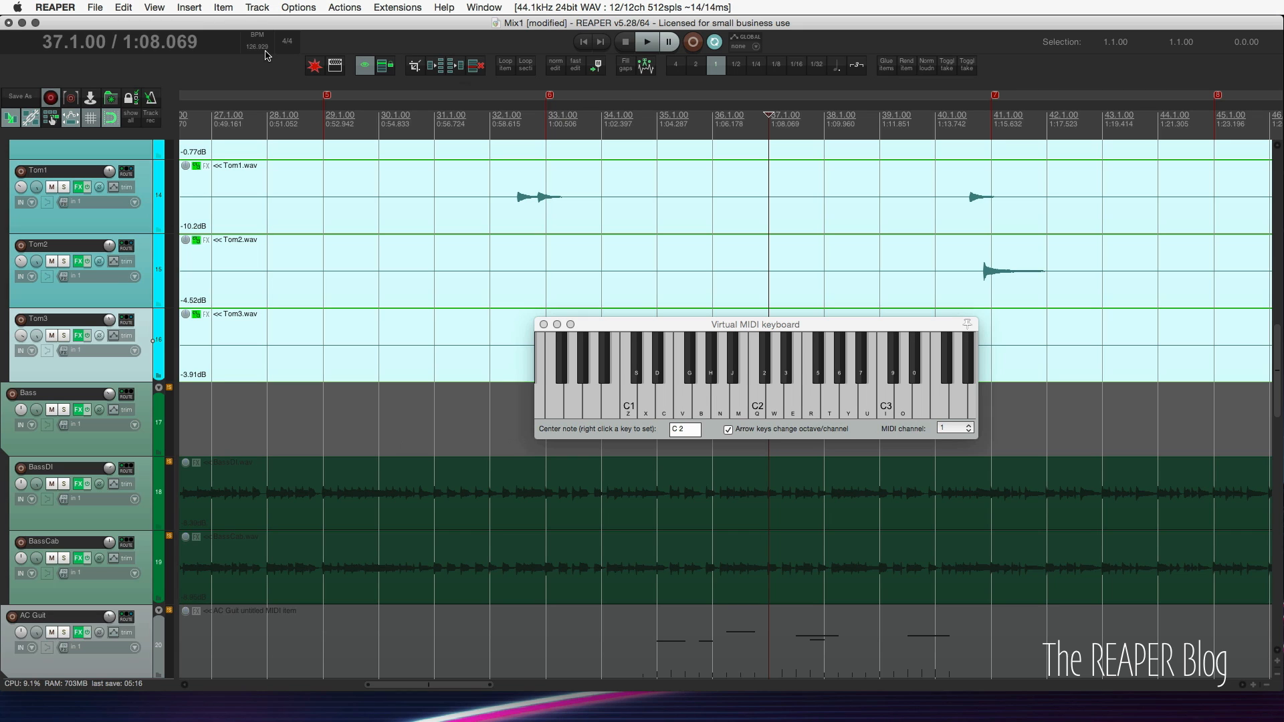
mouse_move(657, 327)
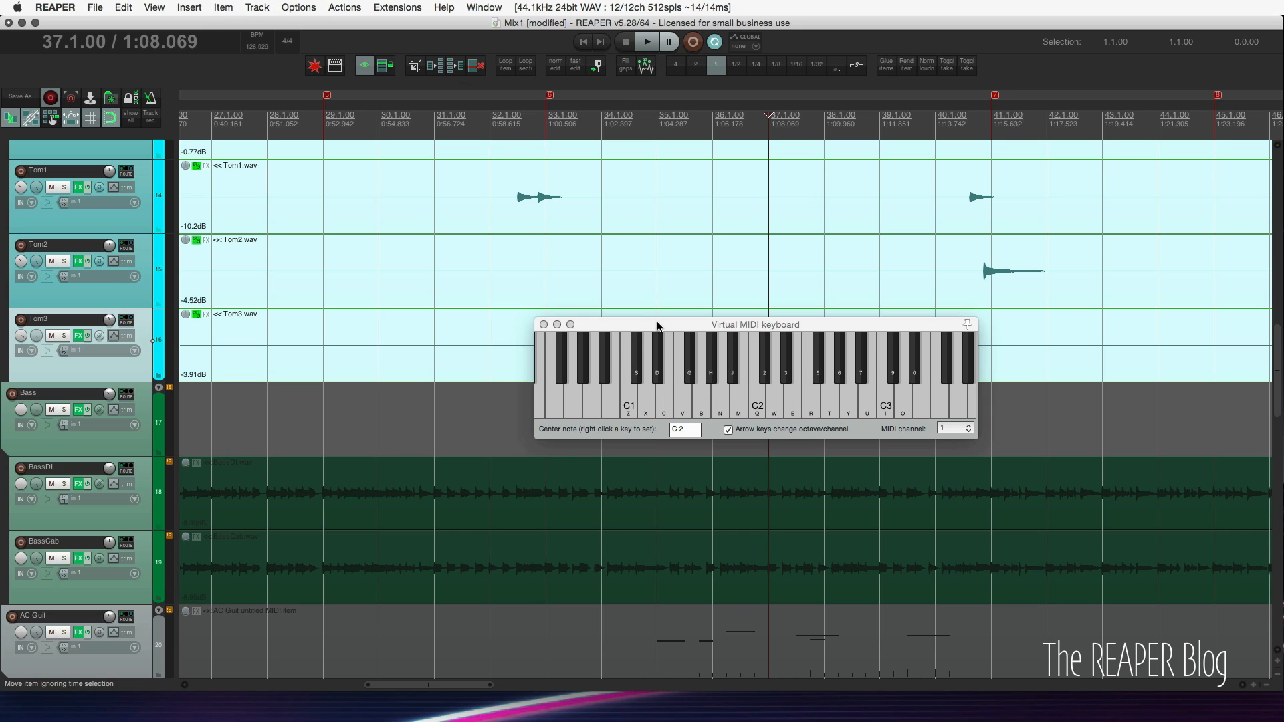
- Close the Virtual MIDI keyboard window so the tom and bass tracks are unobstructed
click(543, 323)
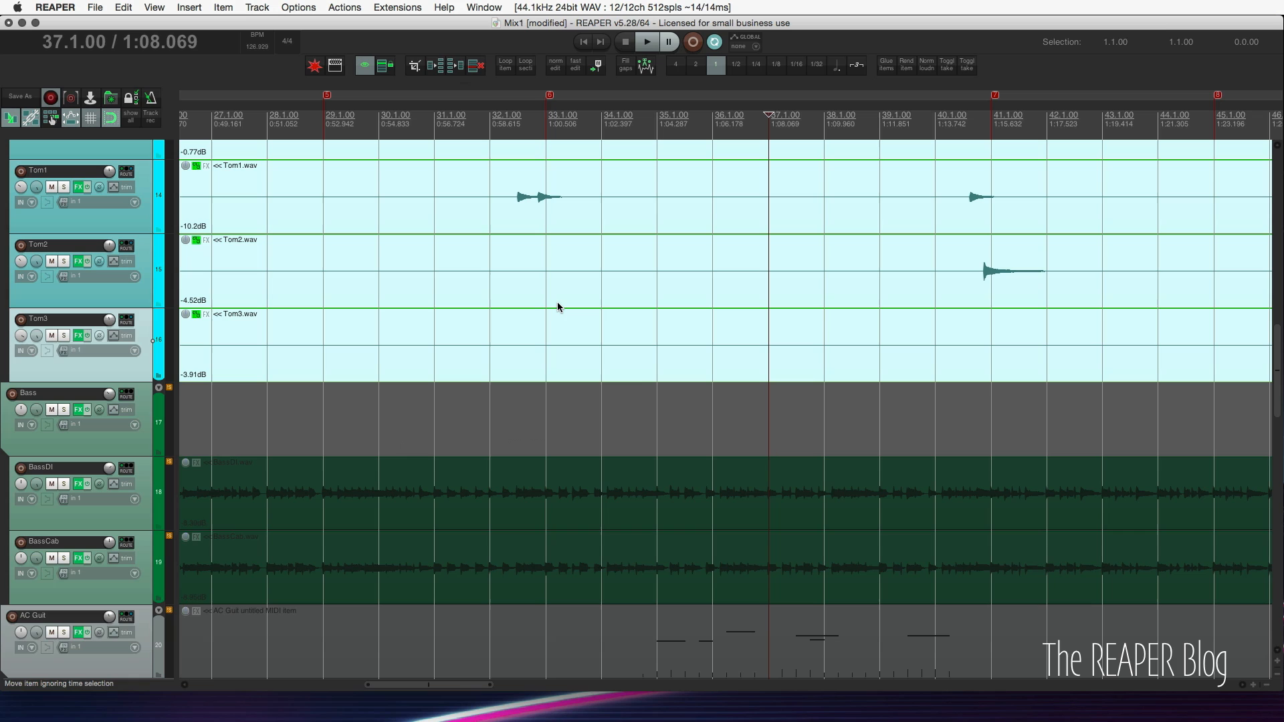
mouse_move(1166, 35)
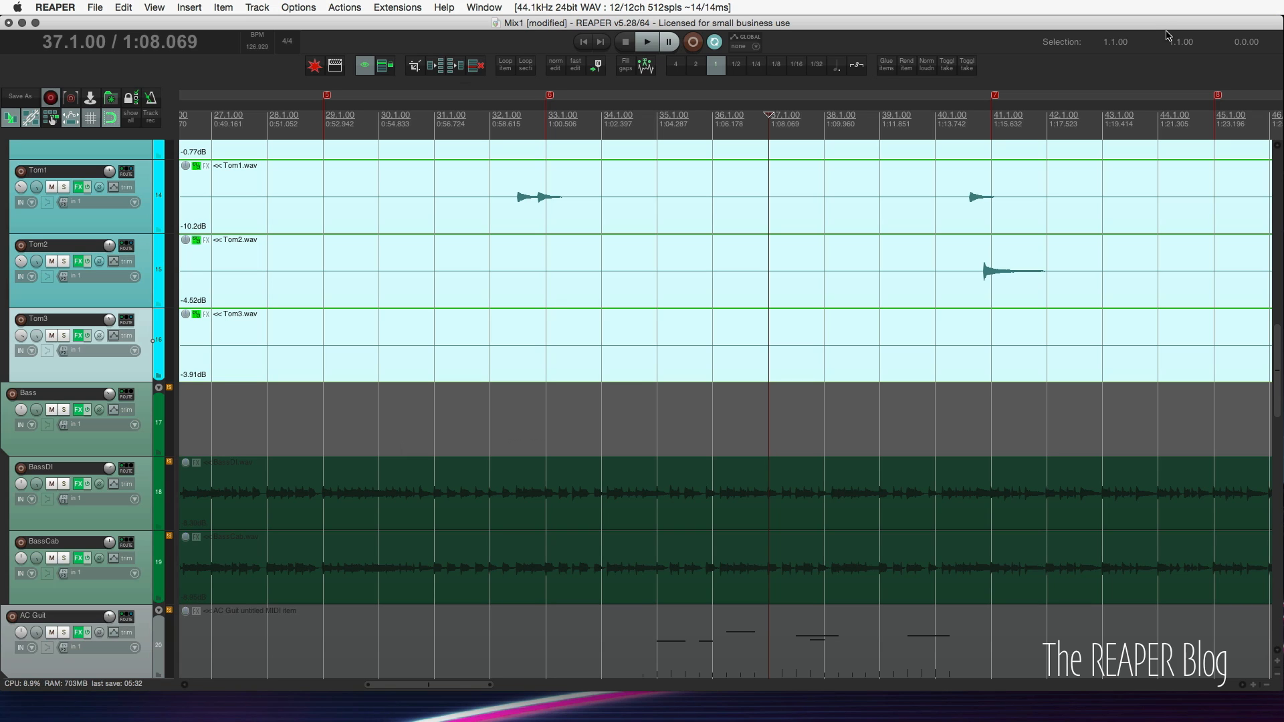